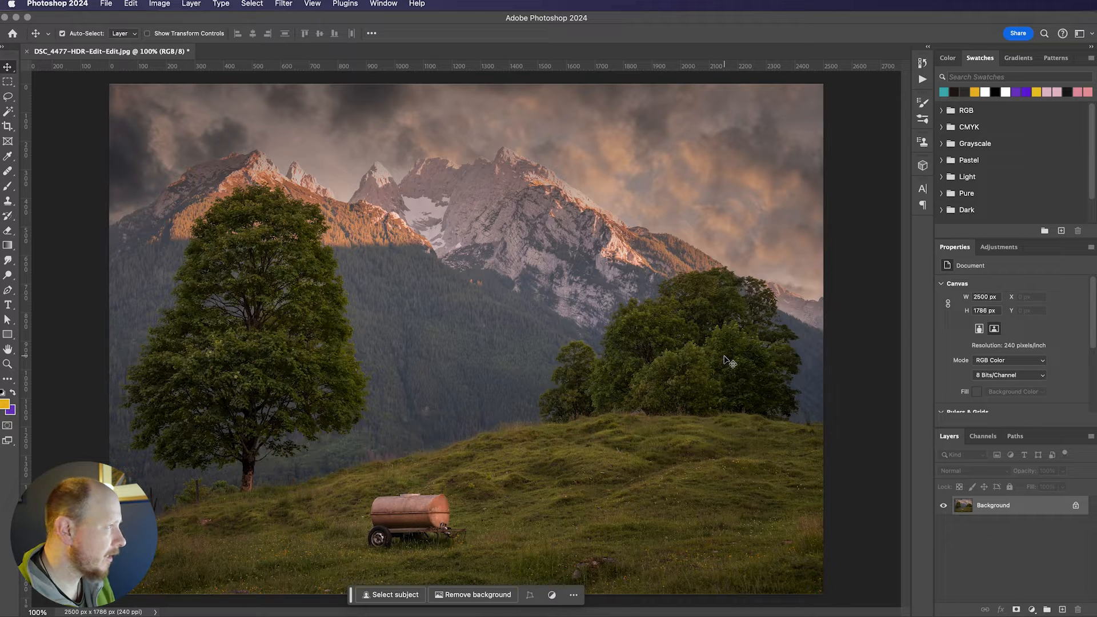
mouse_move(831, 299)
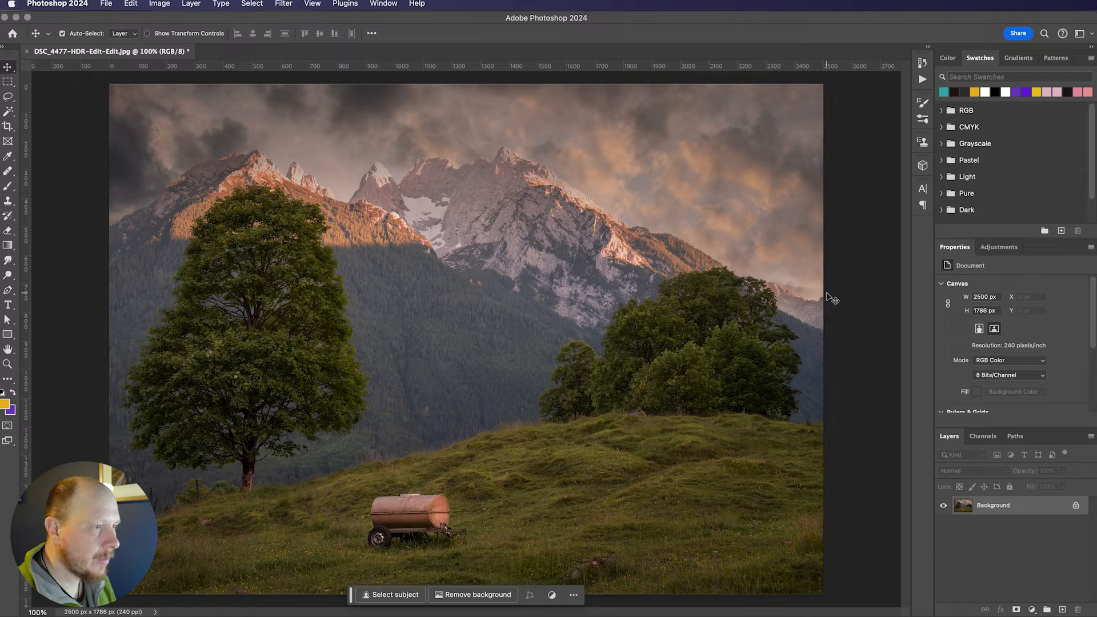
Step: Show the Adjustments panel's list of adjustment types for the mountain landscape photo
click(999, 246)
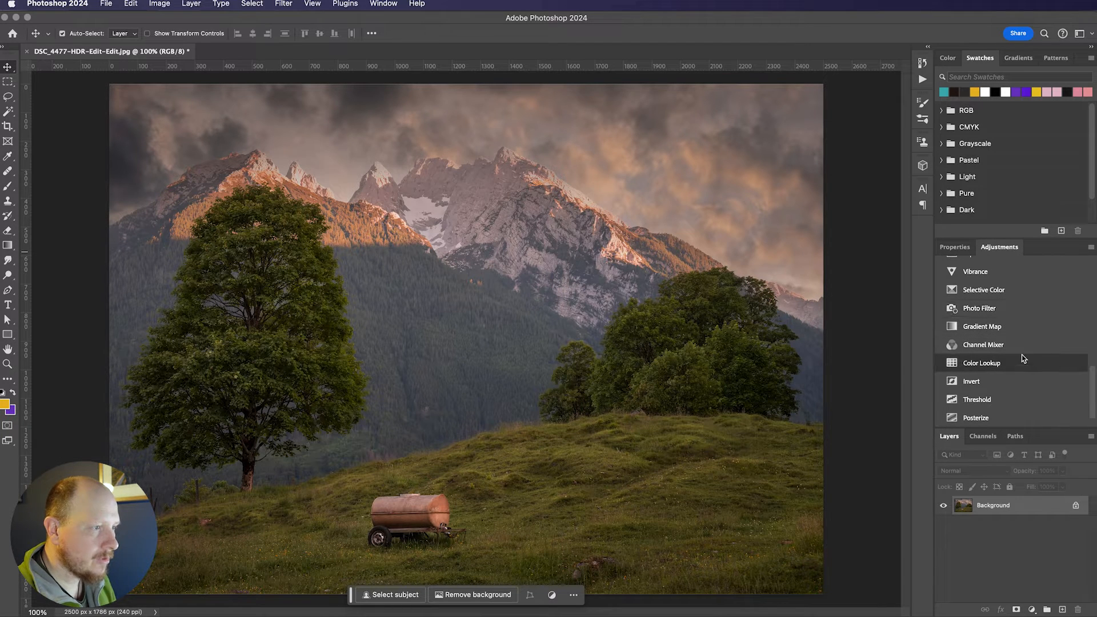
Step: Add a Channel Mixer adjustment layer with Red as the output channel
click(982, 344)
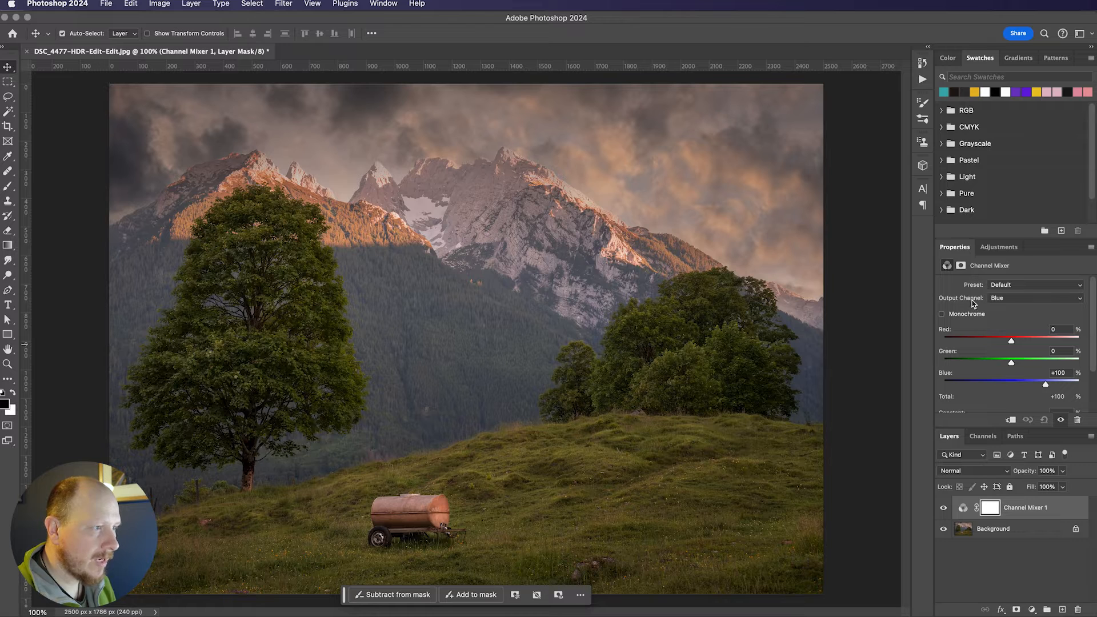
click(1035, 297)
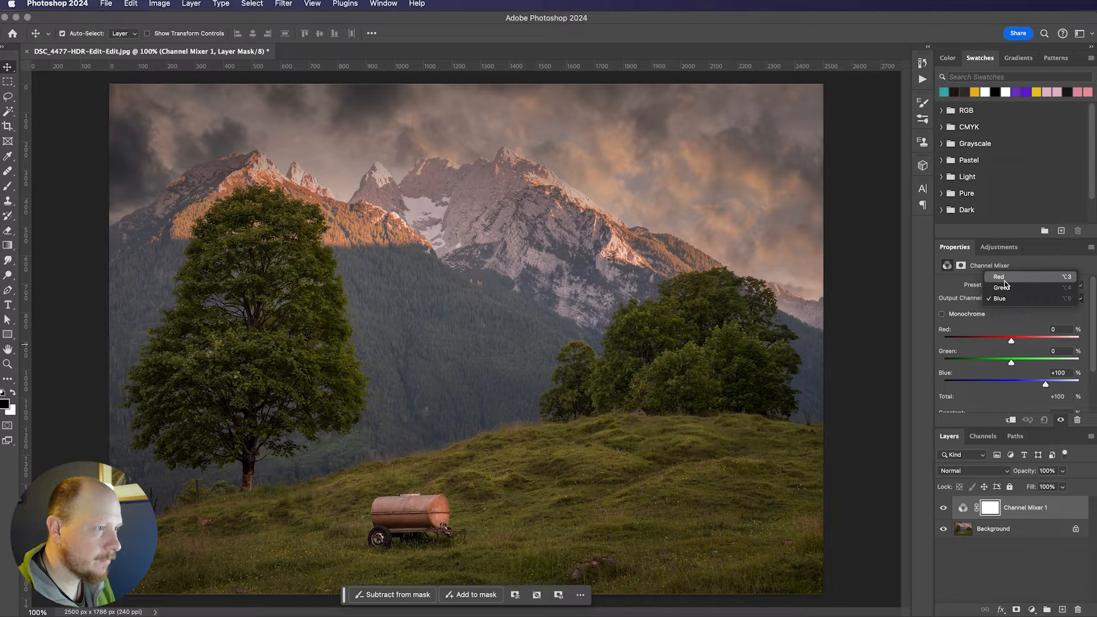
click(998, 277)
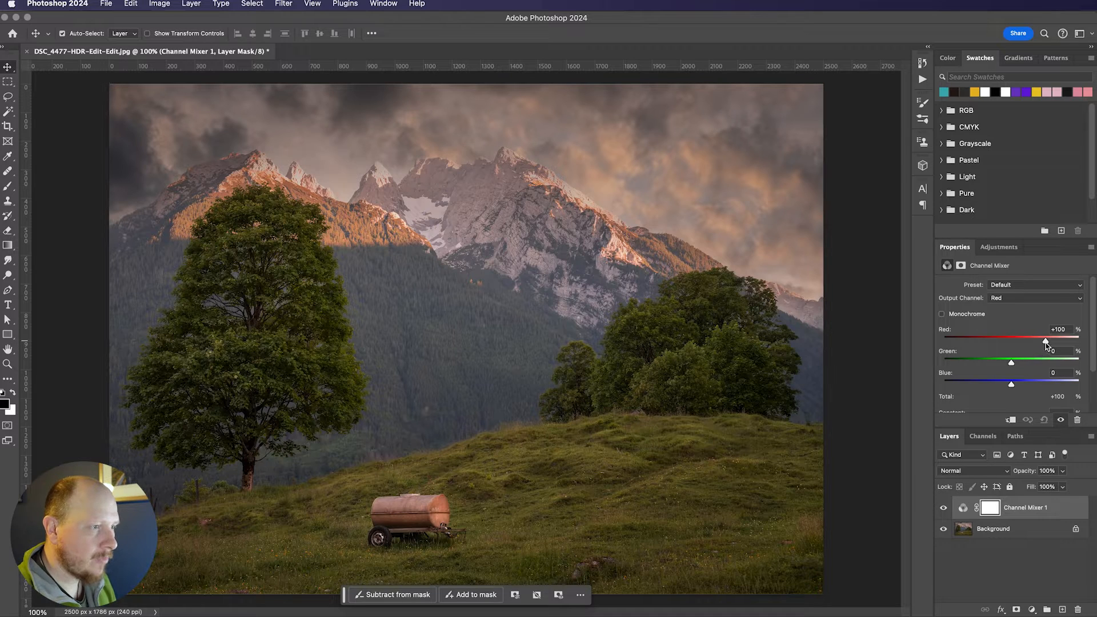
Step: Mix the red output to Red 0, Green +200 and Blue −100
drag(1057, 340, 1012, 341)
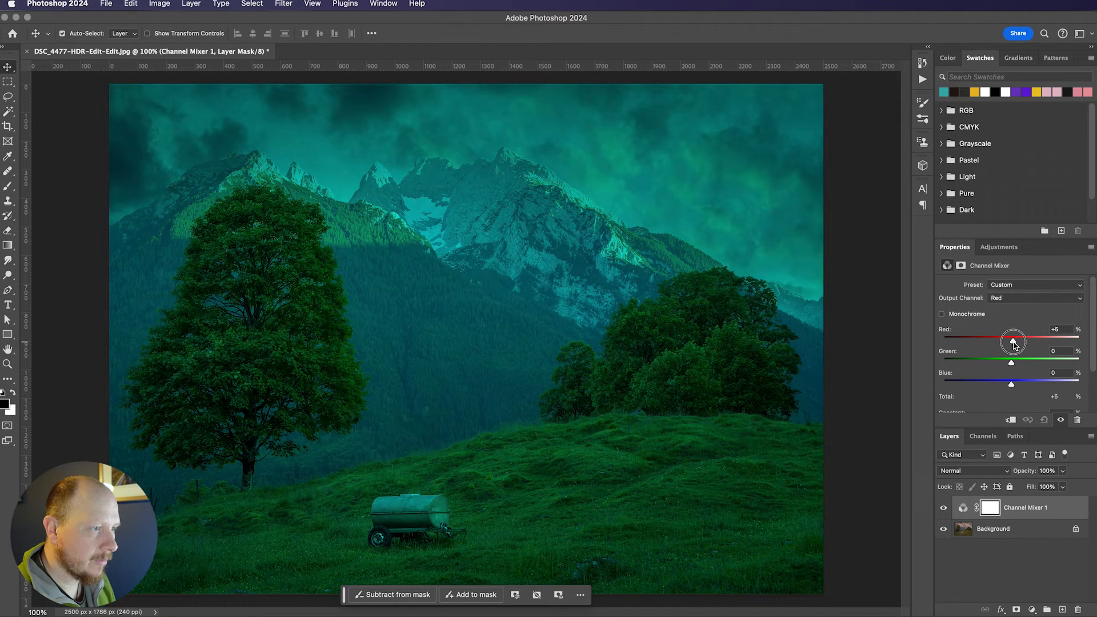
drag(1013, 341, 1011, 340)
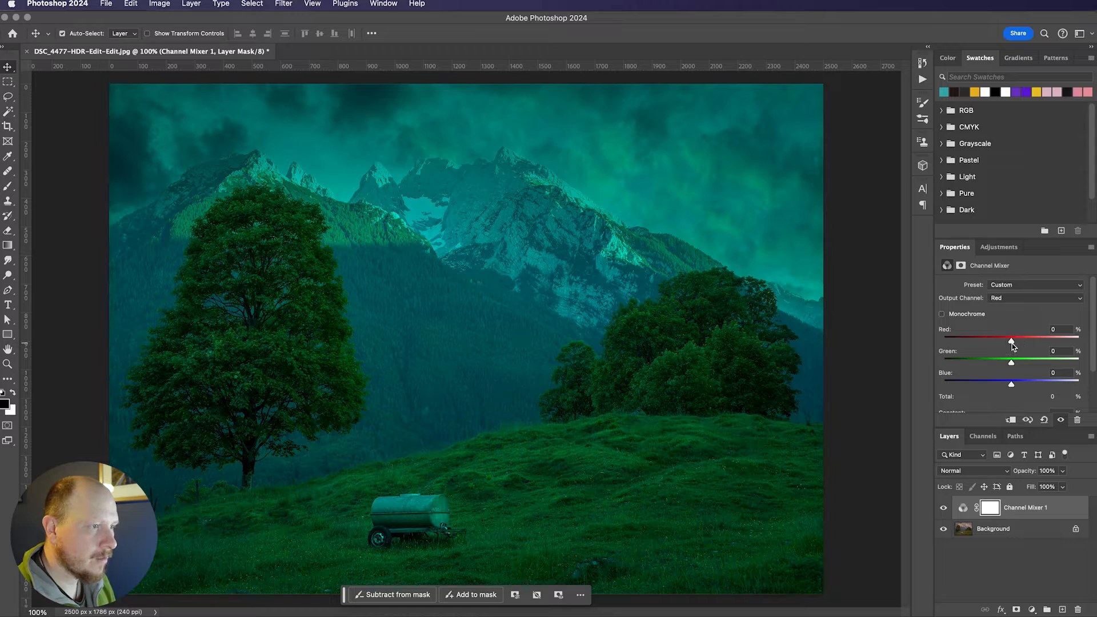
drag(1010, 361, 1029, 361)
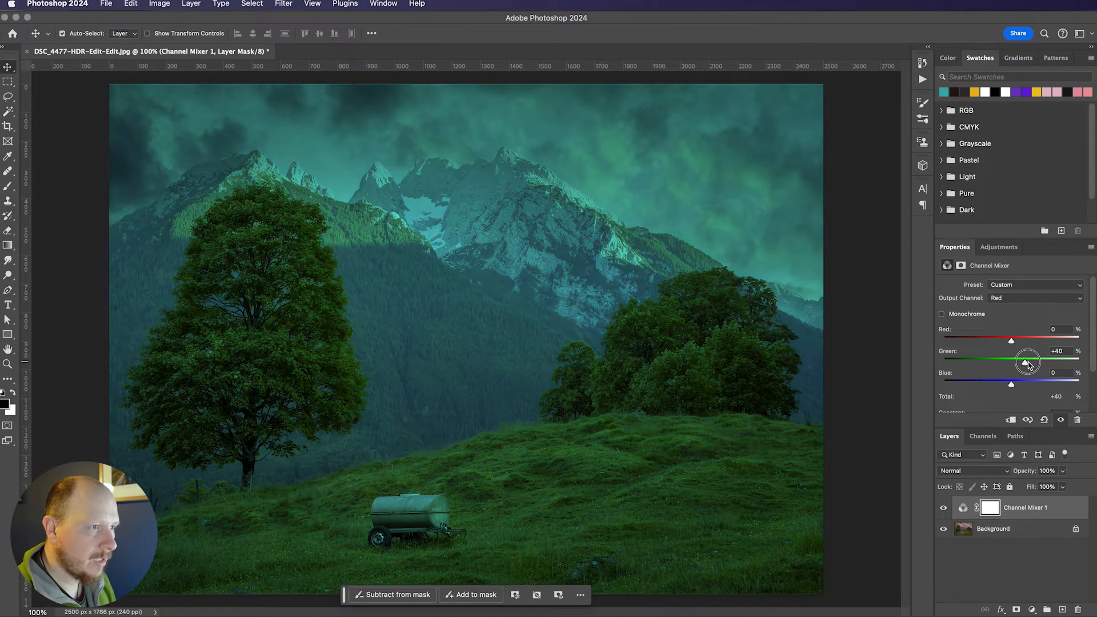
drag(1029, 362, 1082, 362)
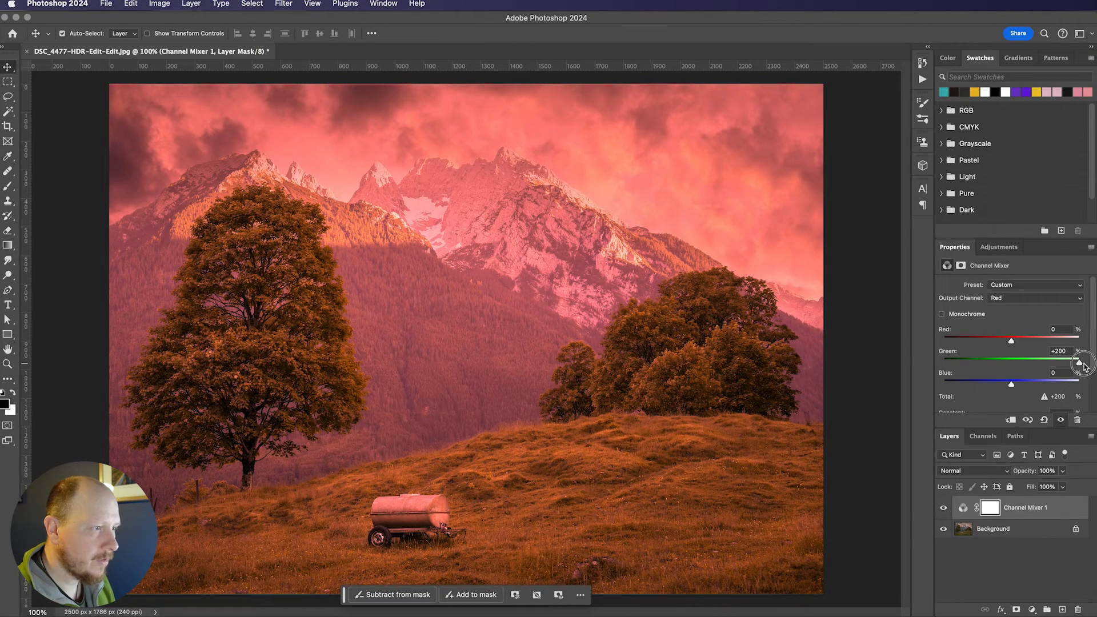
mouse_move(1011, 389)
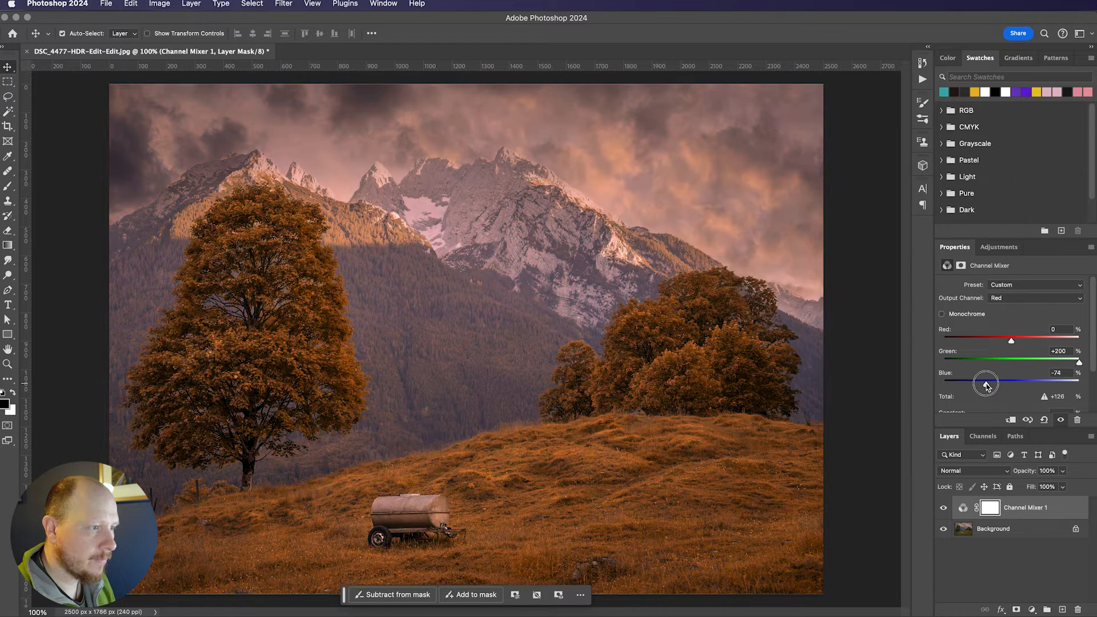
drag(986, 380, 977, 379)
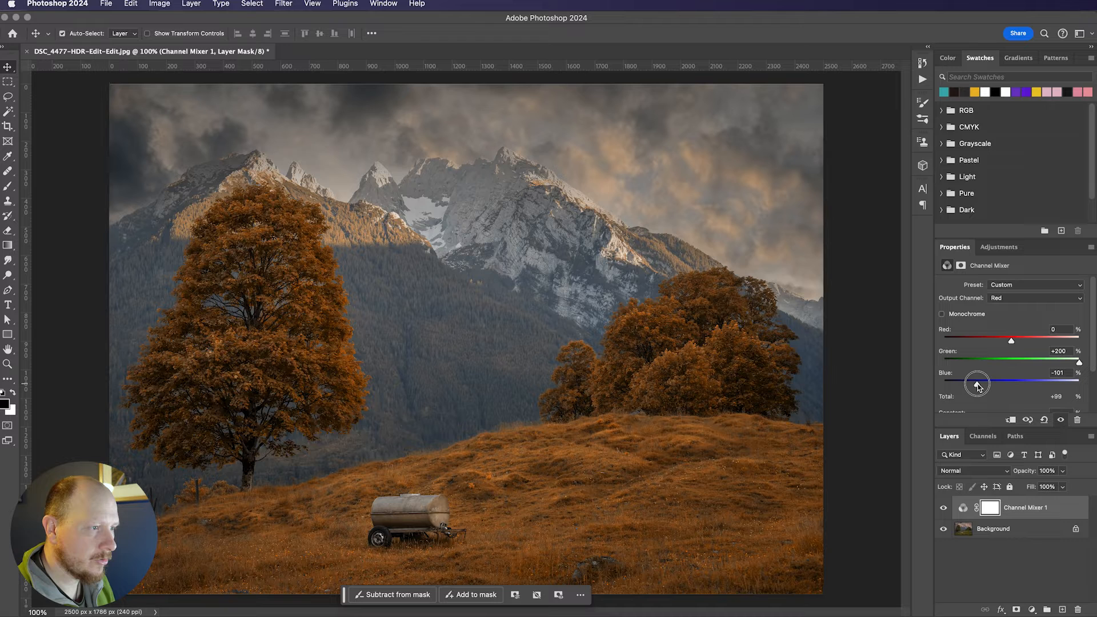
drag(976, 380, 1056, 380)
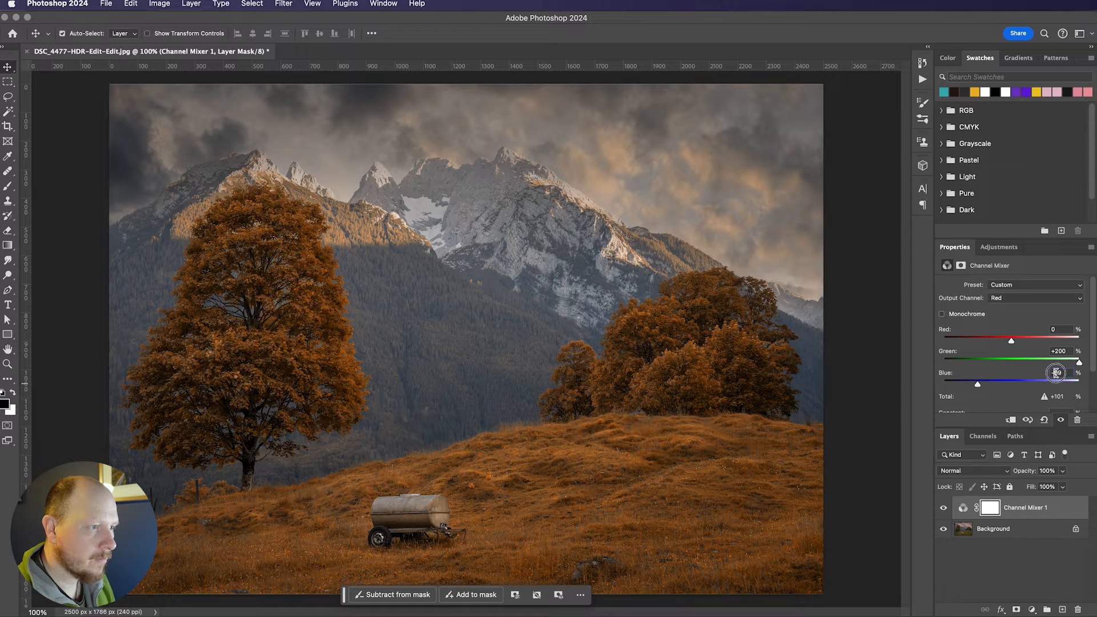
drag(1057, 372, 1063, 372)
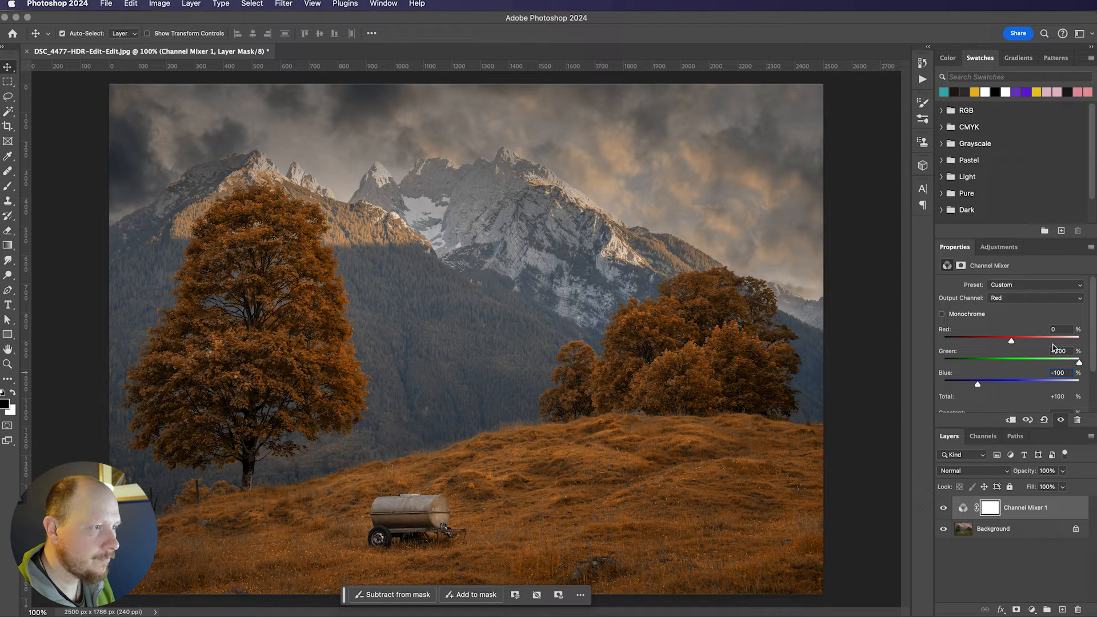
Step: Switch the Channel Mixer to Blue output and set Red −49, Green +200, Blue 0
click(1035, 297)
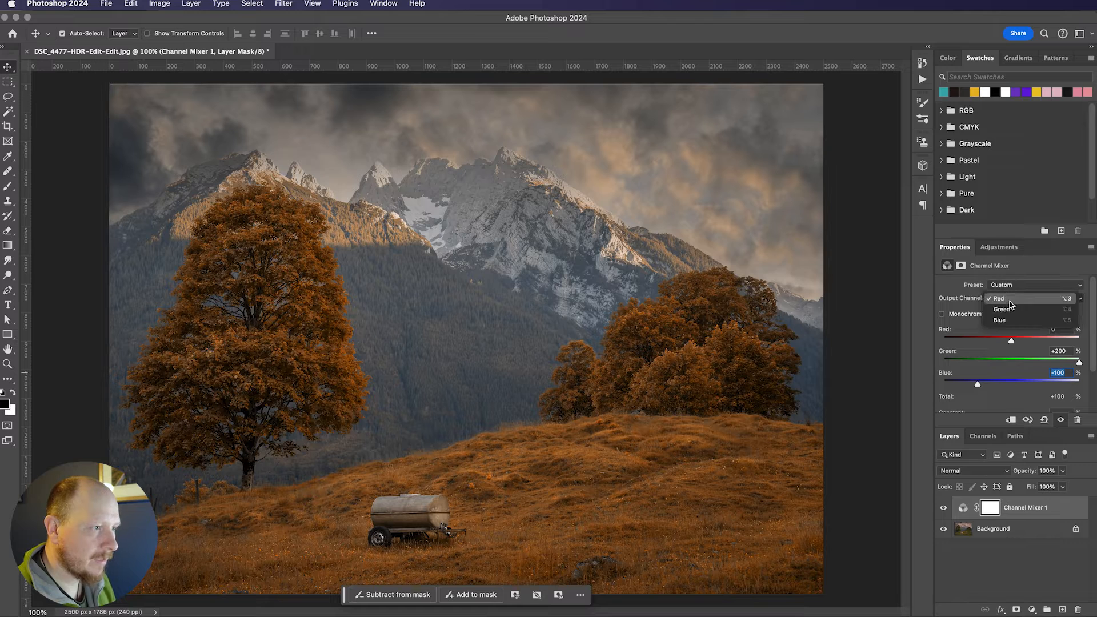
click(999, 320)
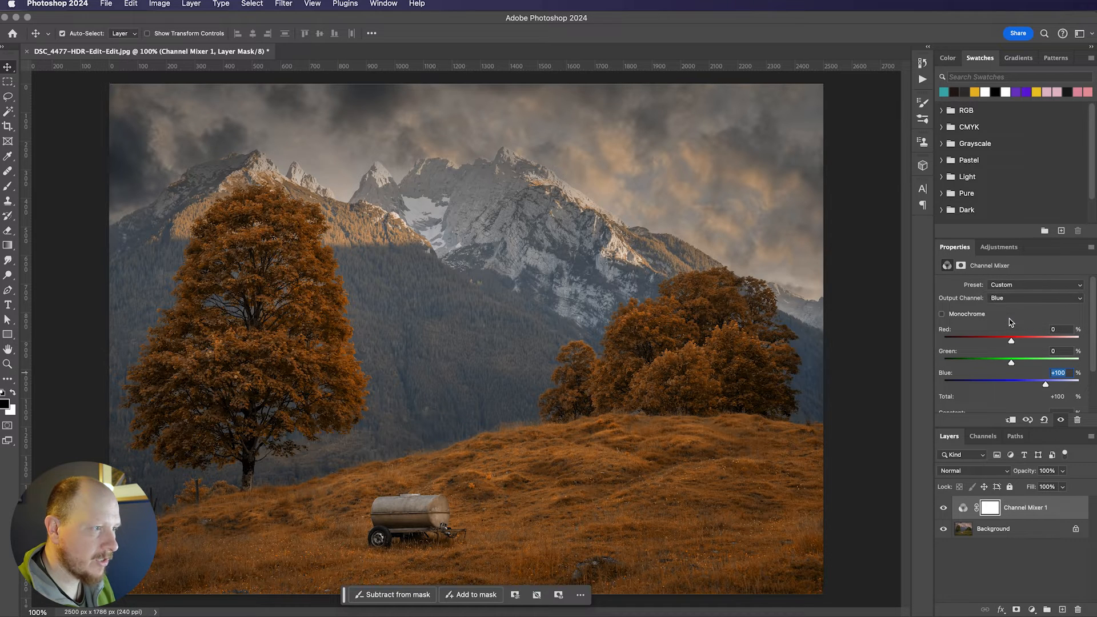
mouse_move(1044, 351)
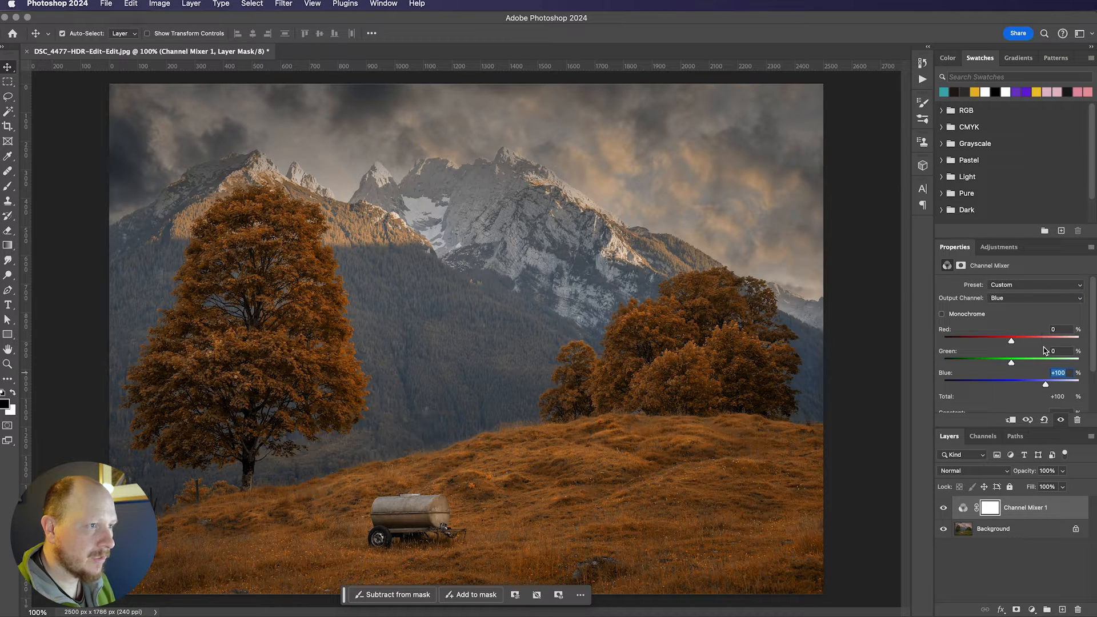
drag(1010, 339, 979, 339)
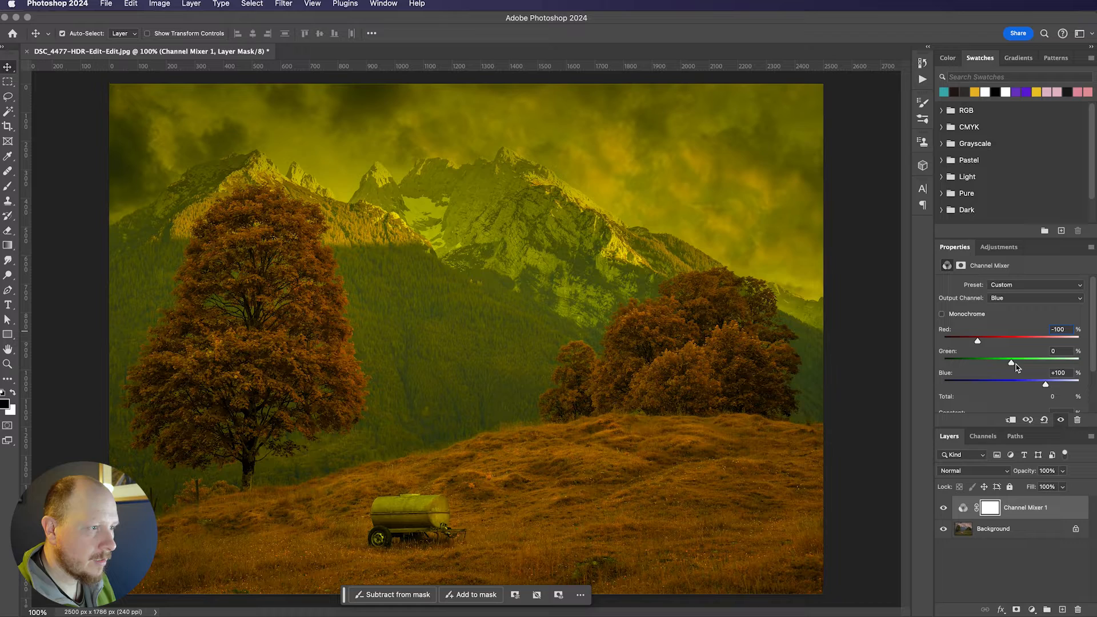
drag(1010, 362, 1078, 362)
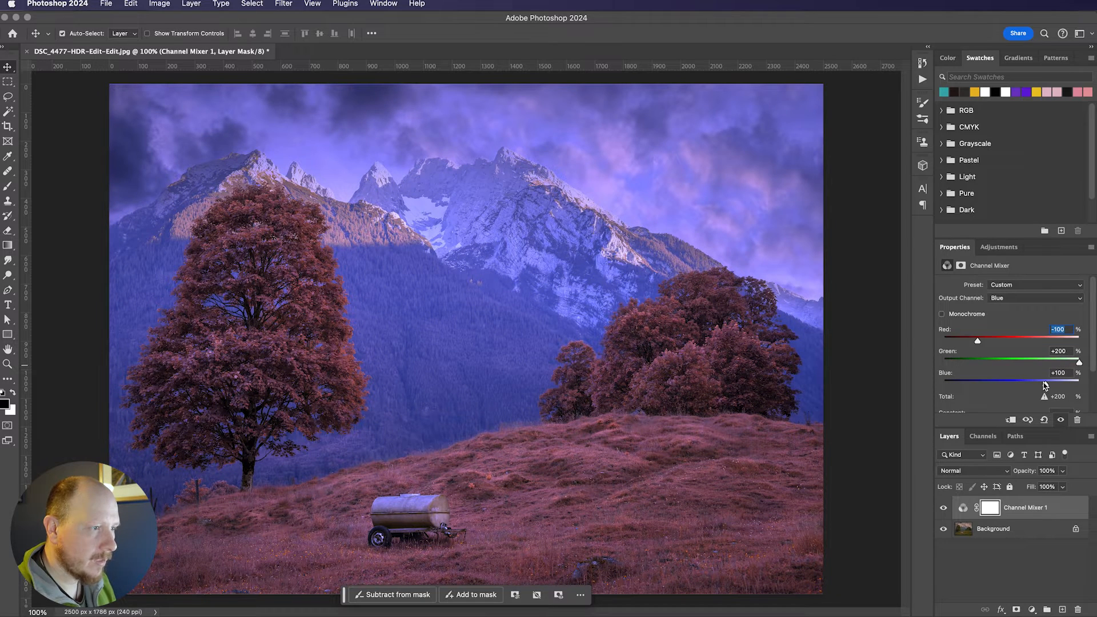
drag(1078, 380, 1012, 380)
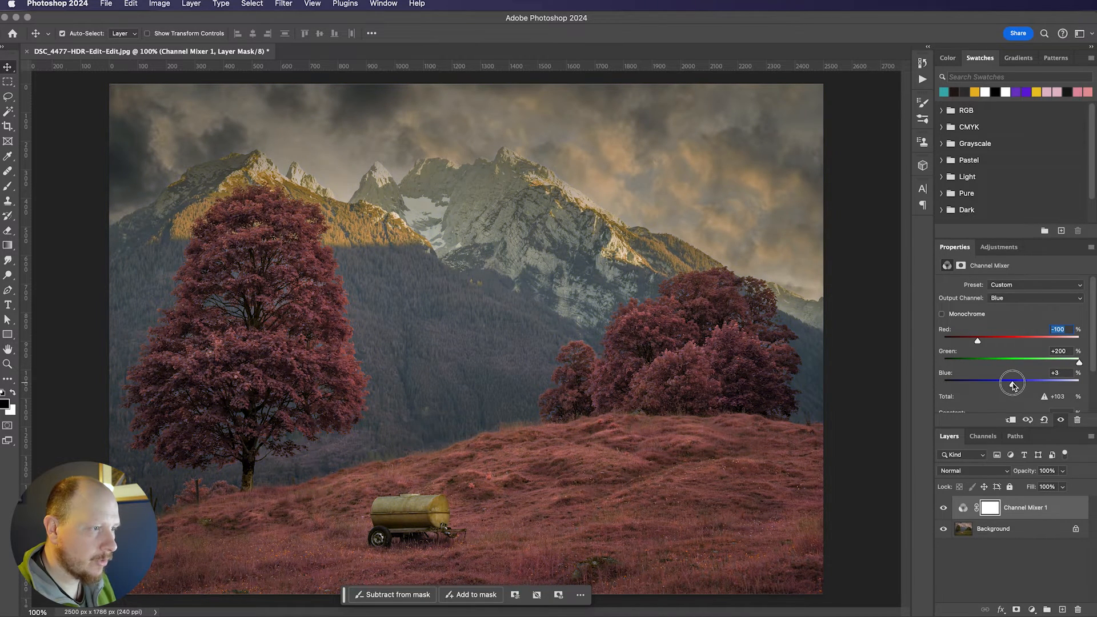
drag(1013, 383, 1010, 383)
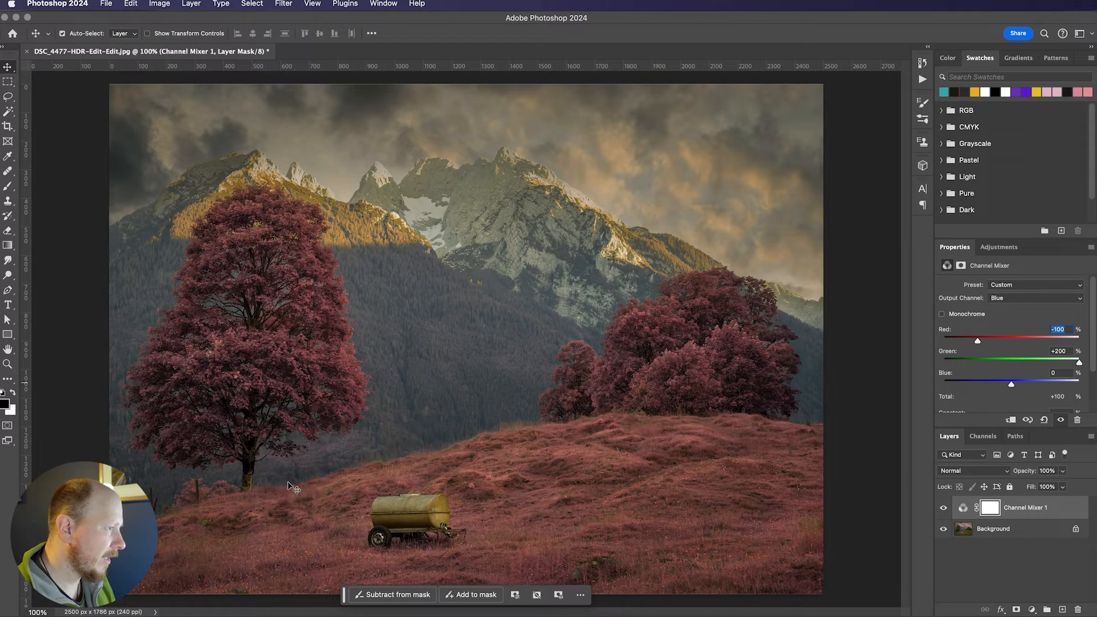
mouse_move(668, 414)
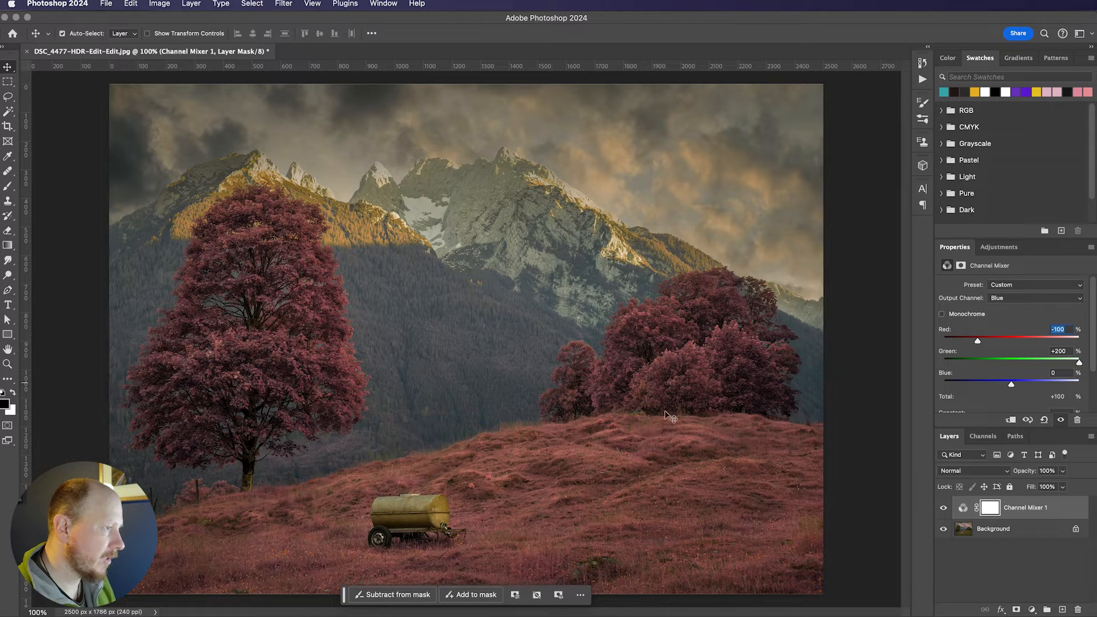
mouse_move(402, 189)
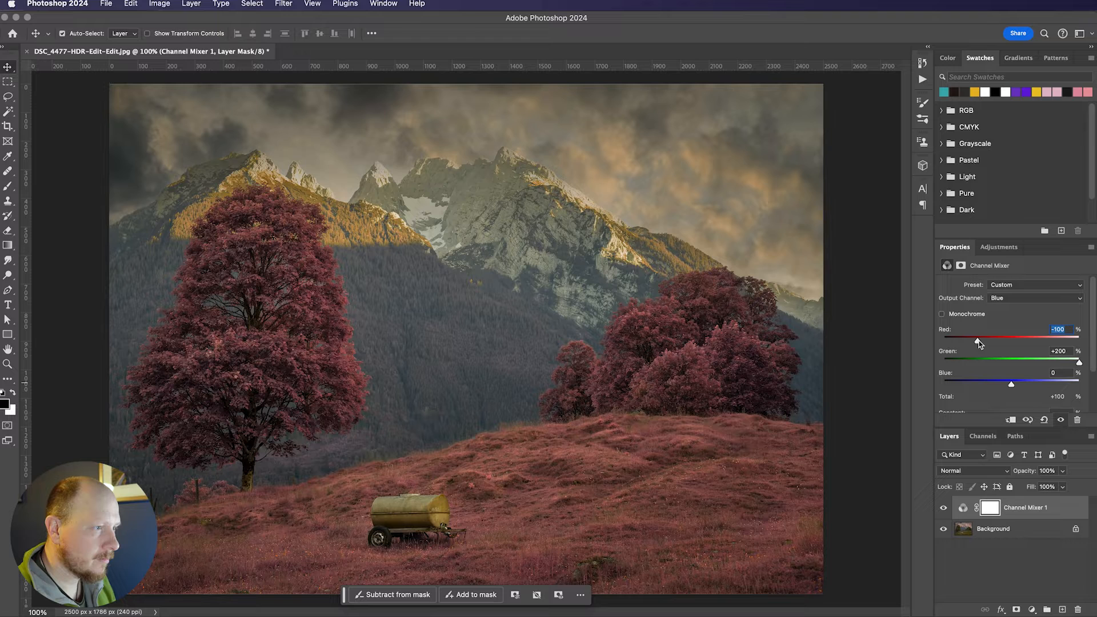
drag(965, 343, 987, 343)
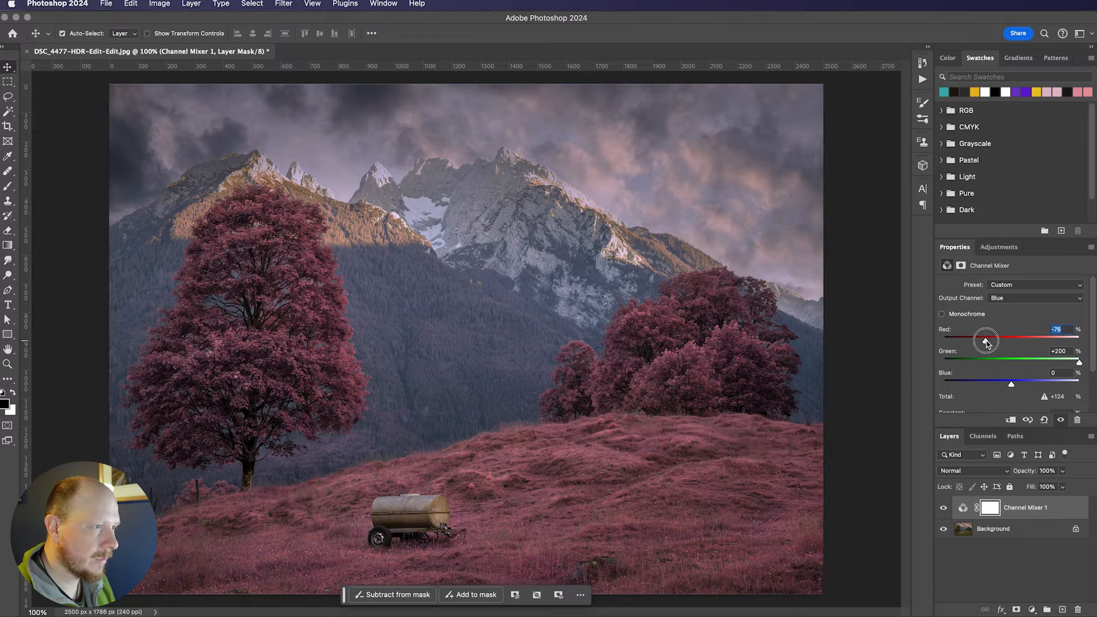
drag(985, 339, 994, 341)
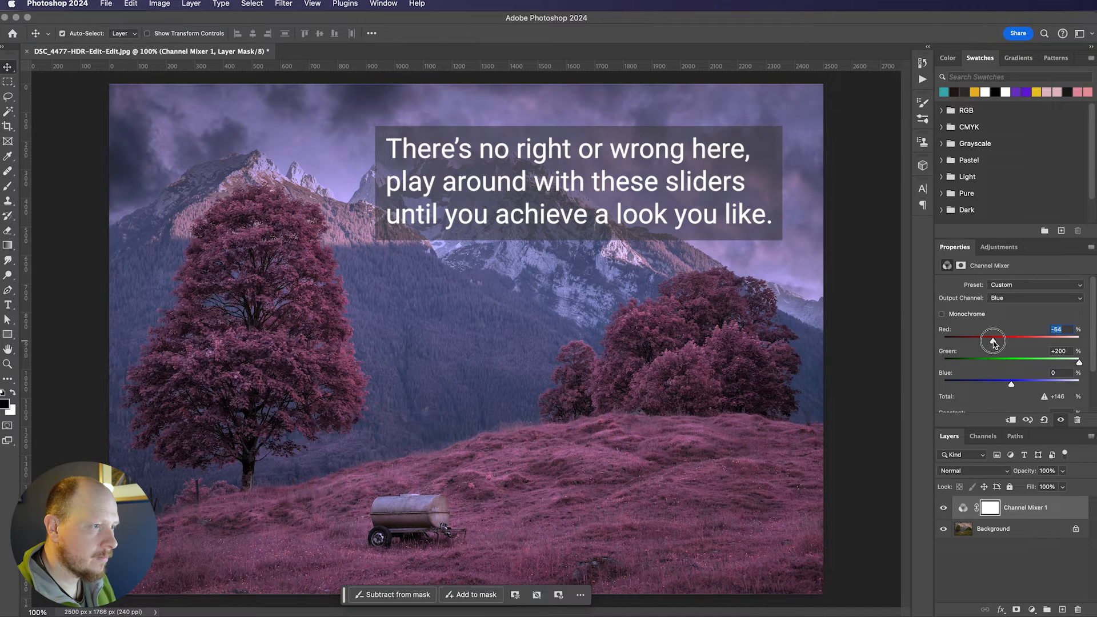
drag(992, 340, 996, 340)
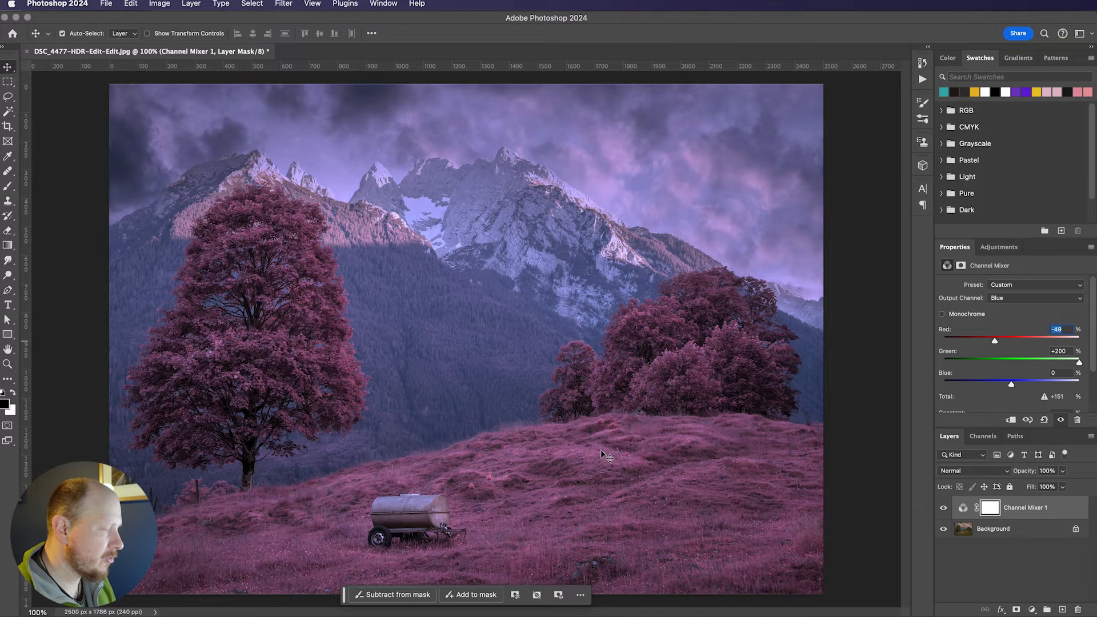
mouse_move(476, 388)
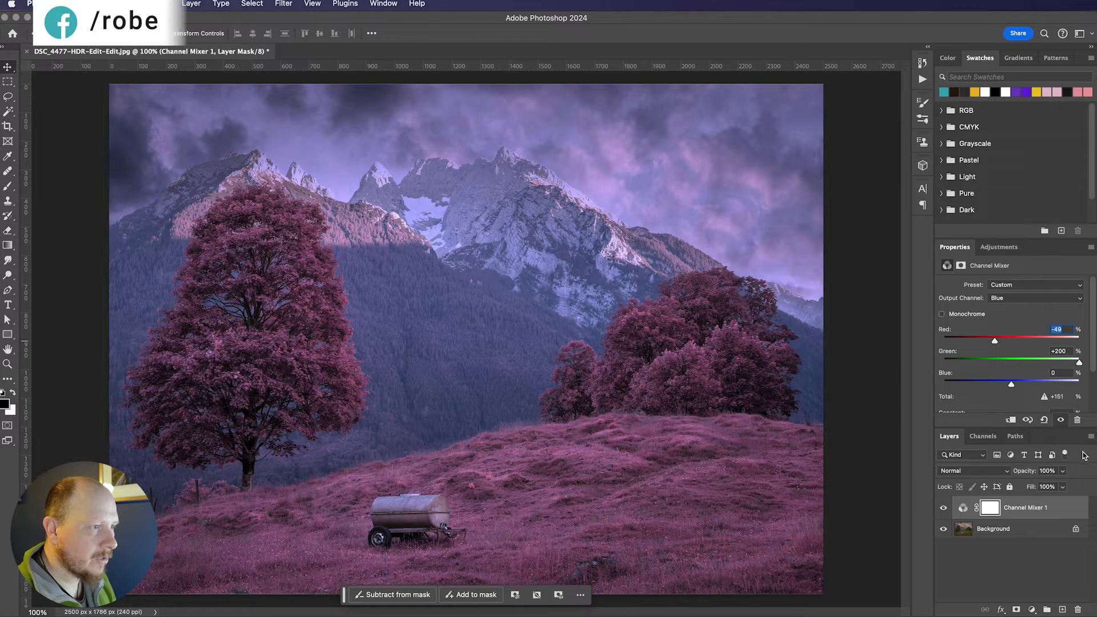
Step: Add a Hue/Saturation adjustment layer limited to the Reds range
click(999, 247)
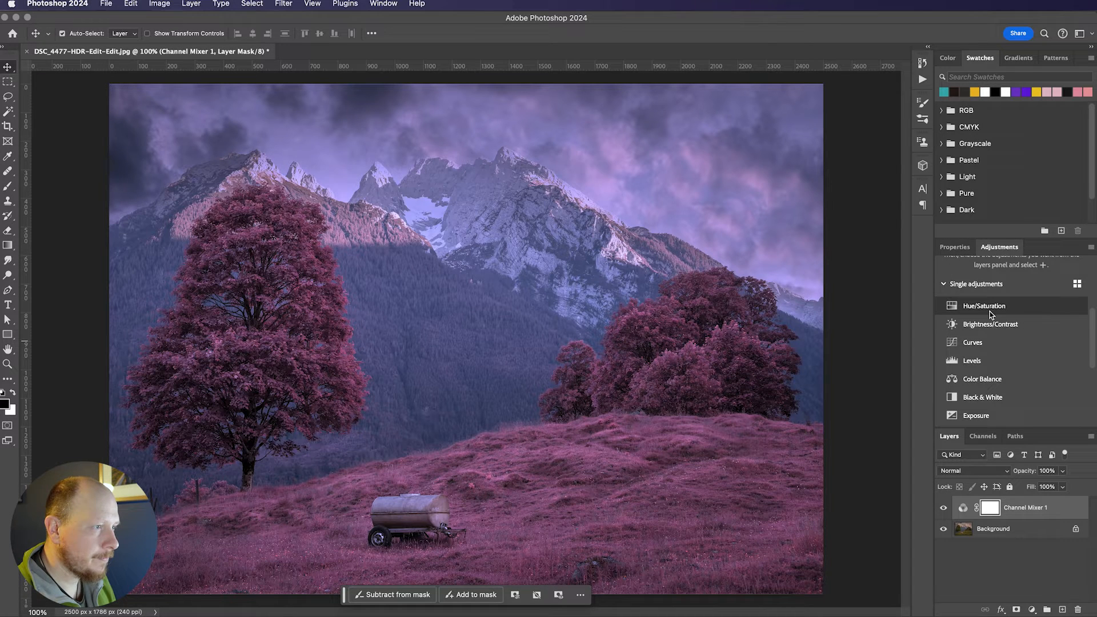
click(984, 306)
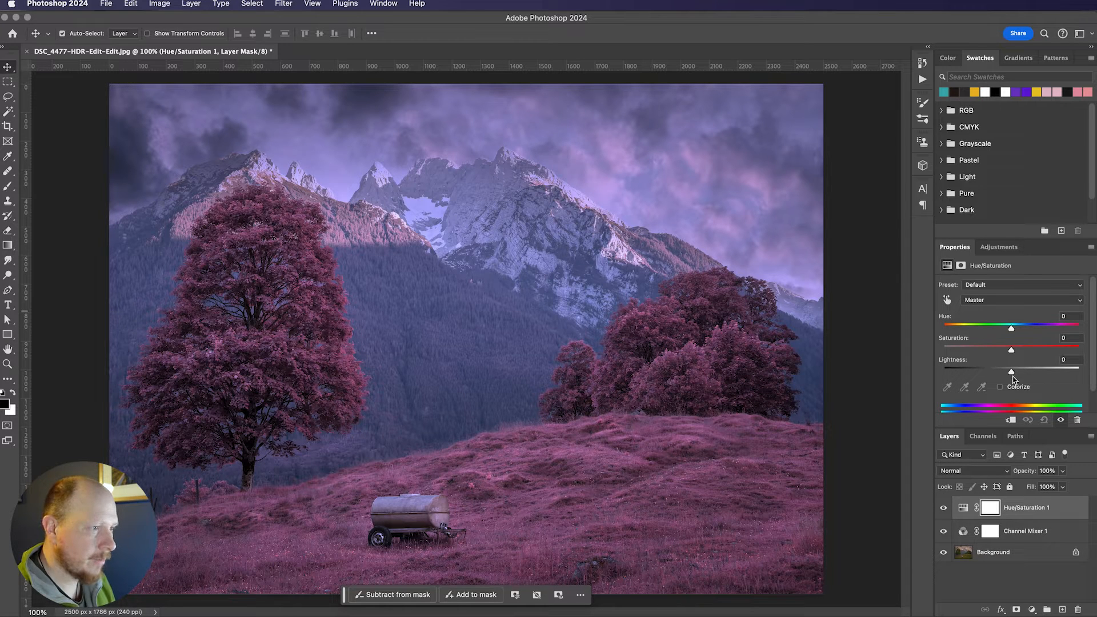
click(1021, 299)
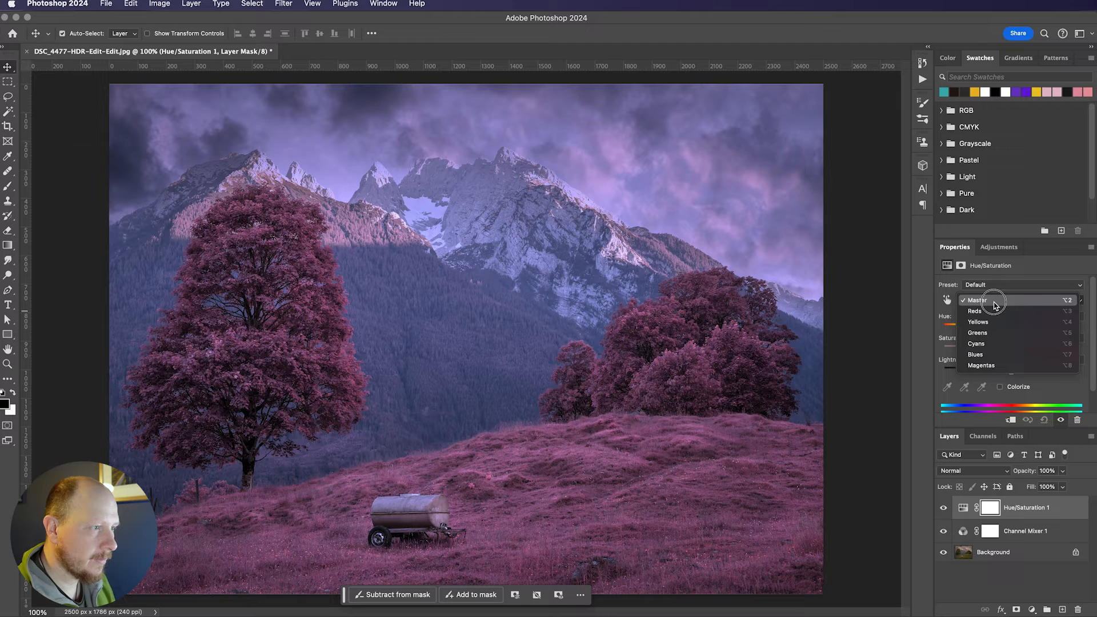
mouse_move(992, 354)
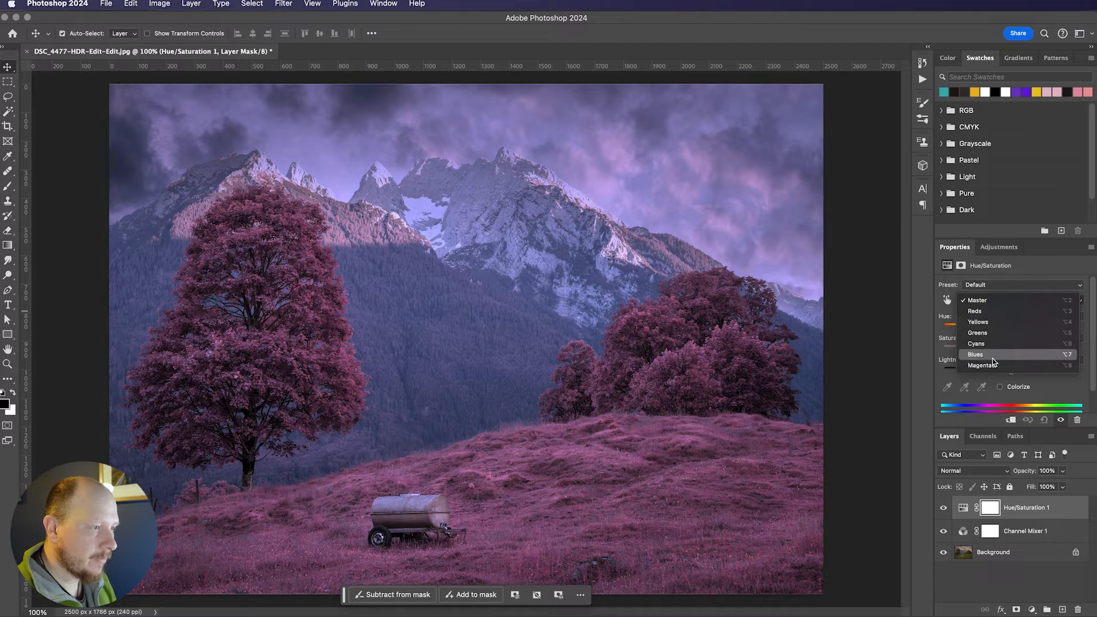
click(974, 311)
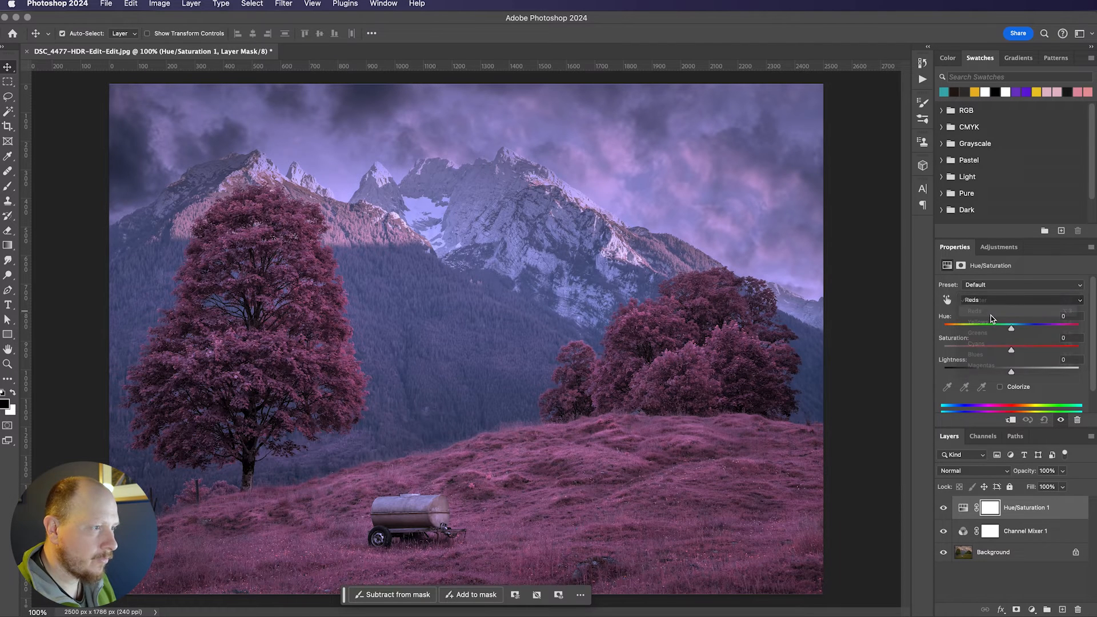
click(972, 311)
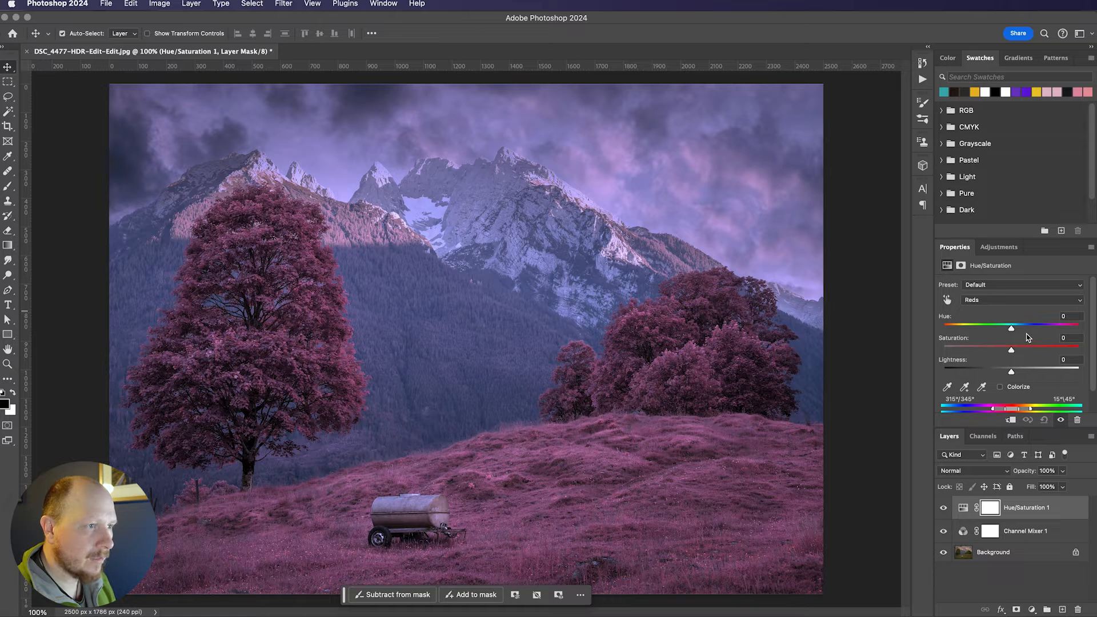
mouse_move(1024, 343)
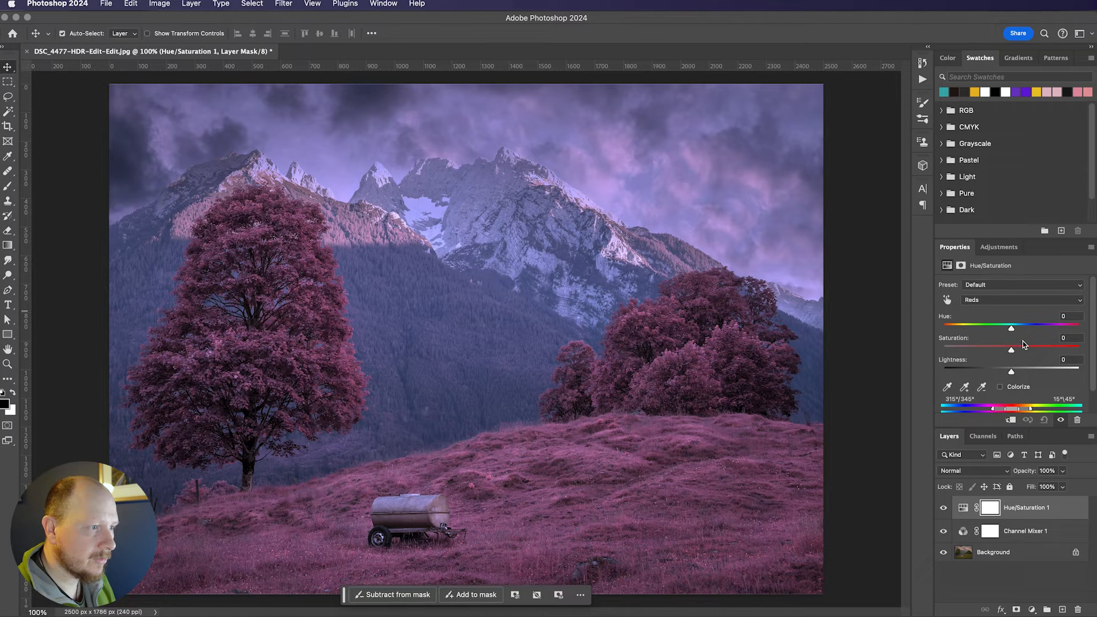
Step: Set the reds to hue -9, saturation +25 and lightness -45
drag(1011, 328, 1007, 328)
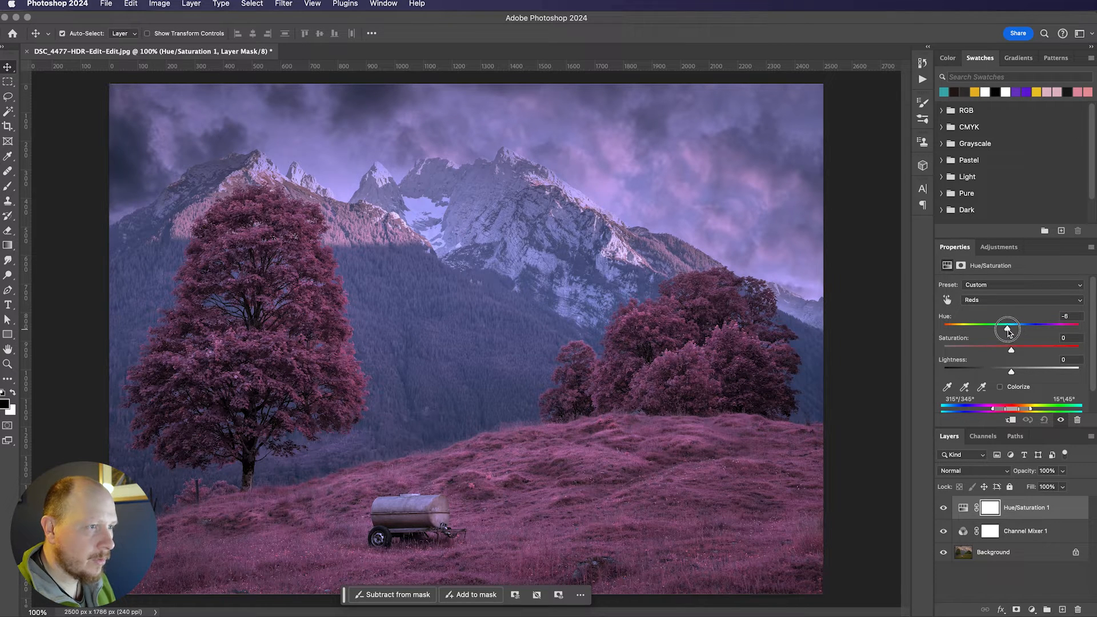
drag(1011, 329, 1002, 329)
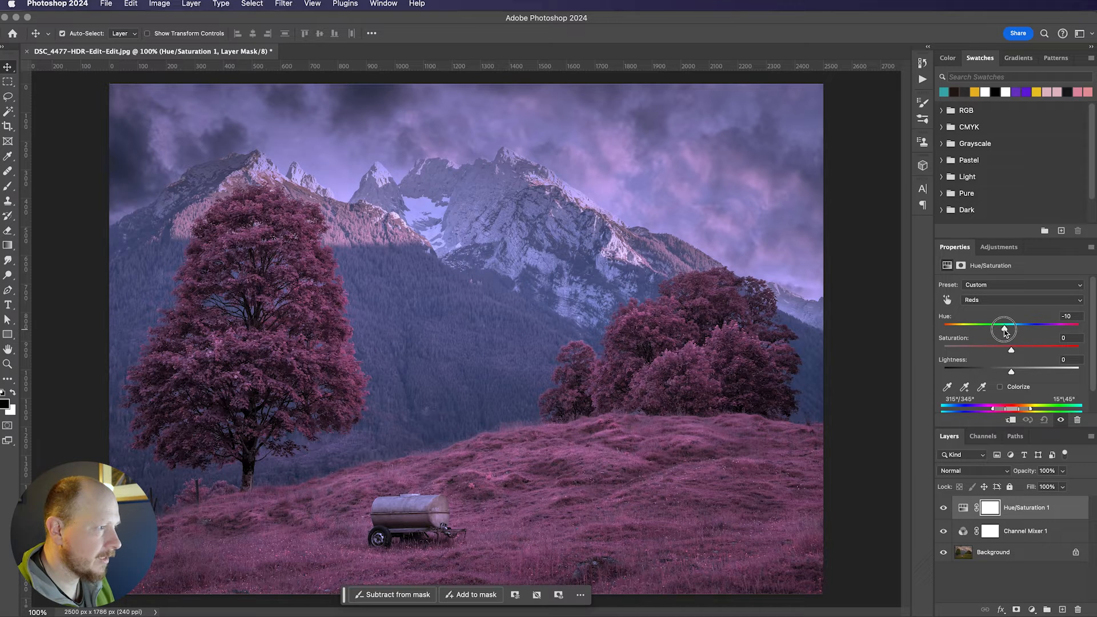
drag(1004, 329, 1006, 329)
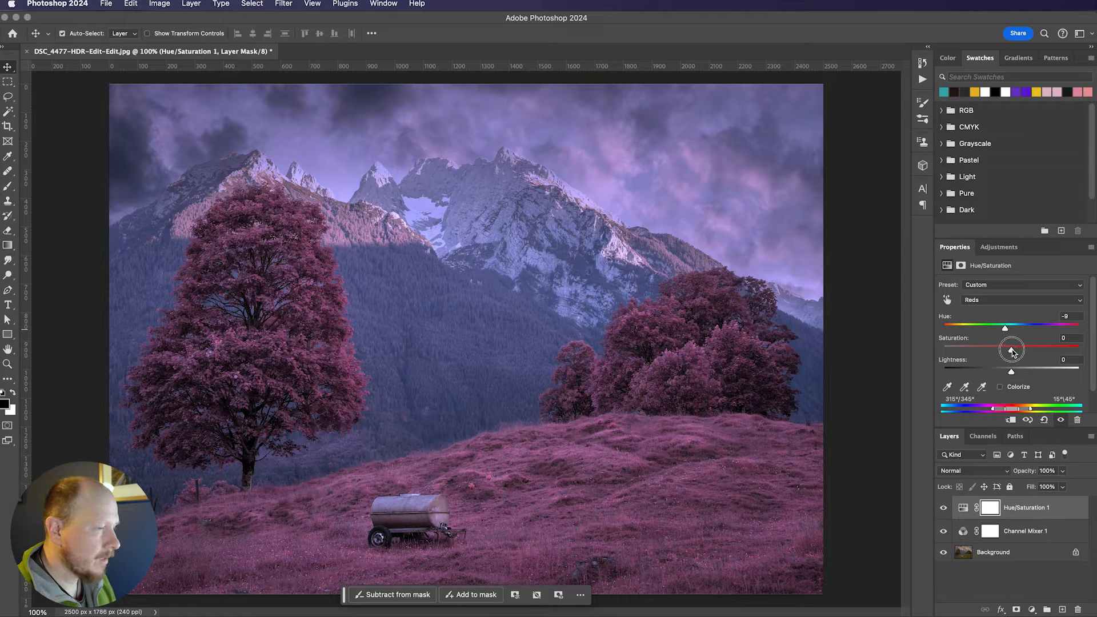
drag(1011, 349, 1020, 349)
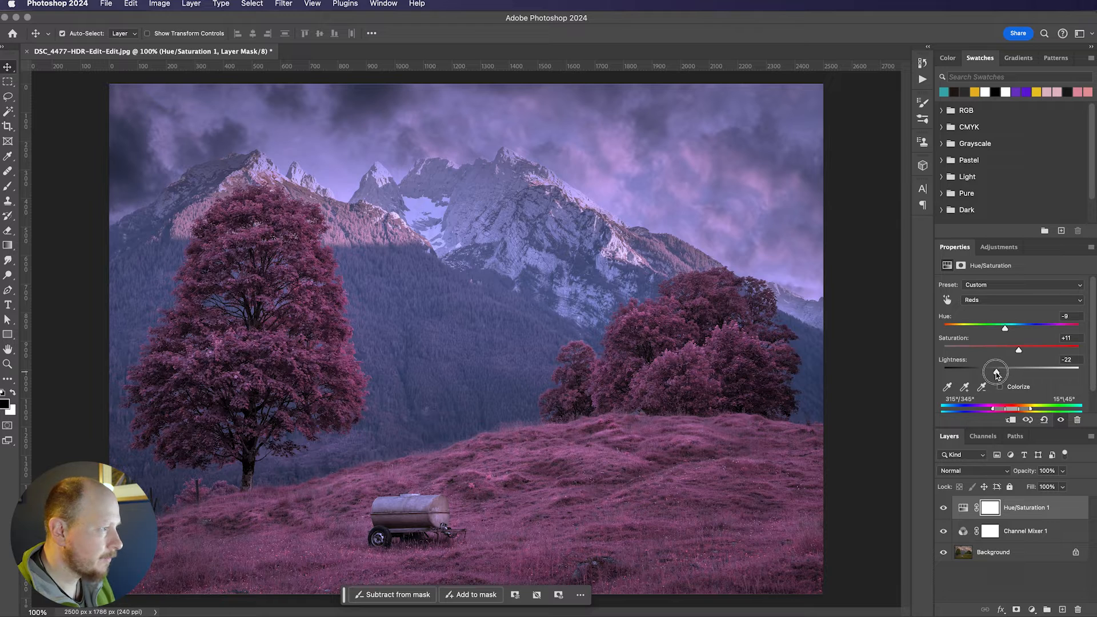
drag(994, 370, 969, 372)
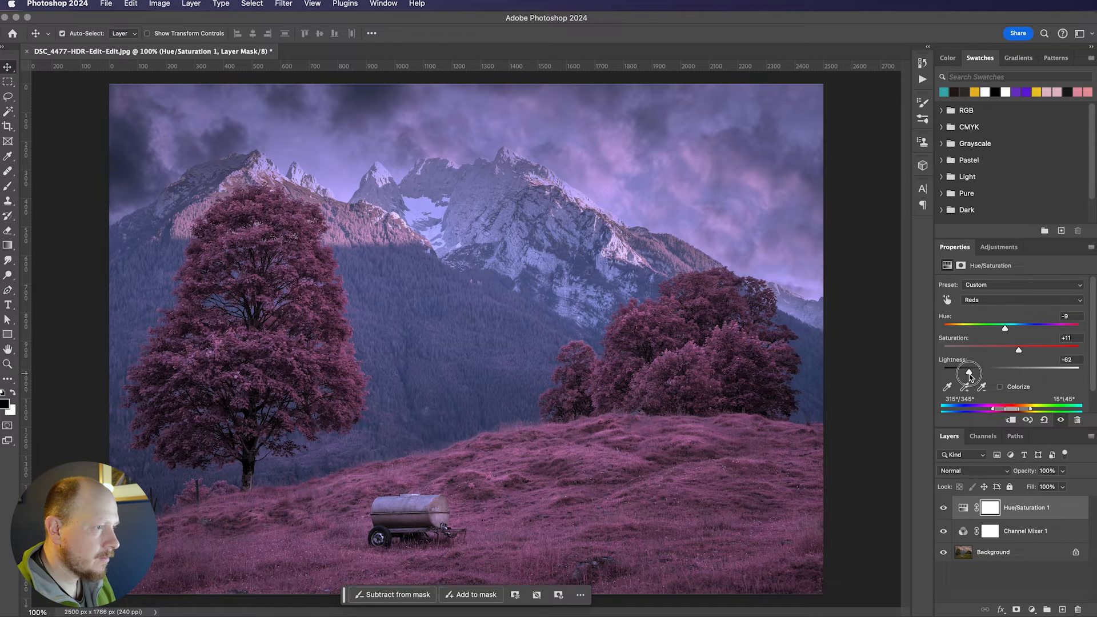
drag(969, 372, 984, 372)
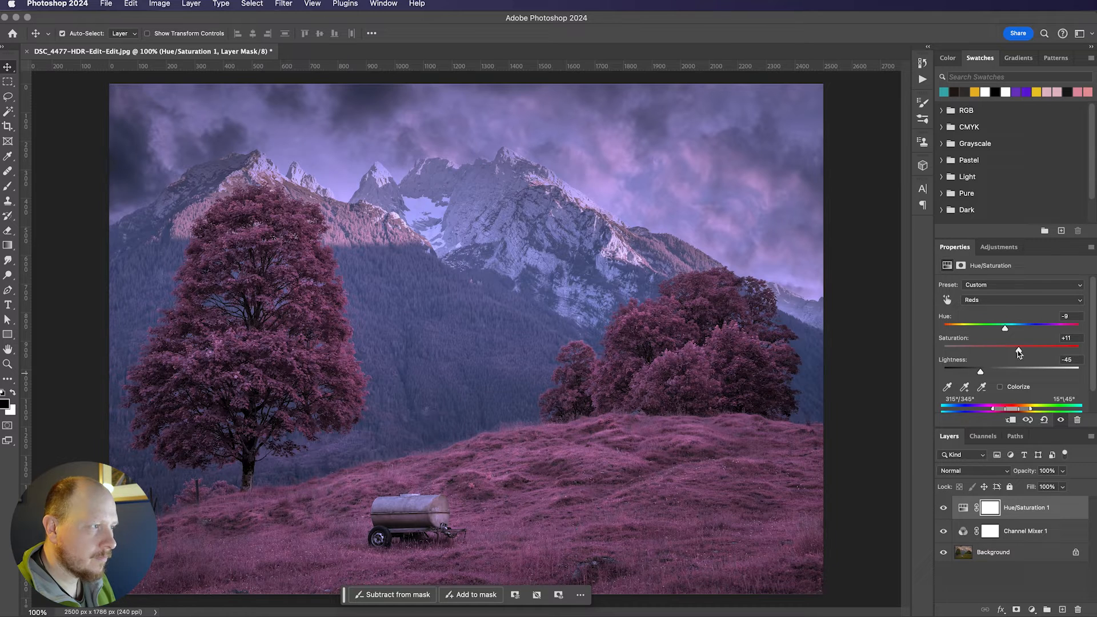
drag(1005, 349, 1027, 349)
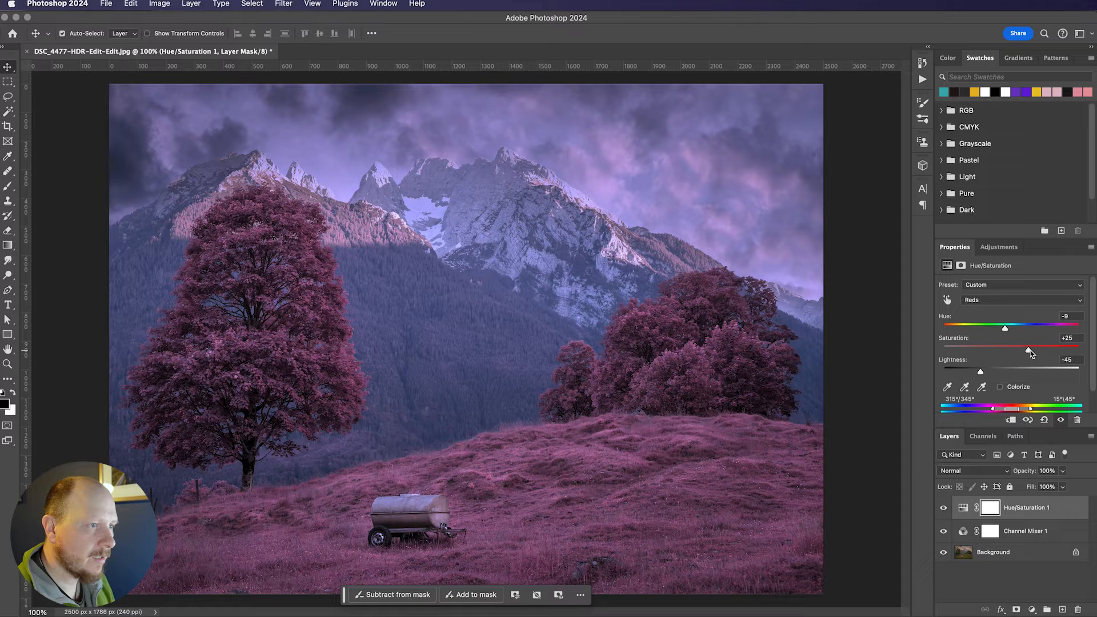
click(1021, 299)
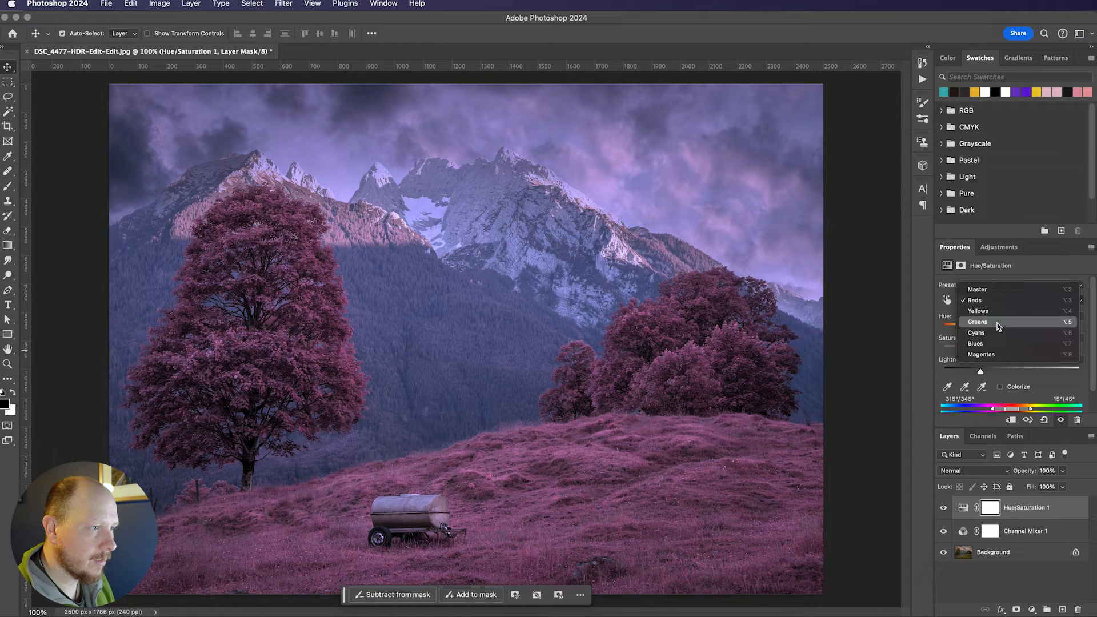
Step: Target the Blues and set hue -9, lightness -55 and saturation +65
click(975, 343)
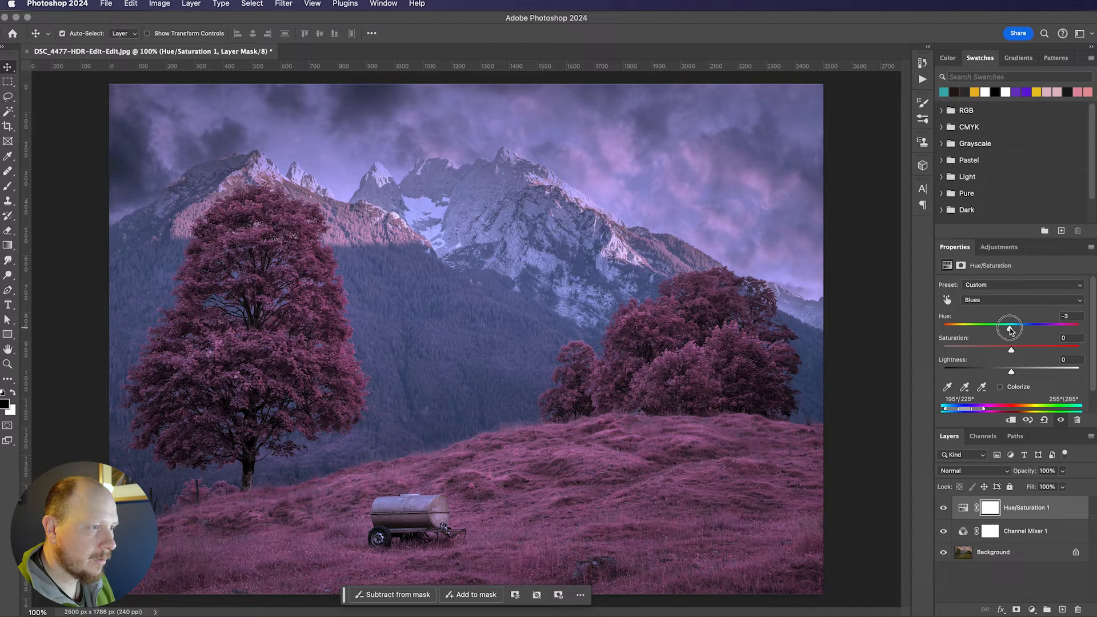
drag(1010, 330, 1005, 330)
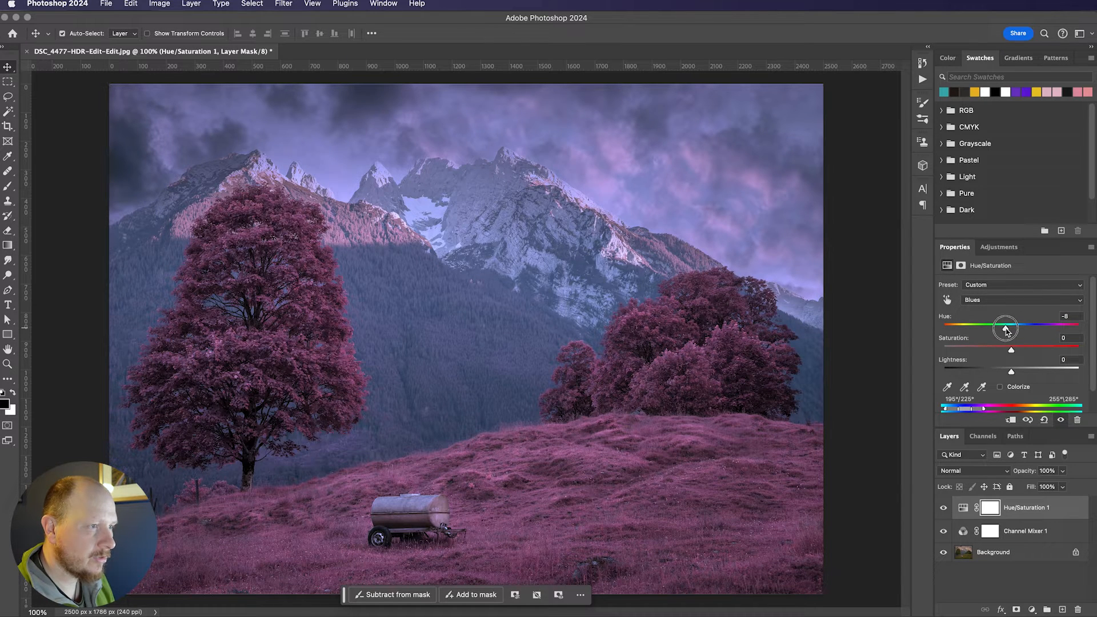
drag(1004, 327, 1004, 329)
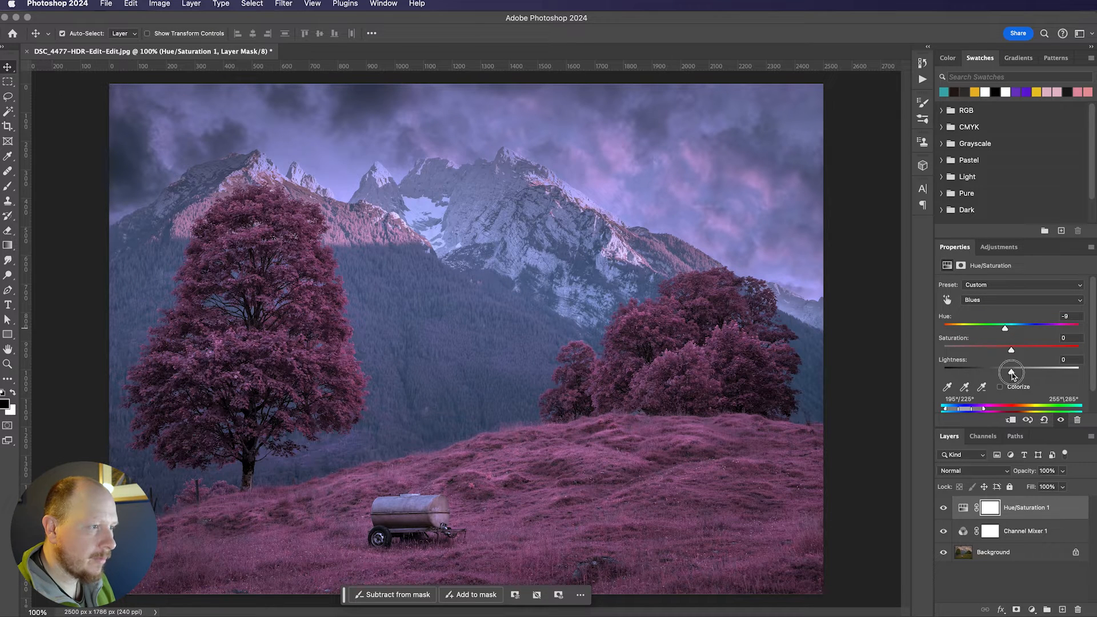
drag(1011, 371, 981, 371)
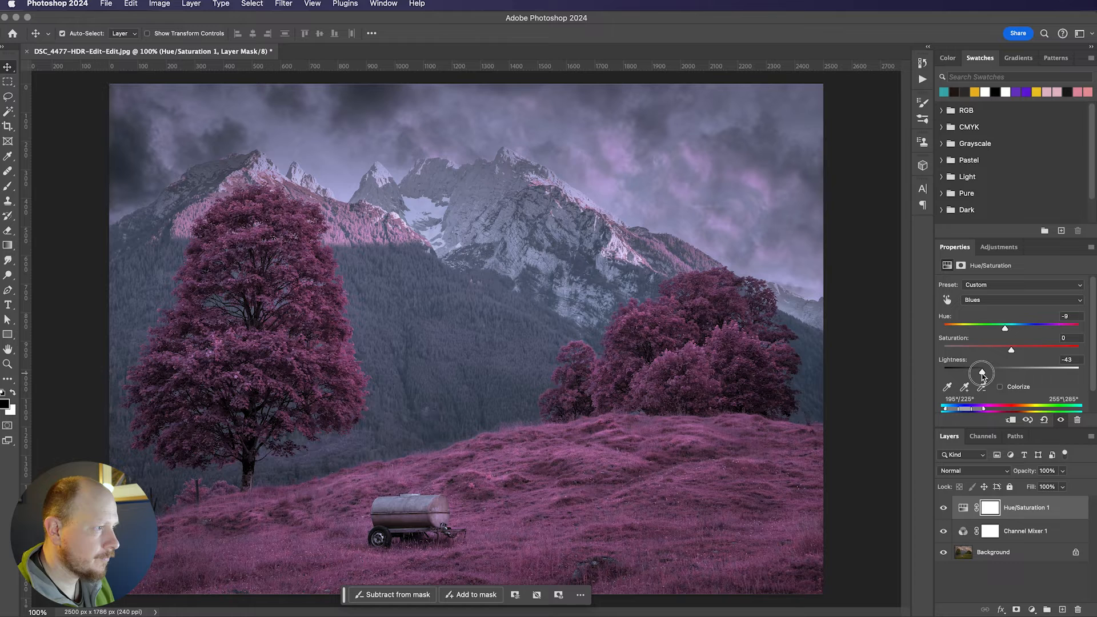
drag(980, 371, 978, 371)
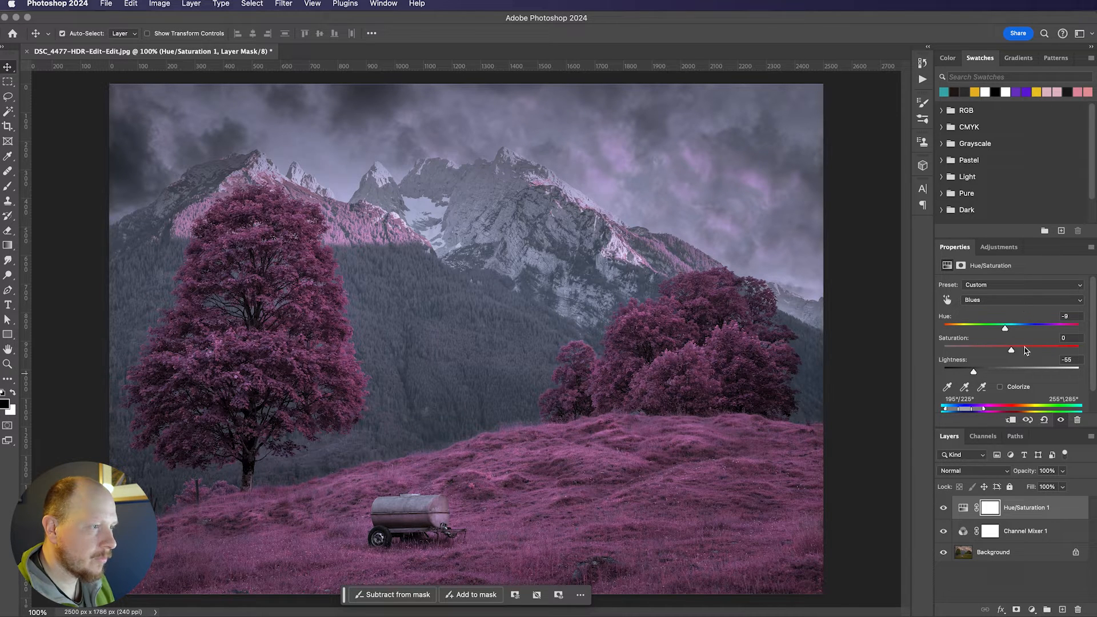
mouse_move(979, 373)
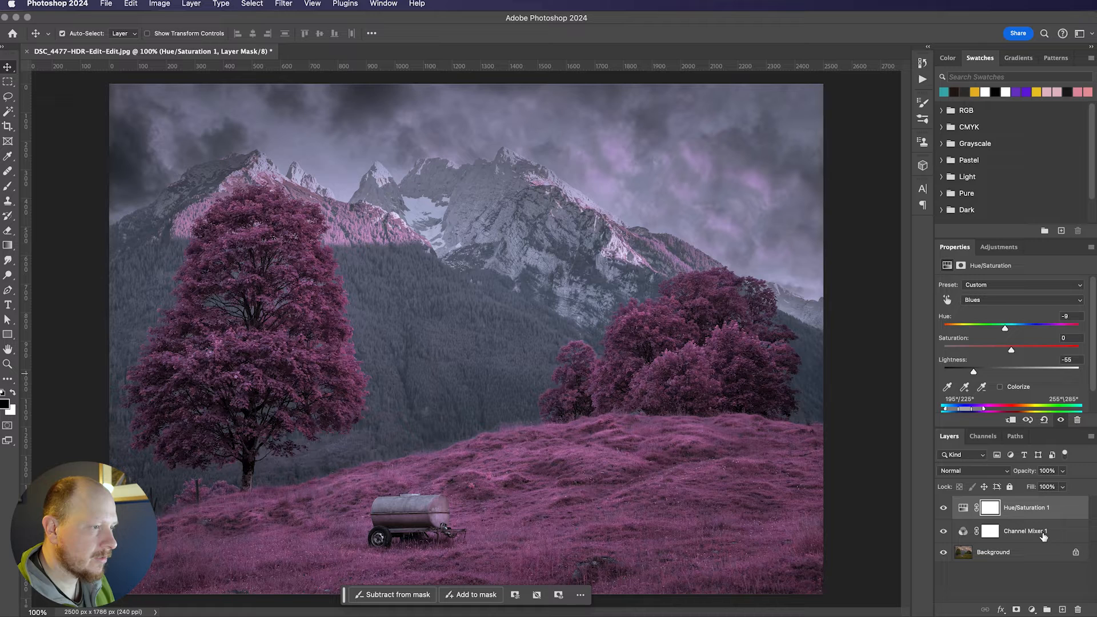
mouse_move(983, 373)
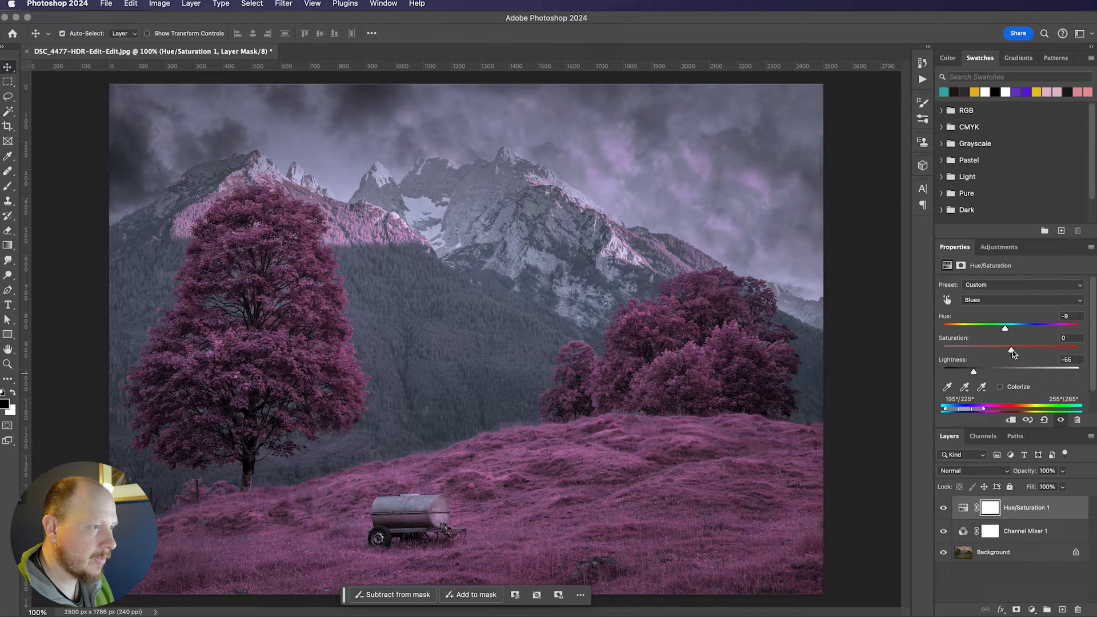
drag(973, 348, 1023, 348)
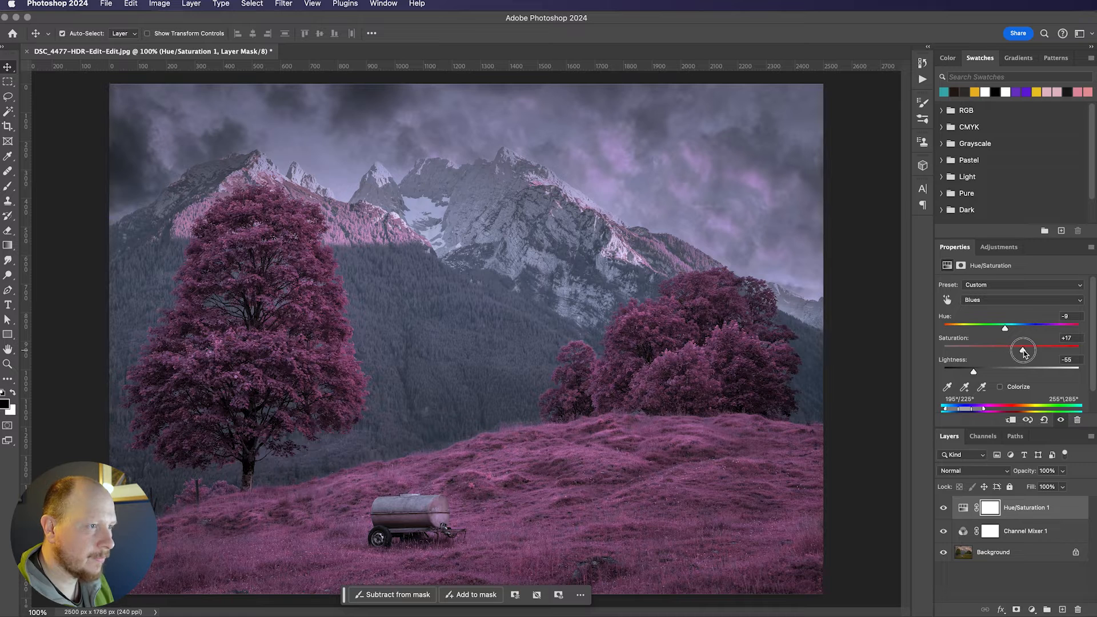
drag(1022, 349, 1038, 349)
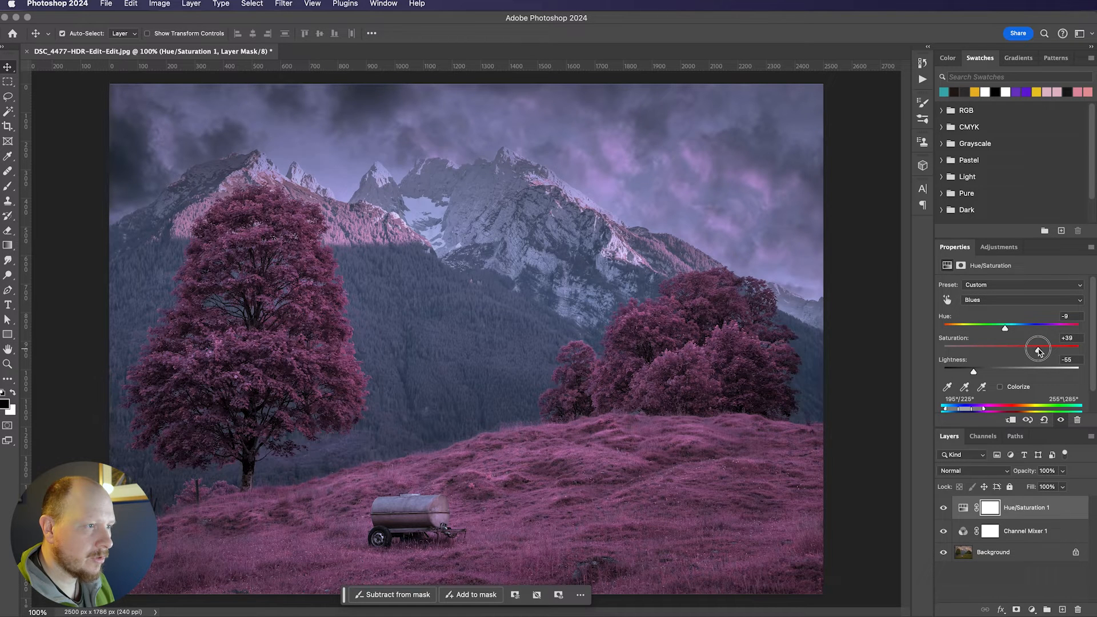
drag(1039, 350, 1050, 350)
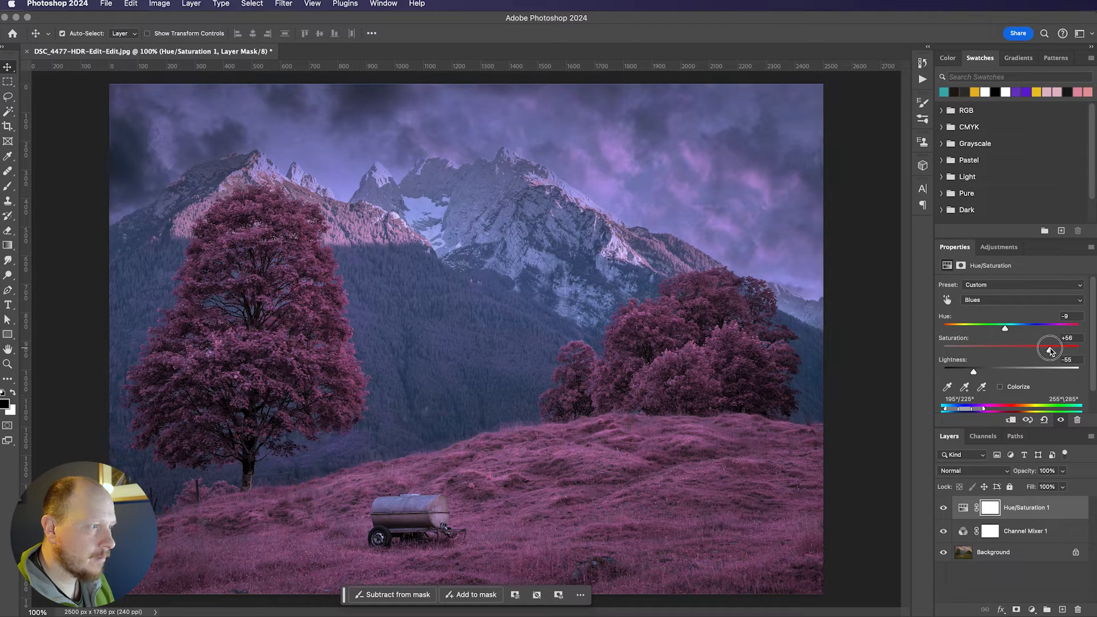
drag(1049, 348, 1057, 349)
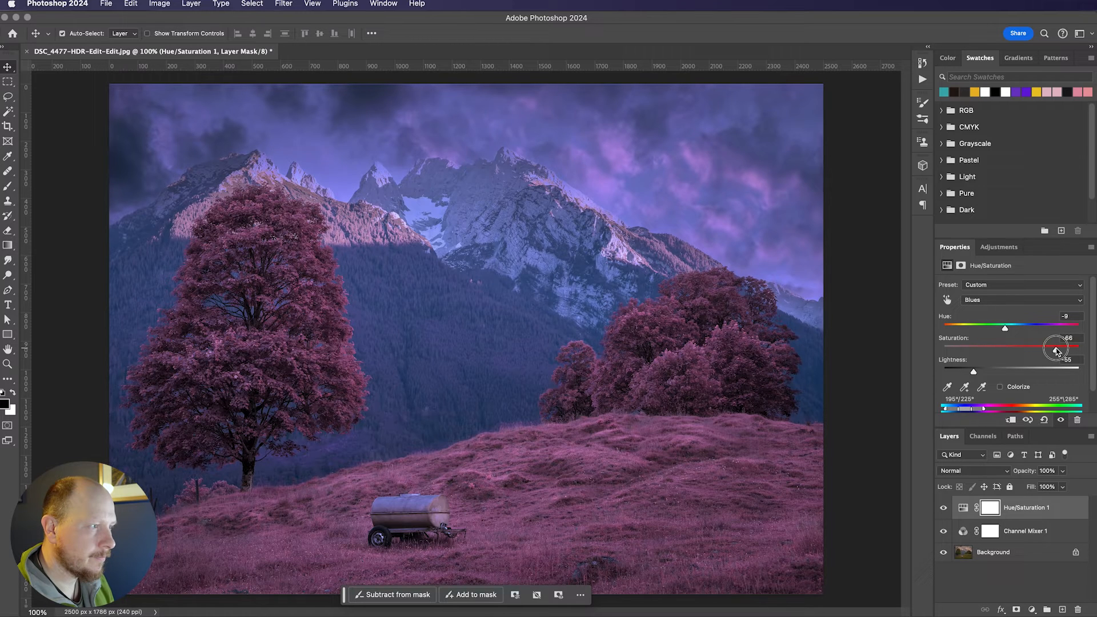
drag(1056, 347, 1056, 350)
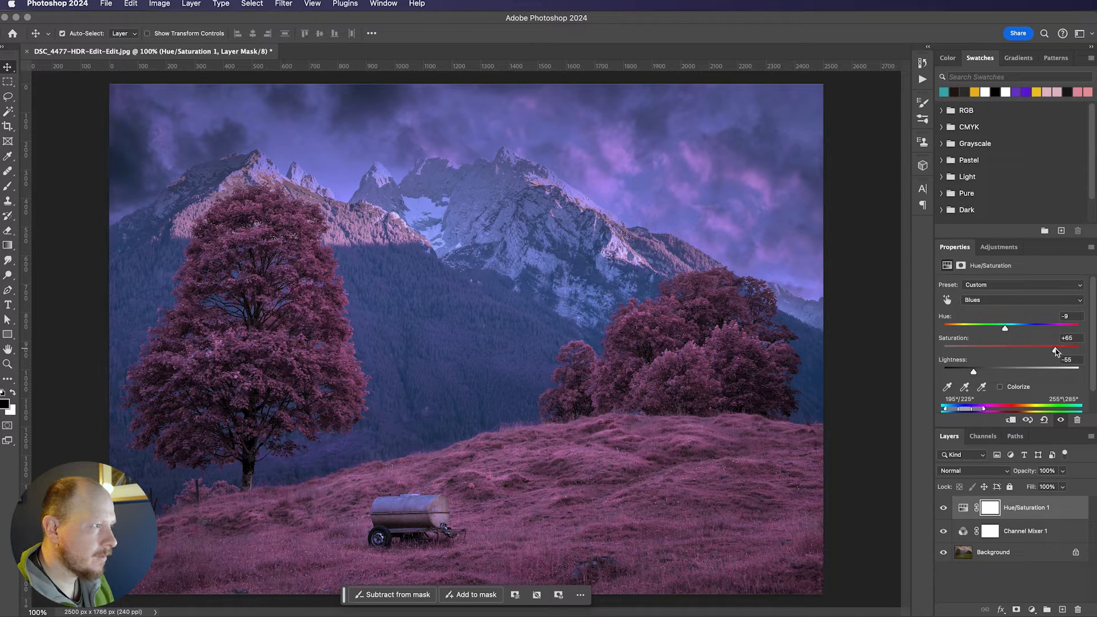
mouse_move(994, 314)
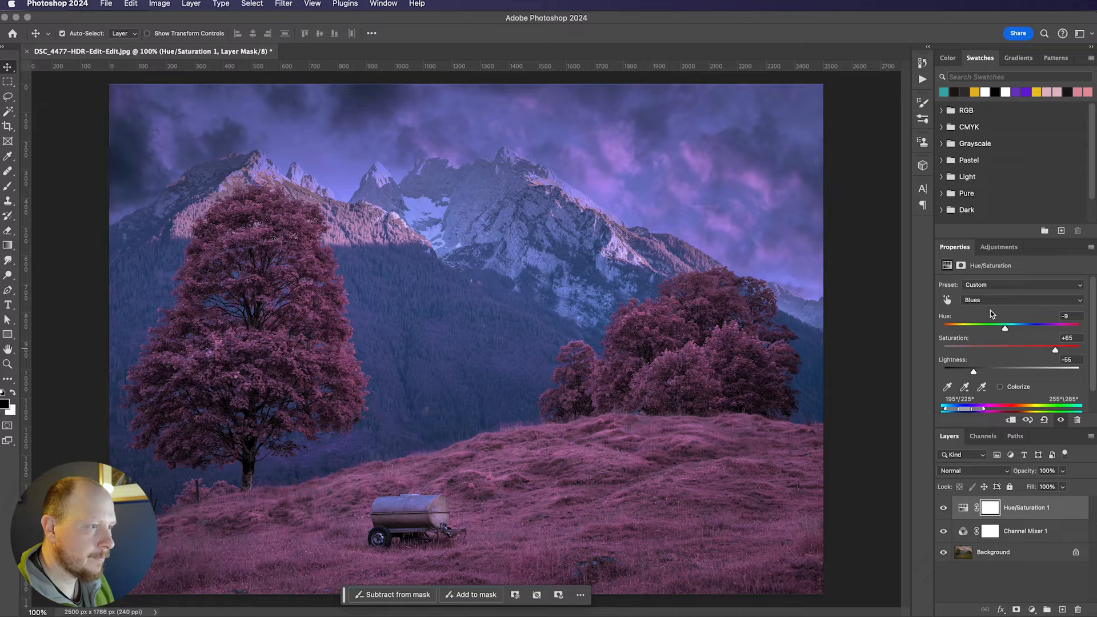
Step: Target the Magentas and set hue -23, lightness -50 and saturation +44
click(1021, 300)
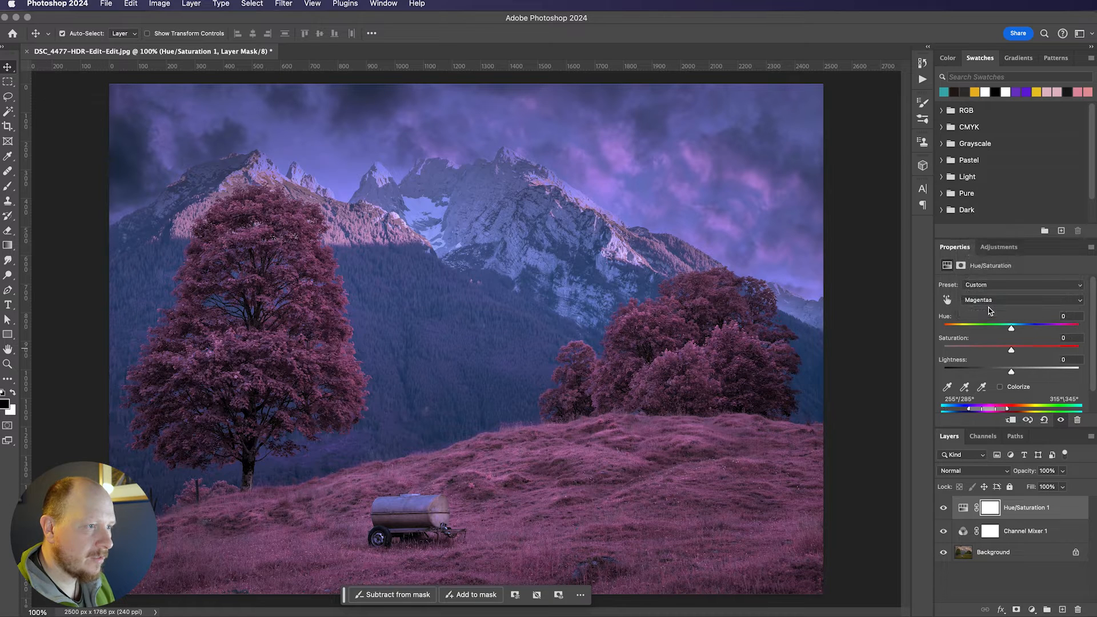
drag(1011, 329, 1007, 329)
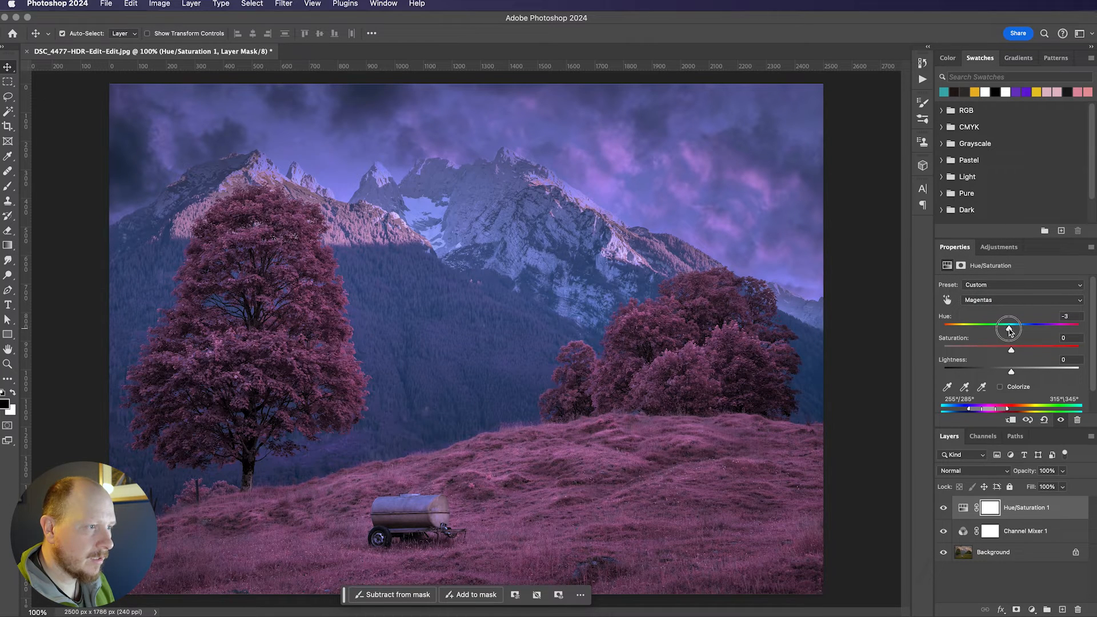
drag(1007, 329, 998, 329)
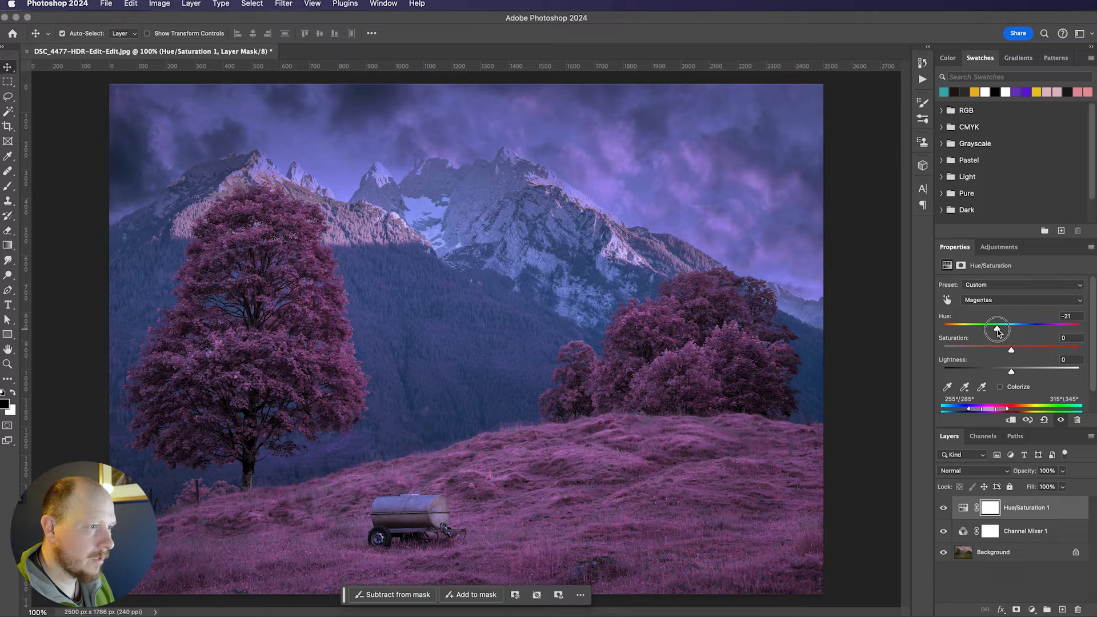
drag(997, 329, 995, 329)
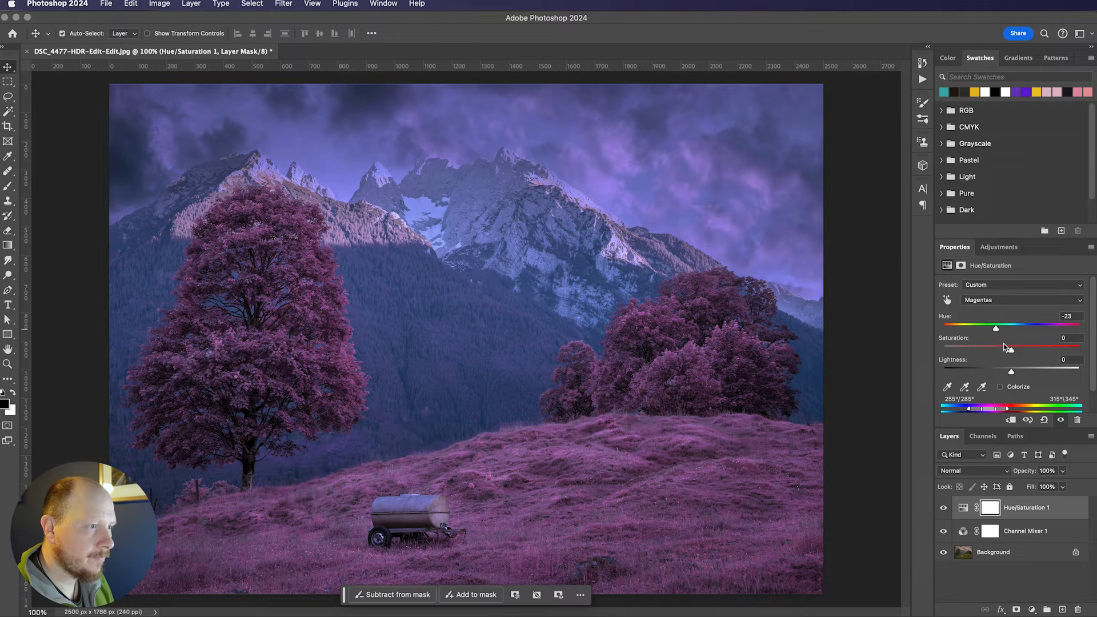
drag(1010, 371, 990, 371)
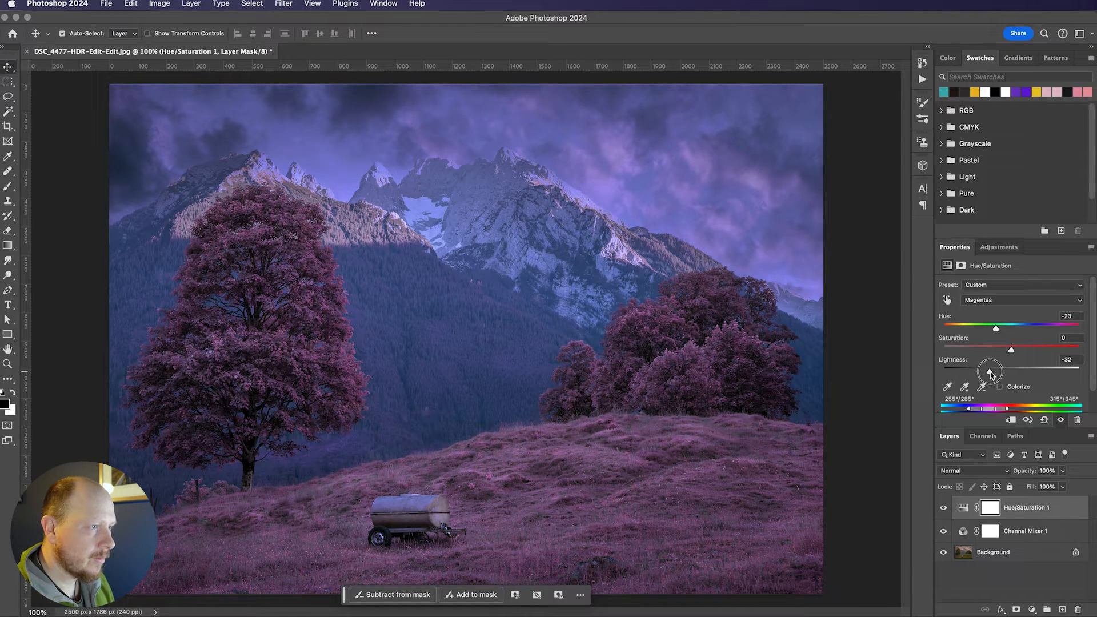
drag(1010, 369, 979, 370)
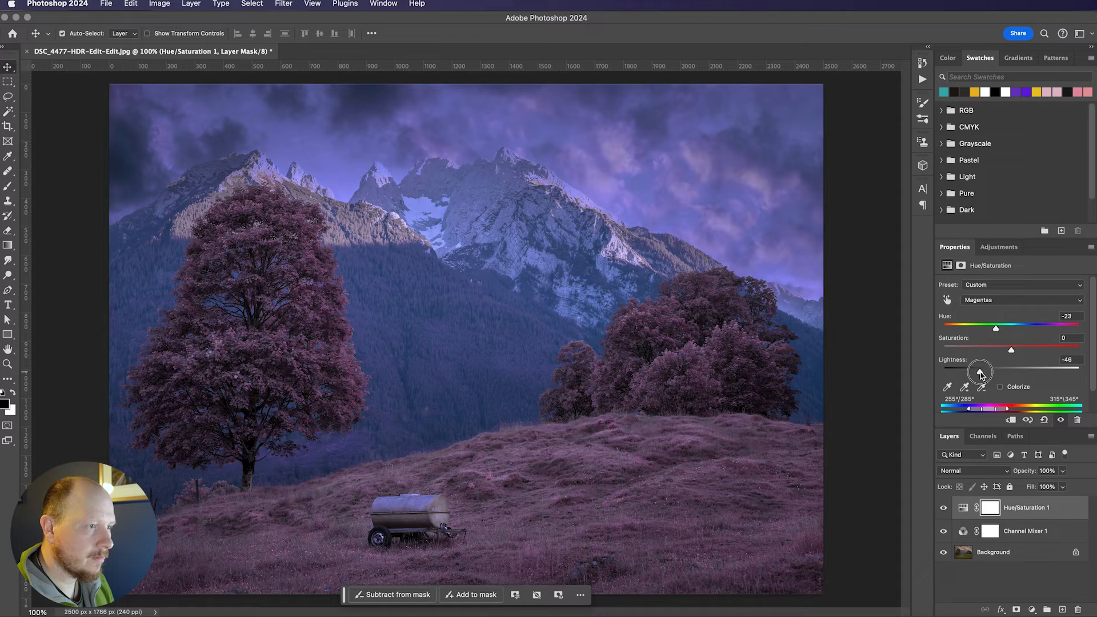
drag(980, 371, 978, 371)
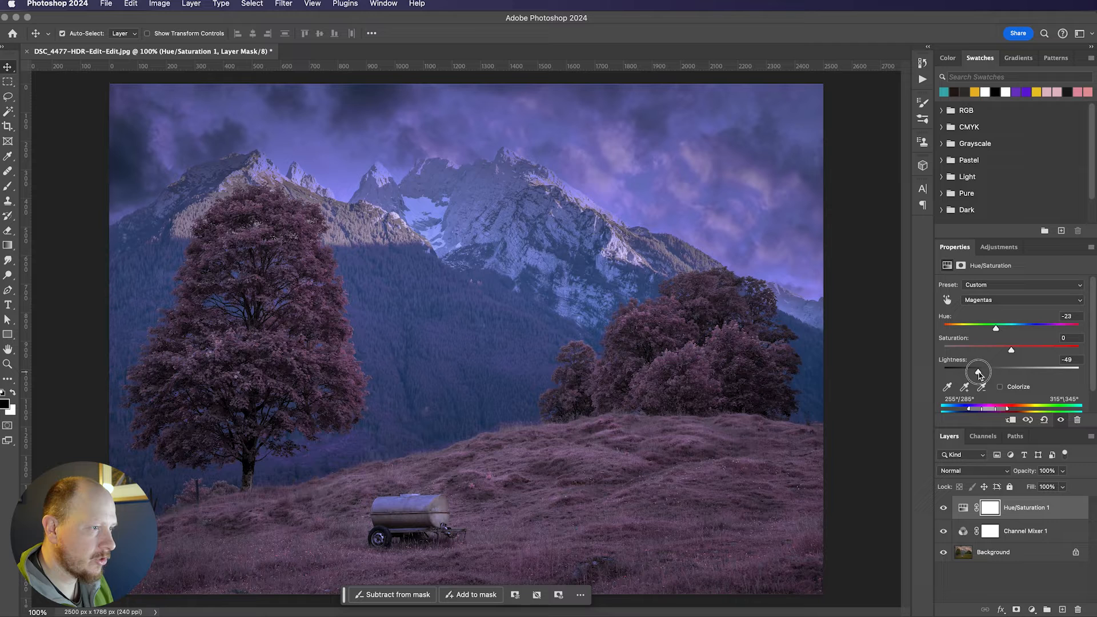
drag(979, 370, 975, 371)
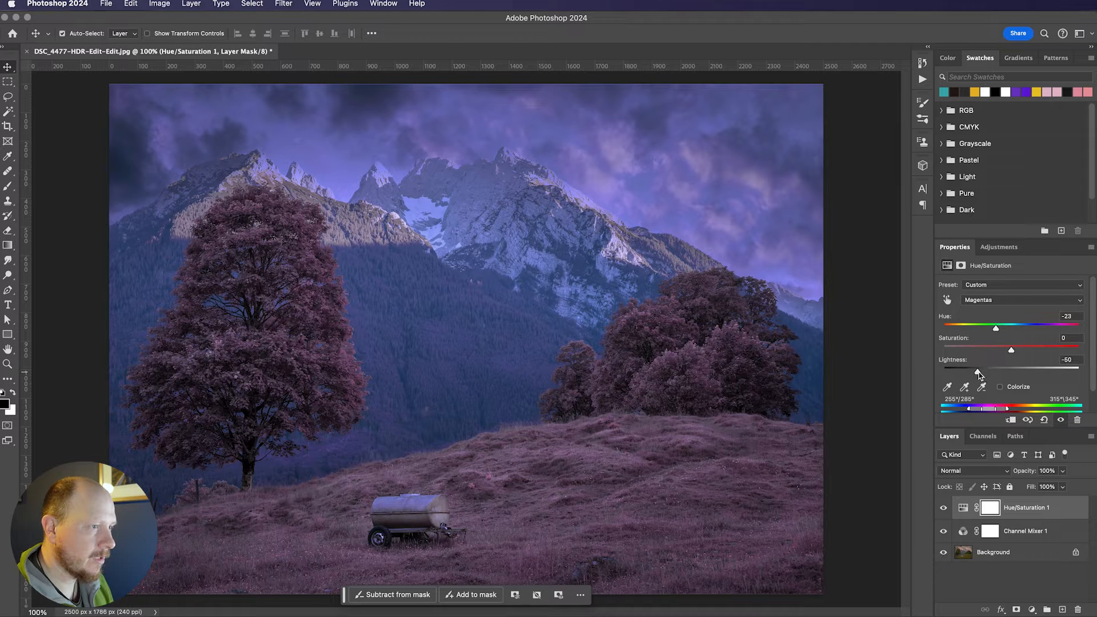
drag(995, 349, 1027, 349)
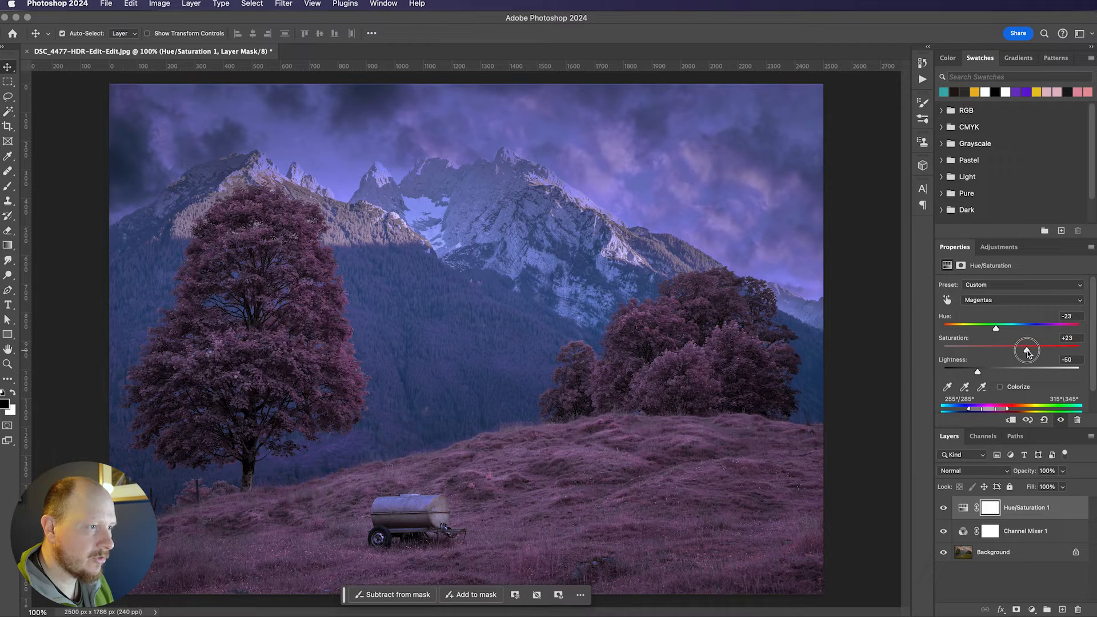
drag(1025, 348, 1041, 349)
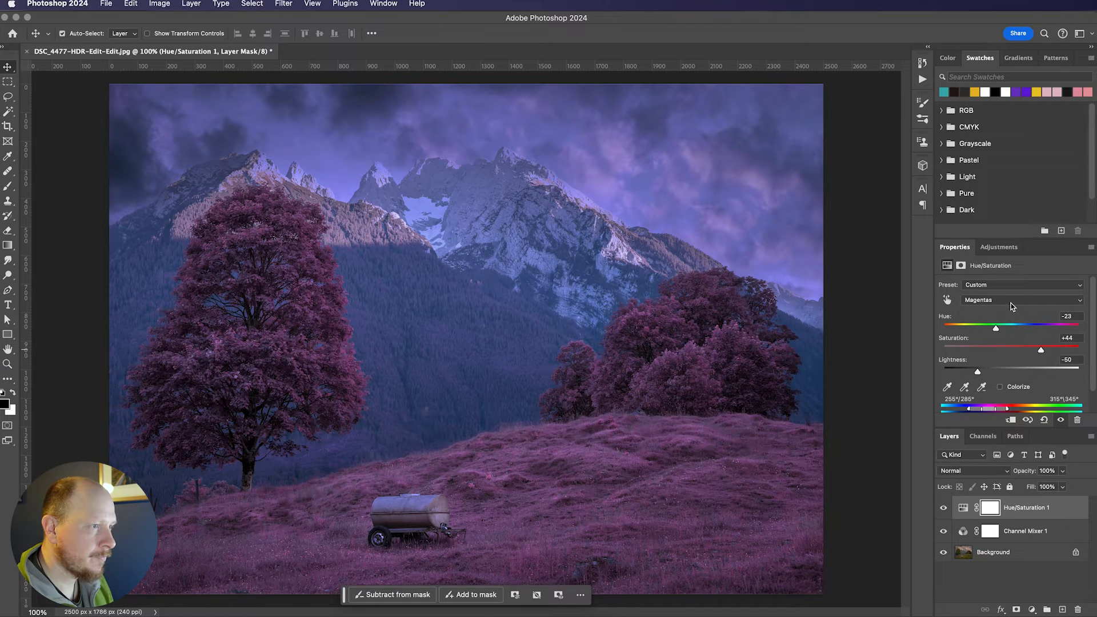
Step: Return to the Reds and set hue 0, saturation +63 and lightness -56
click(1015, 300)
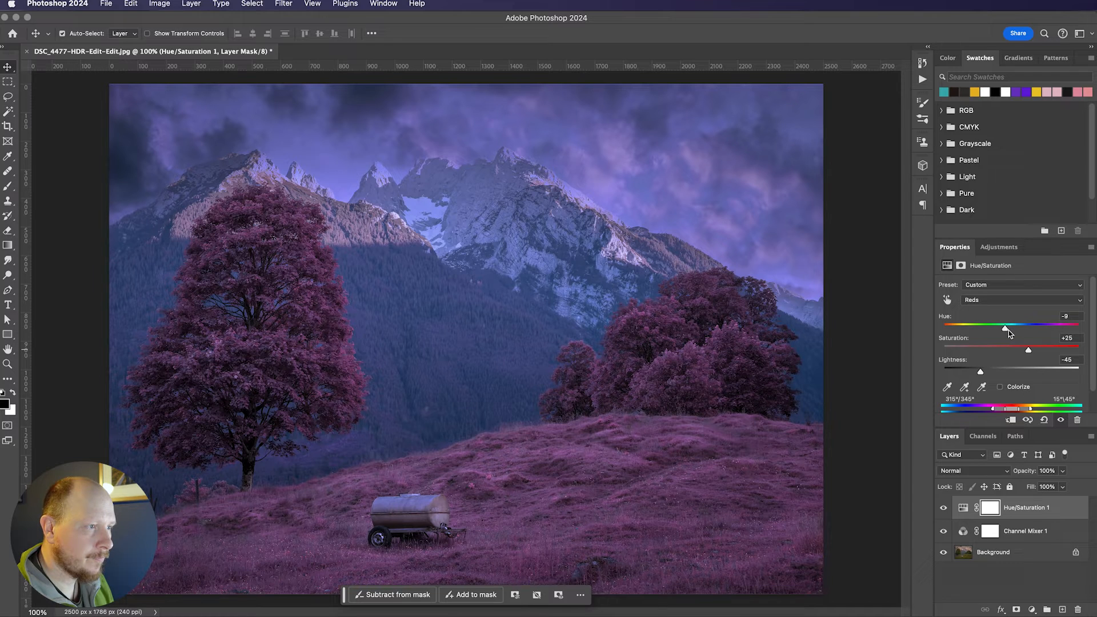
drag(1005, 329, 1012, 329)
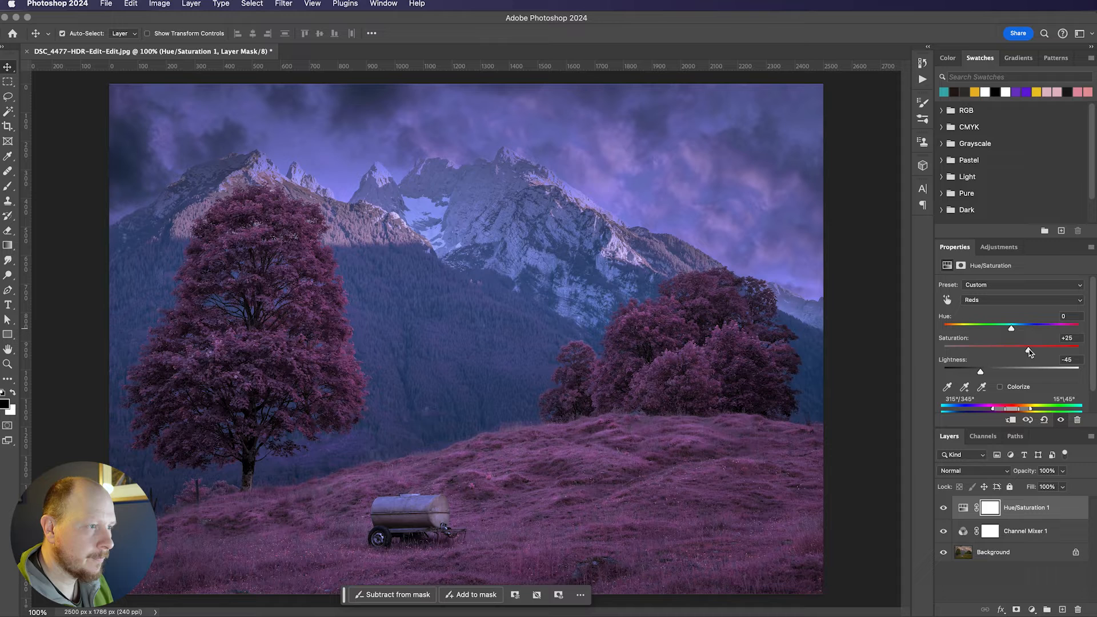
drag(1011, 348, 1043, 348)
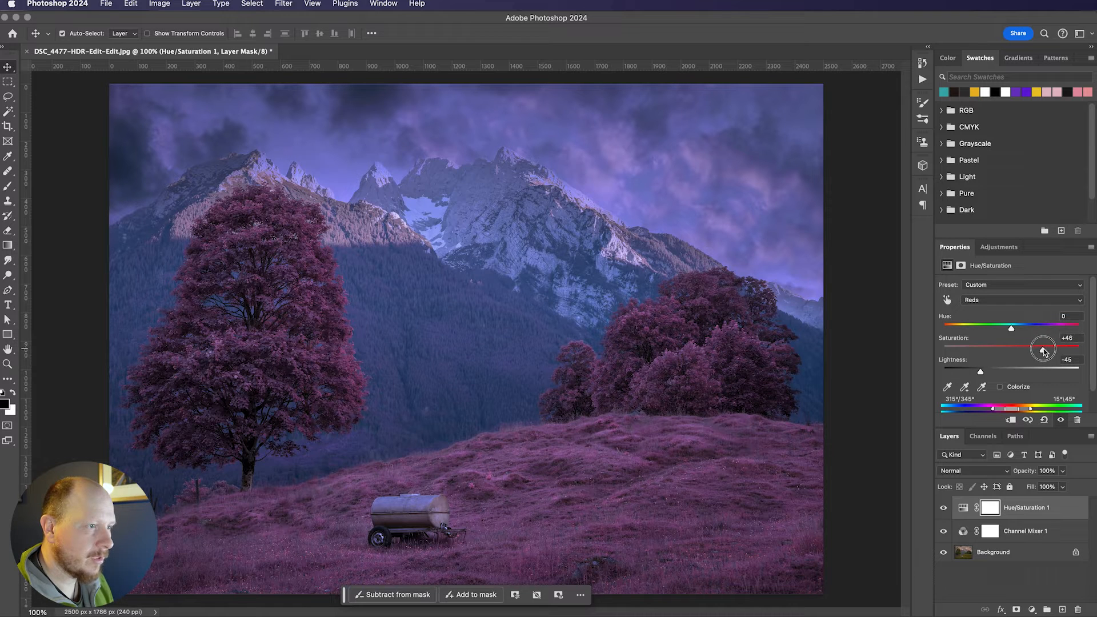
drag(1042, 348, 1047, 348)
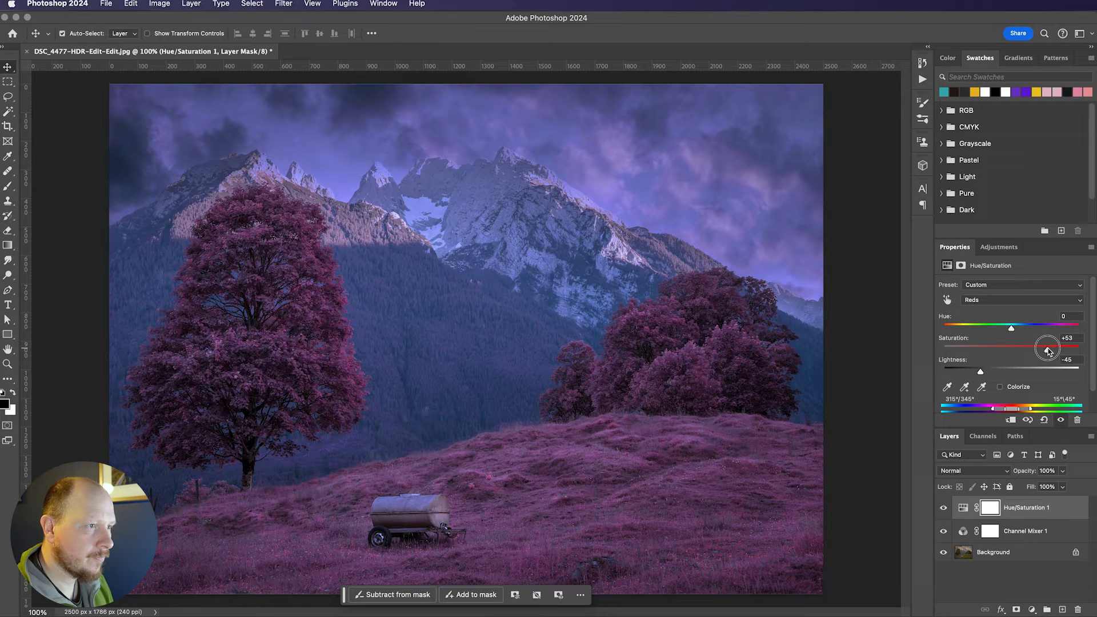
mouse_move(979, 370)
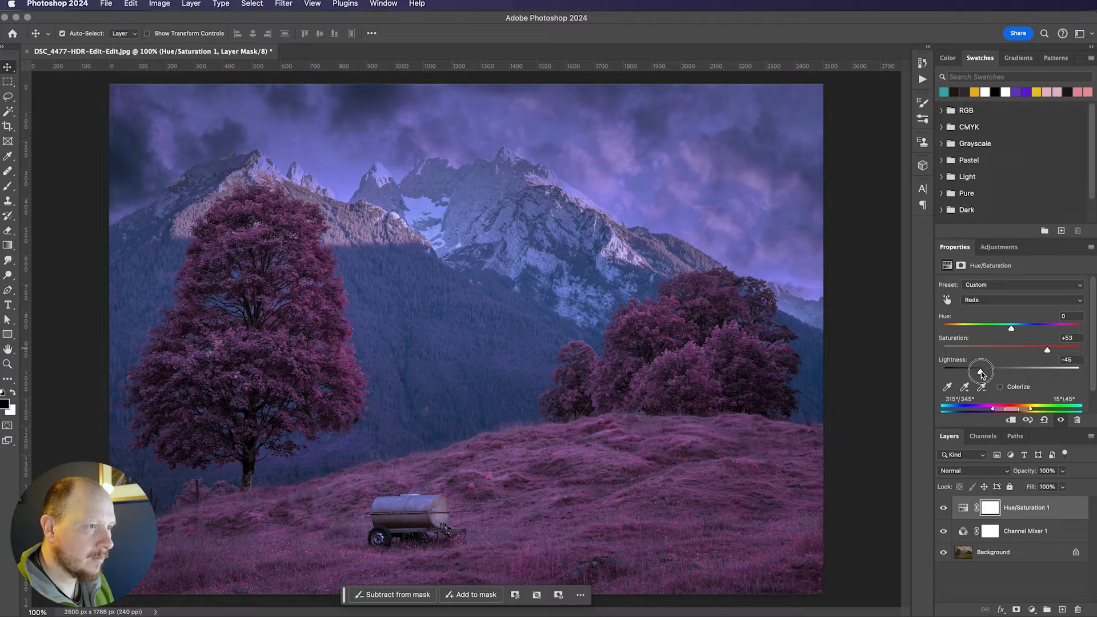
drag(979, 372, 975, 372)
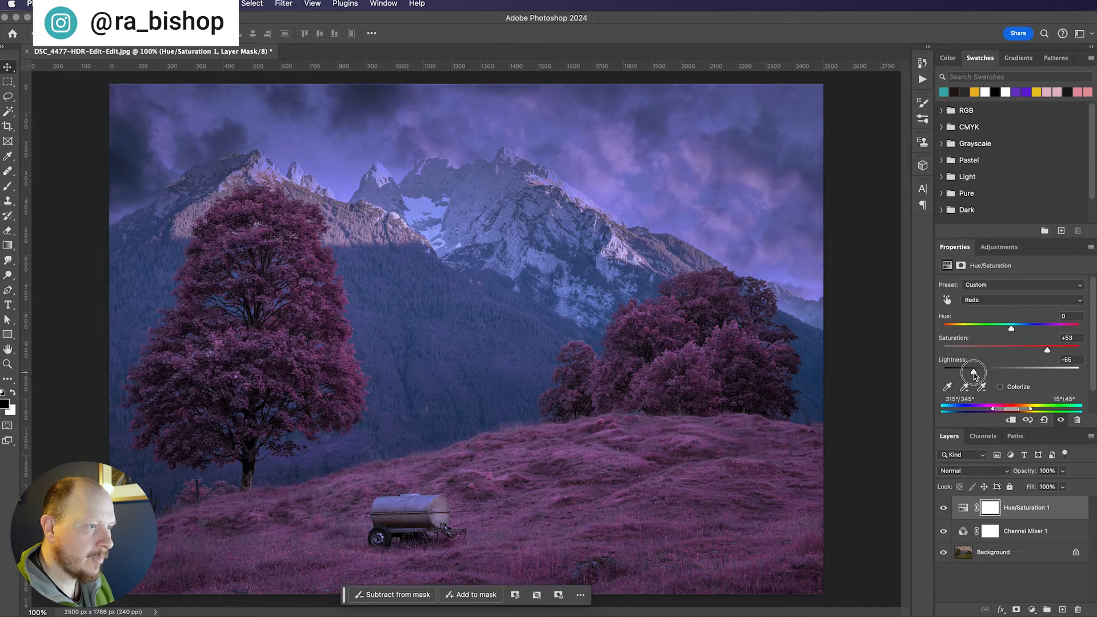
drag(976, 372, 972, 371)
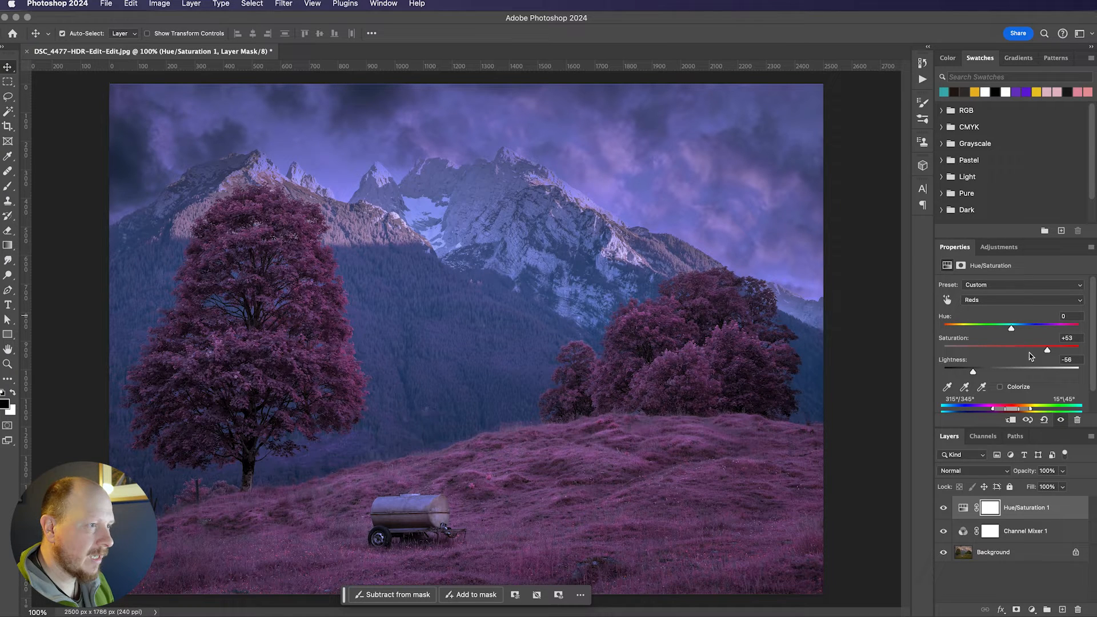
Step: Add a Levels adjustment layer and pull the white input slider to 166
click(998, 246)
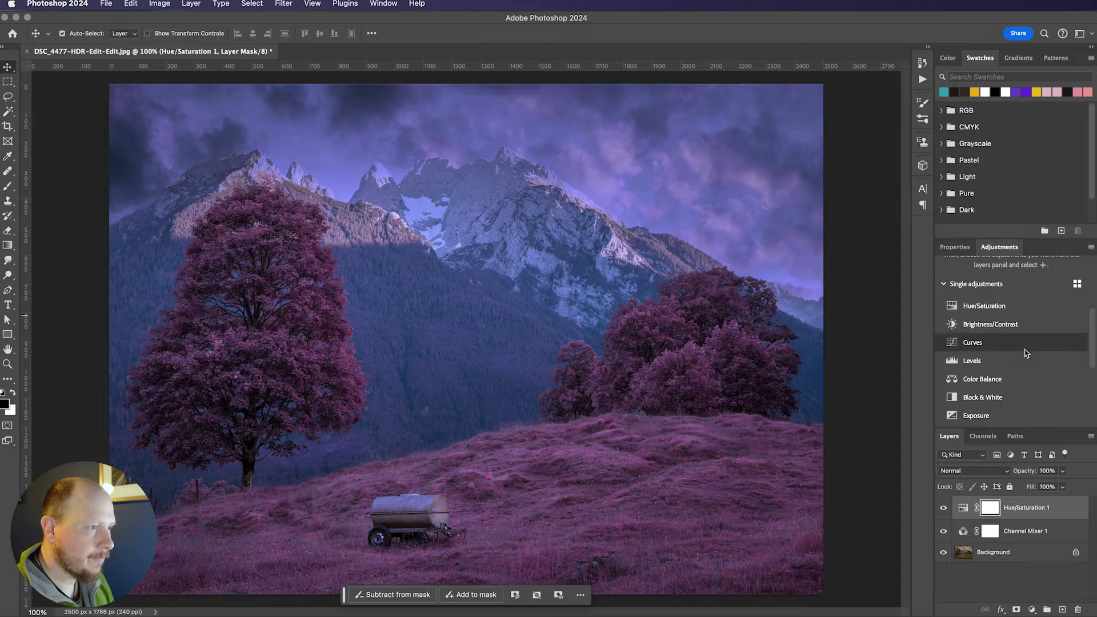
click(973, 342)
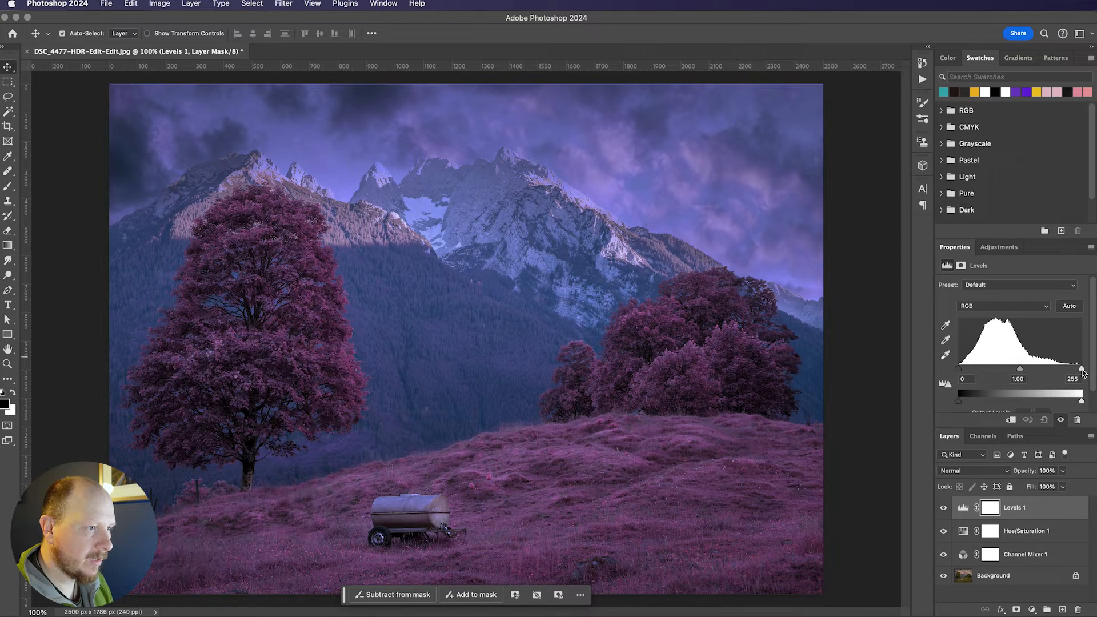
drag(1081, 370, 1070, 370)
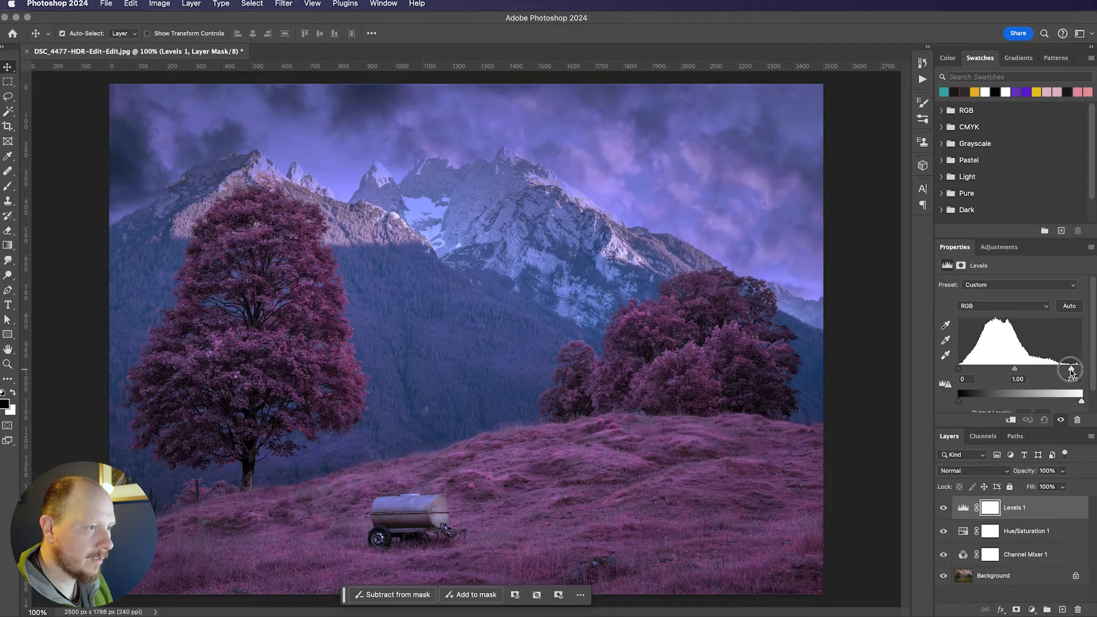
drag(1079, 368, 1056, 369)
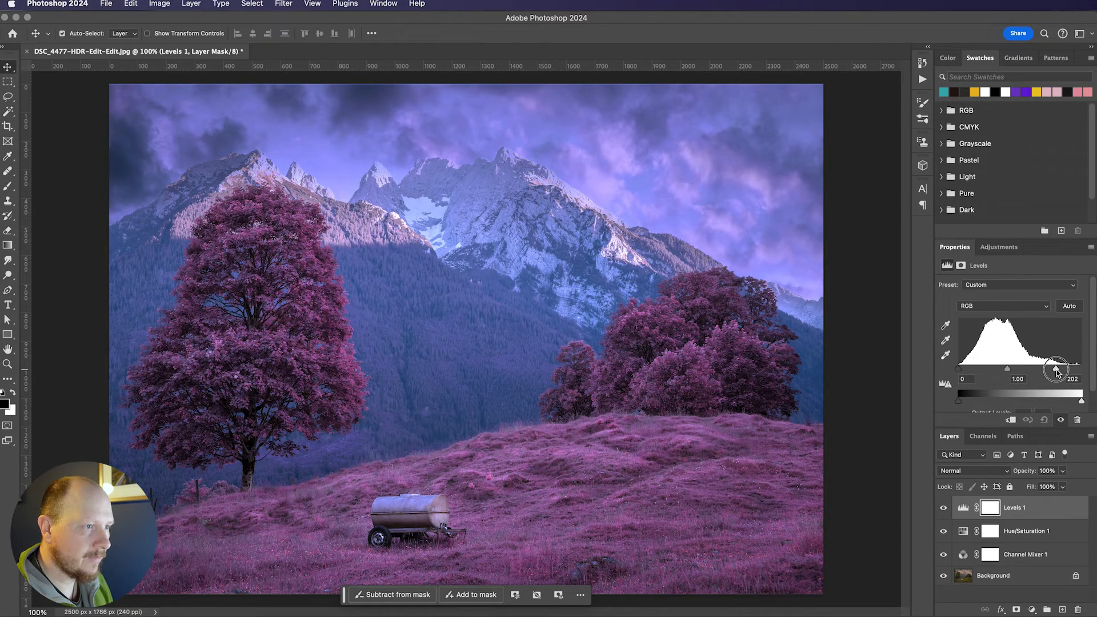
drag(1056, 368, 1042, 369)
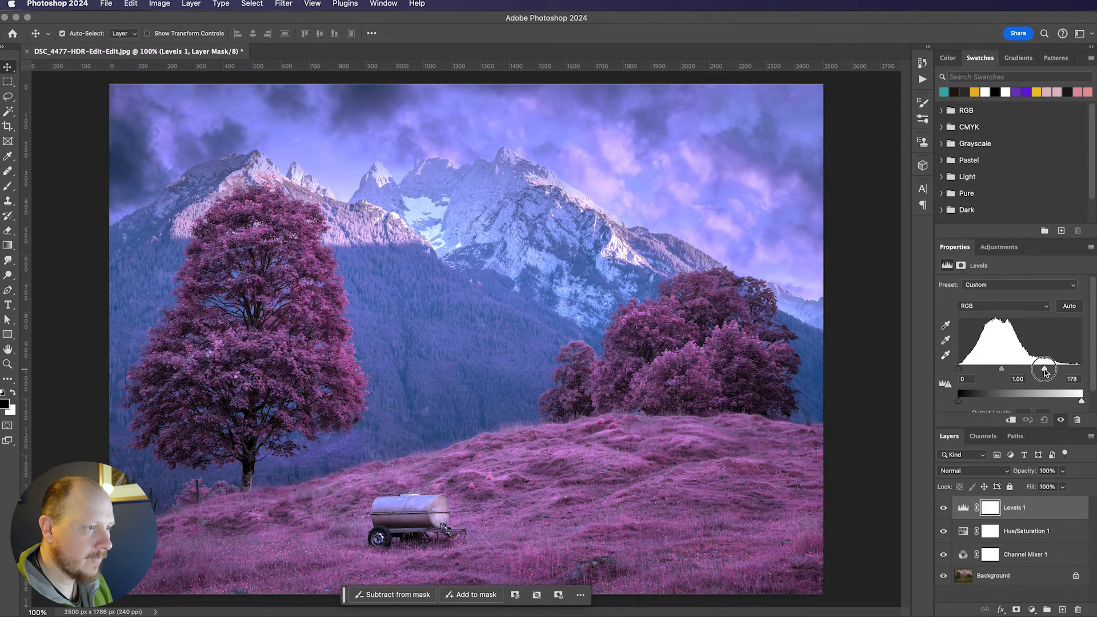
drag(1043, 369, 1037, 369)
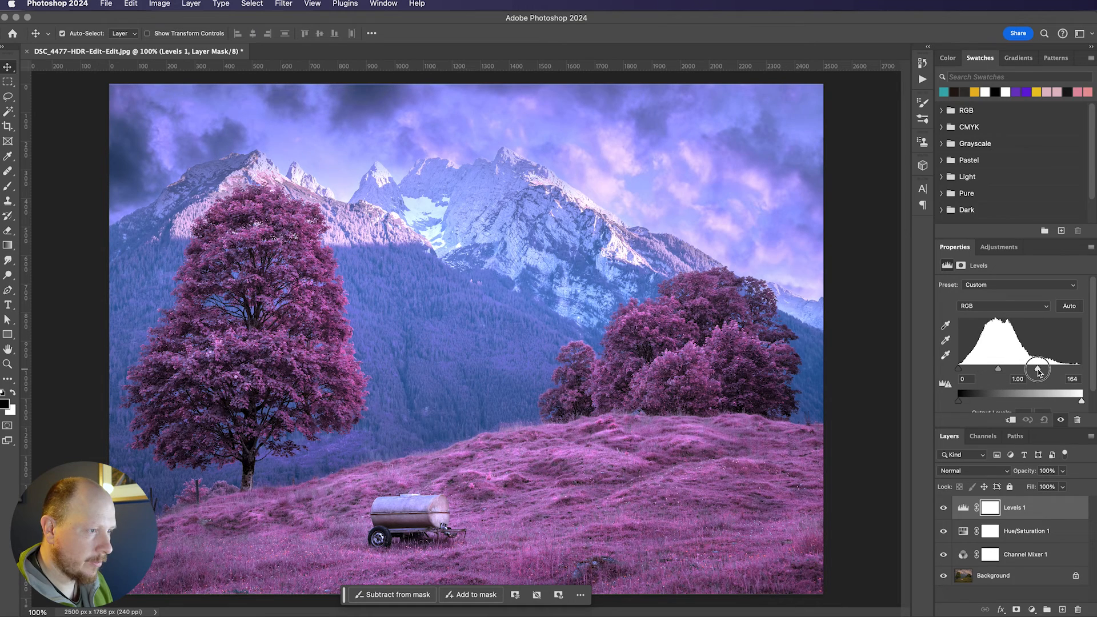
drag(1040, 369, 1038, 369)
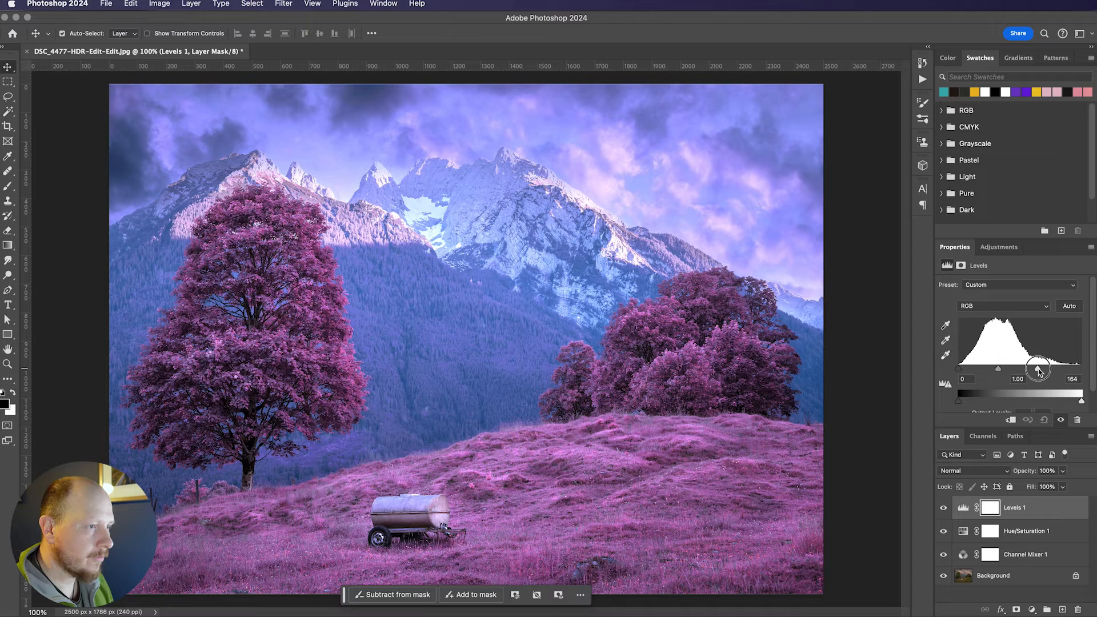
Step: Lift the Levels midtone slider to 1.24
drag(1041, 369, 1039, 368)
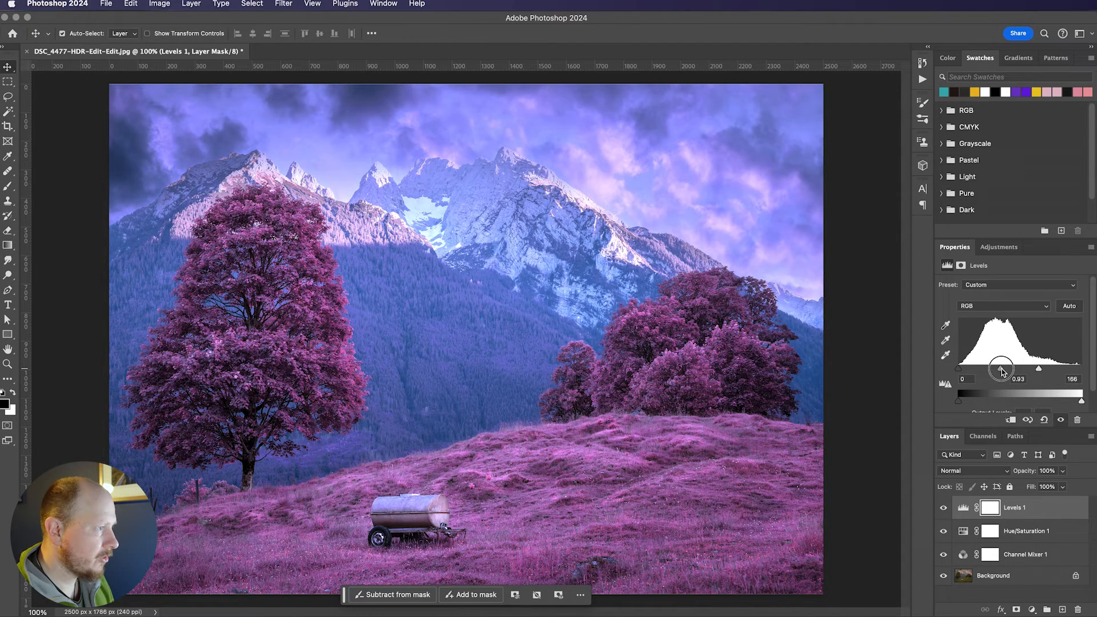
drag(999, 369, 994, 369)
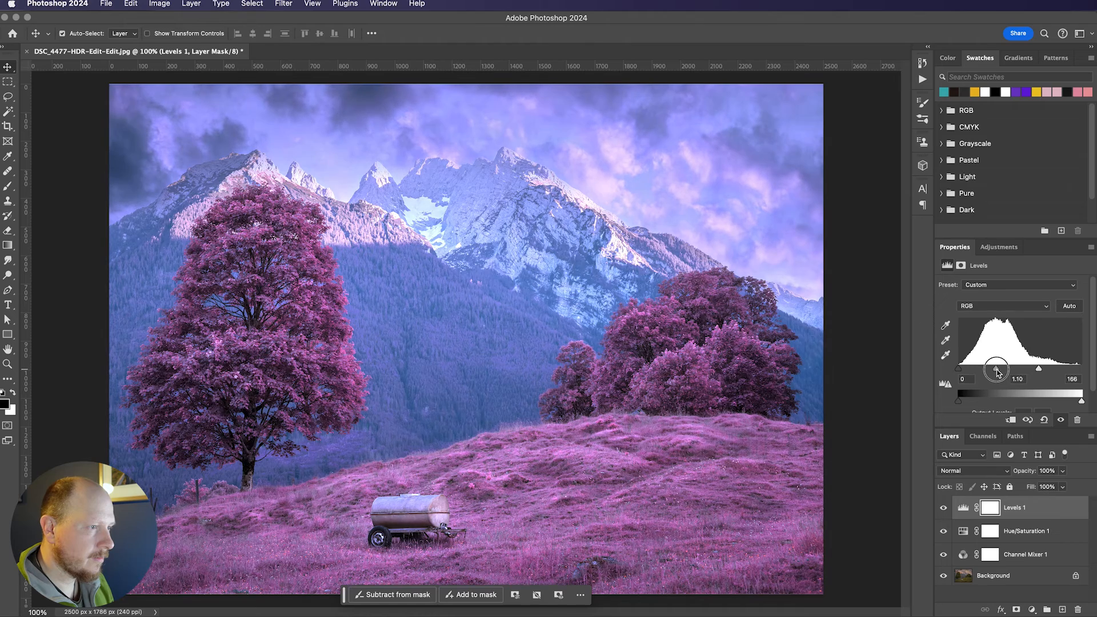
drag(995, 368, 991, 369)
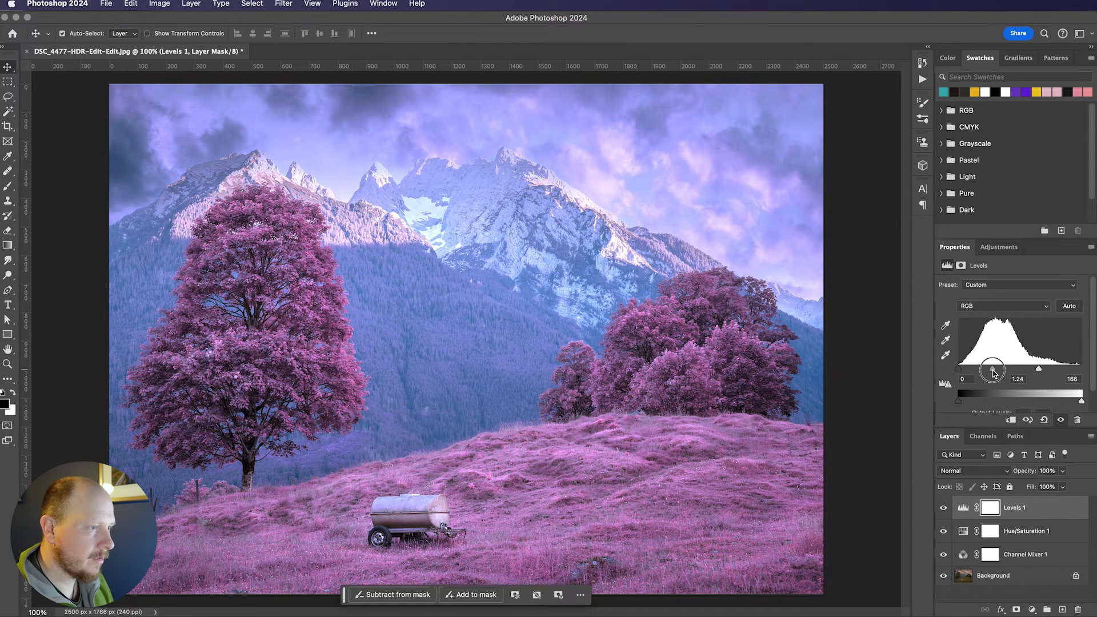
drag(993, 369, 992, 369)
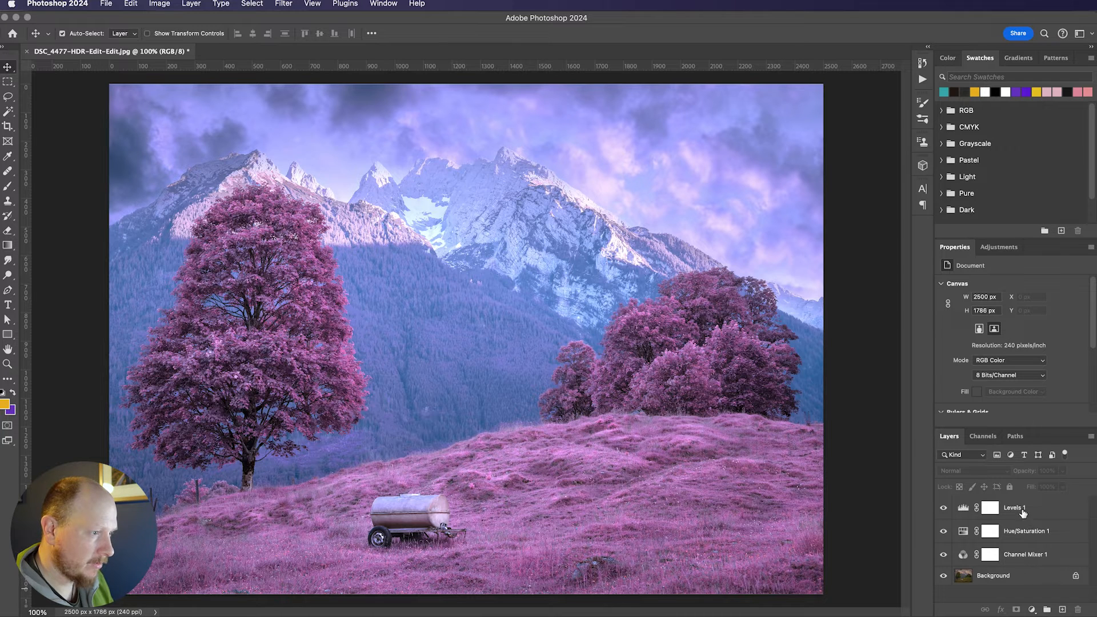
Step: Select Levels 1 and stamp all visible layers into a new Layer 1
click(993, 576)
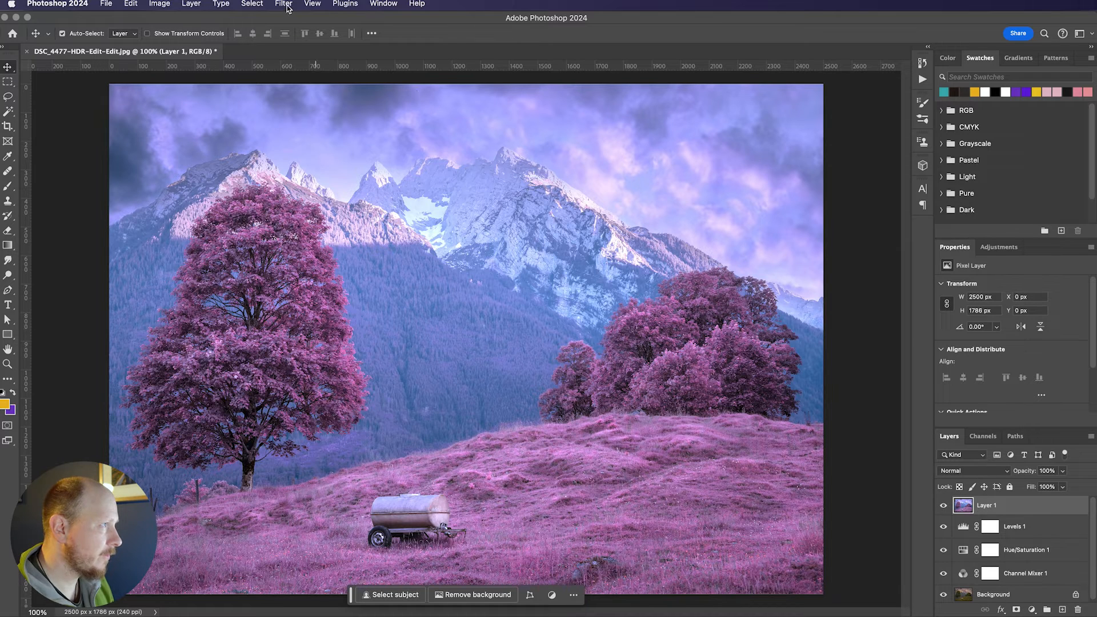
Step: Apply a Gaussian Blur with a 7.2-pixel radius to the merged layer
click(283, 4)
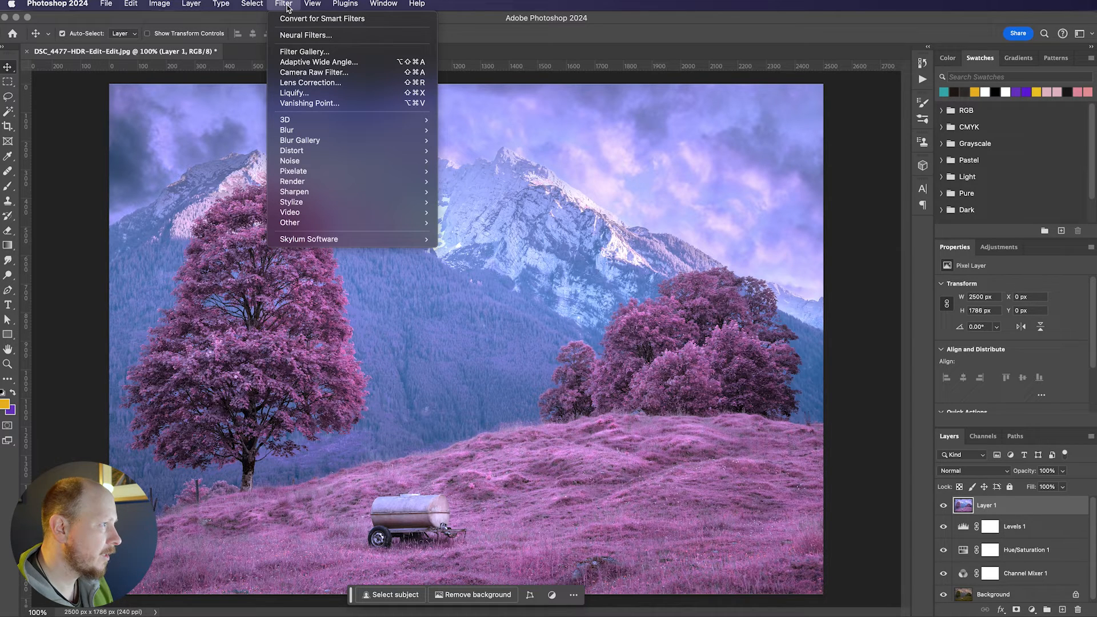
mouse_move(286, 131)
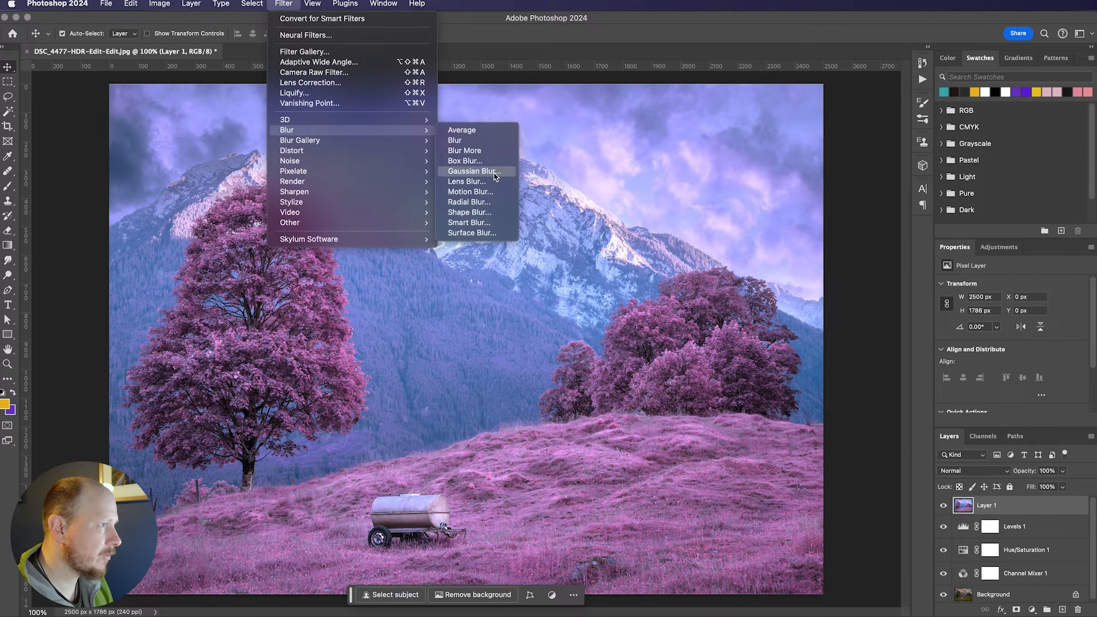
click(474, 171)
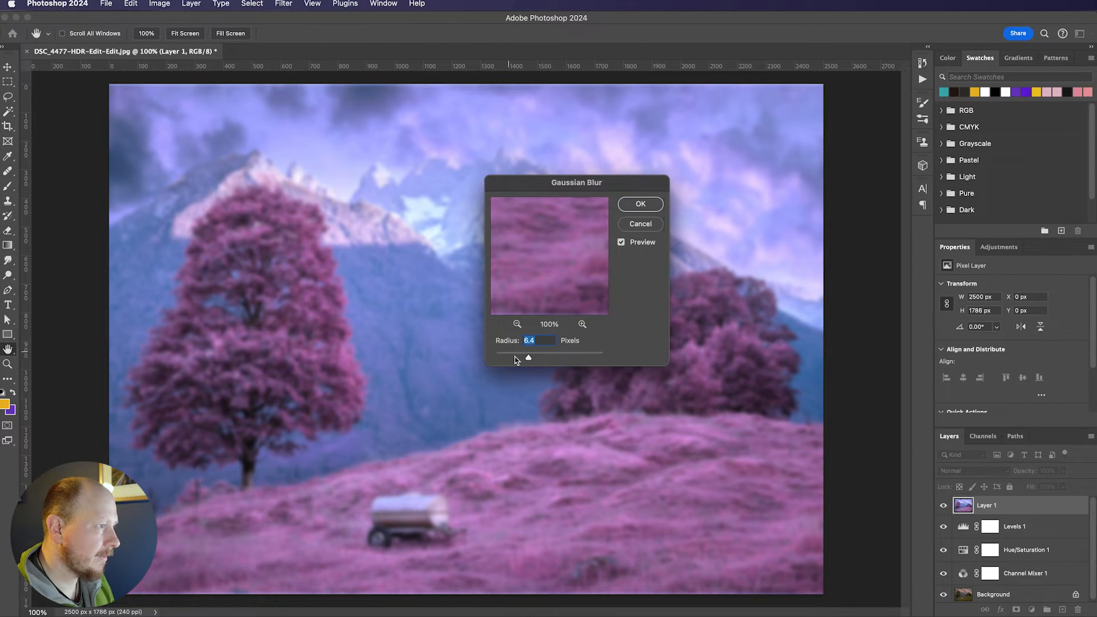
drag(528, 358, 532, 359)
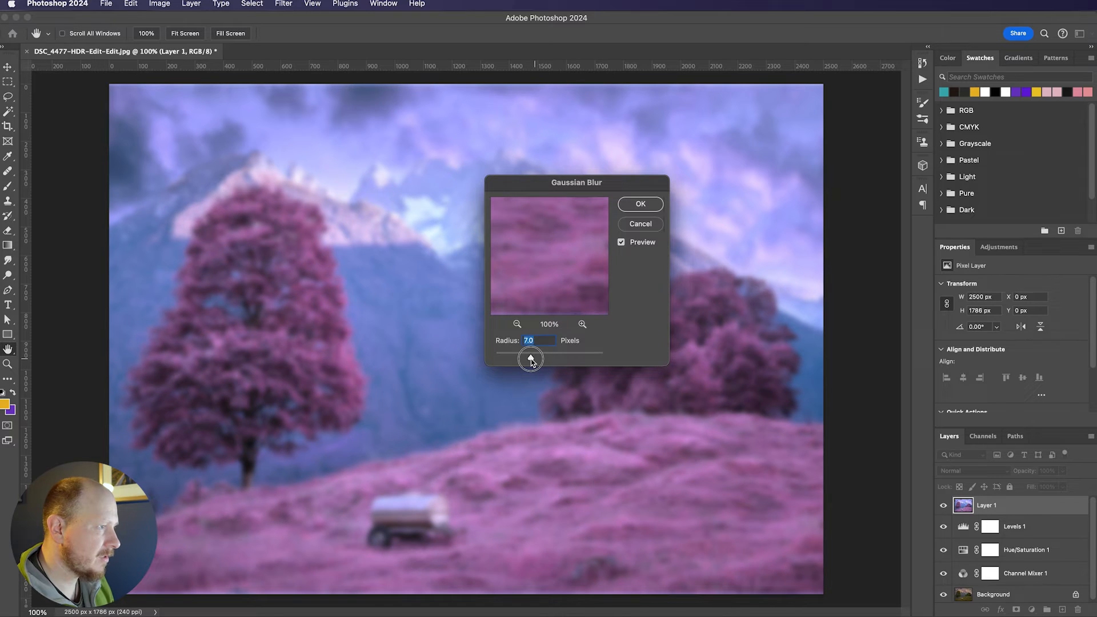
drag(533, 361, 527, 361)
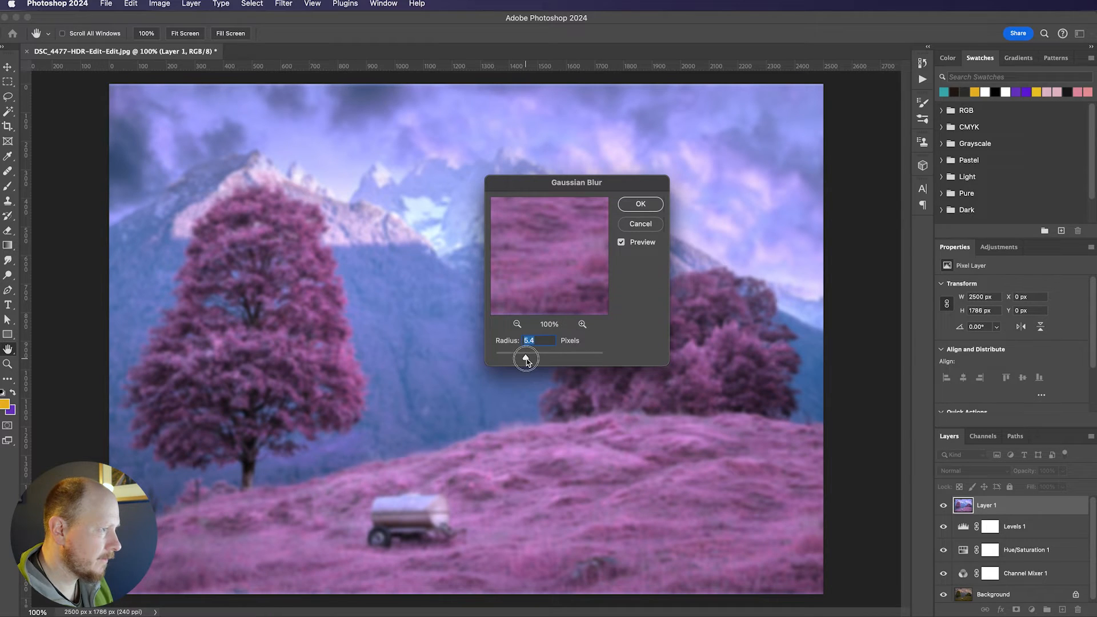
drag(527, 360, 564, 359)
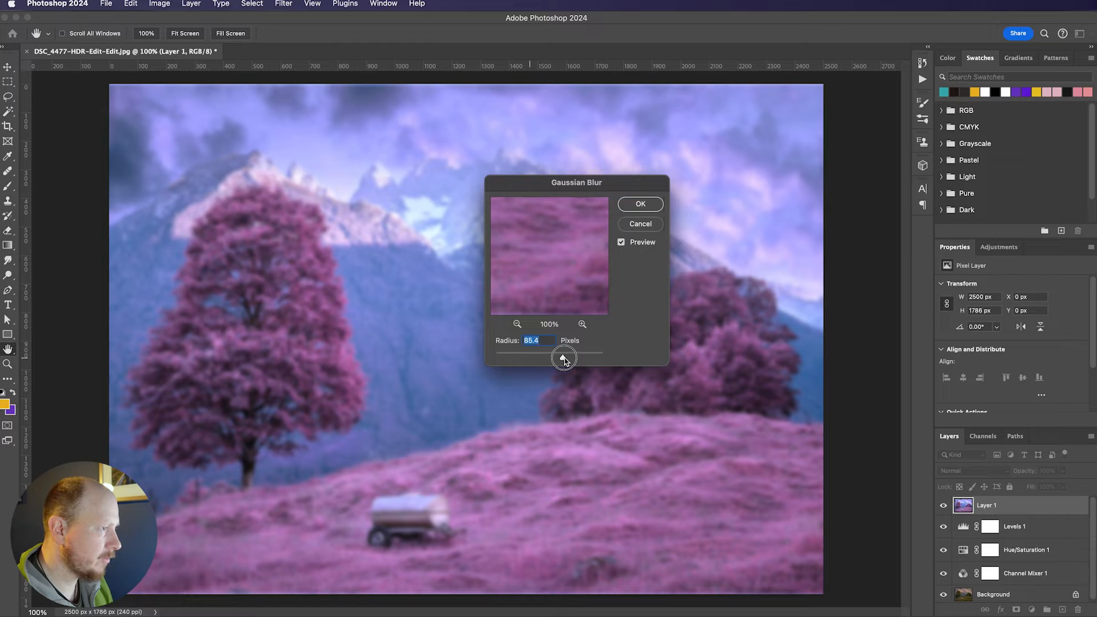
drag(565, 356, 534, 356)
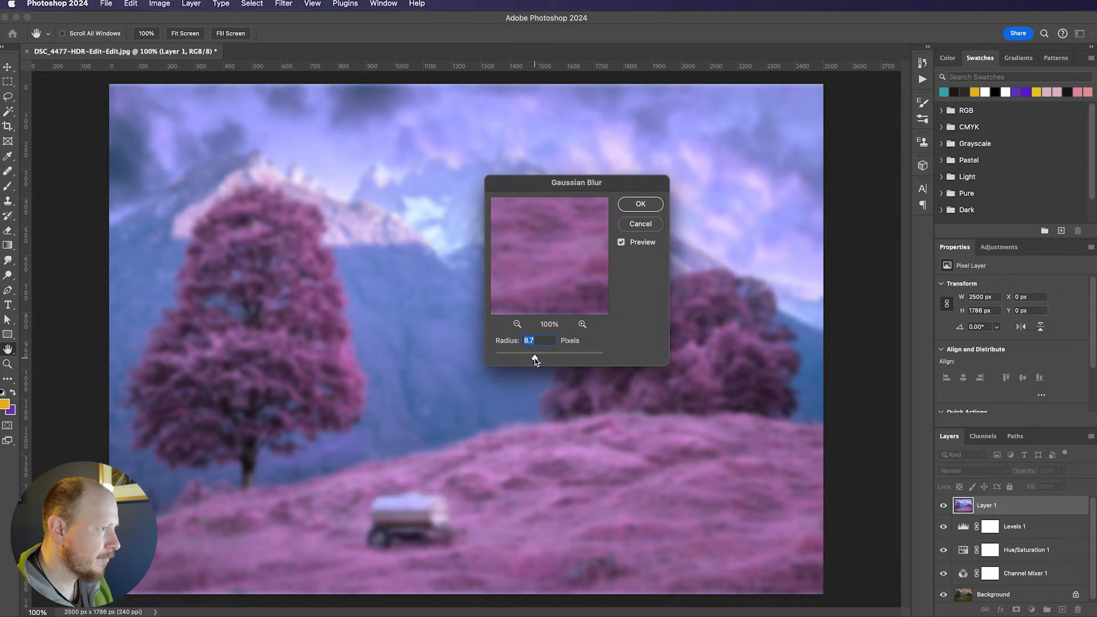
drag(549, 353, 530, 353)
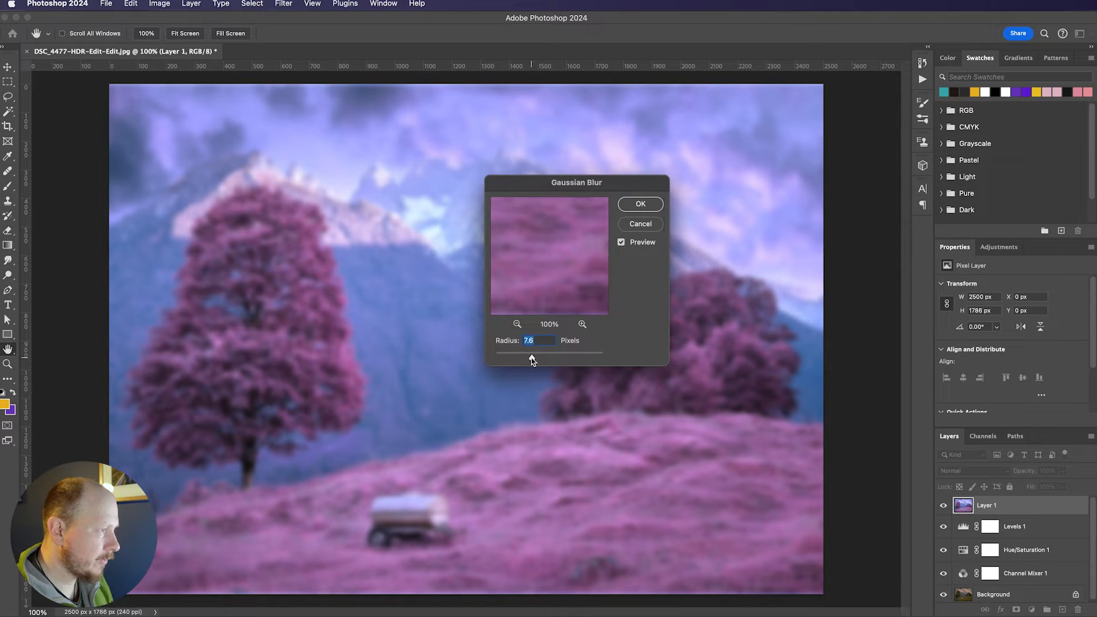
drag(533, 356, 530, 358)
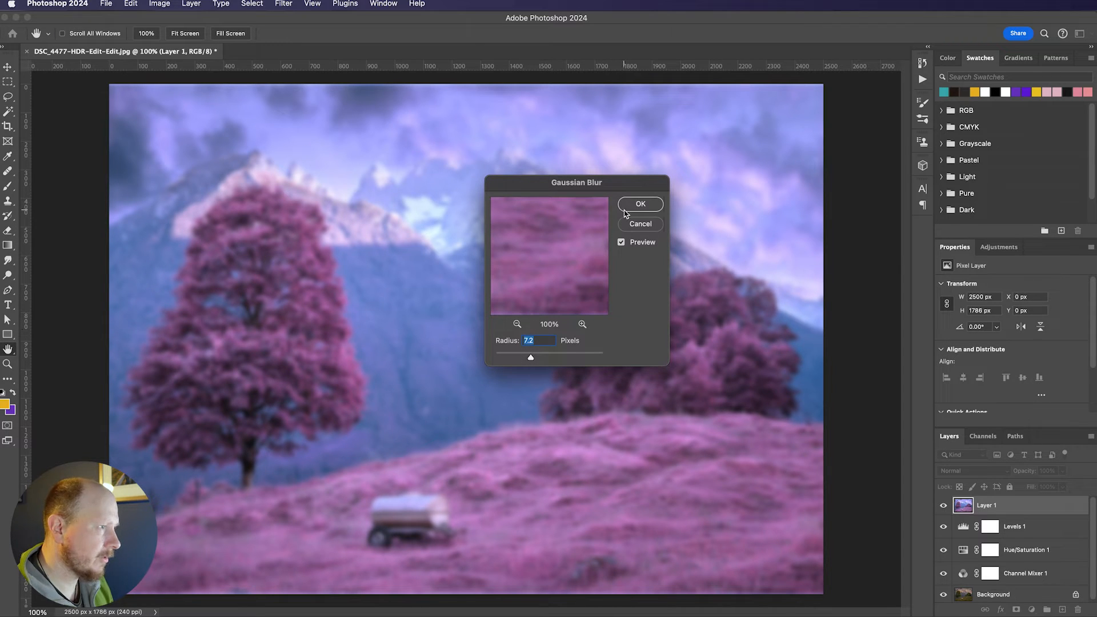
click(639, 203)
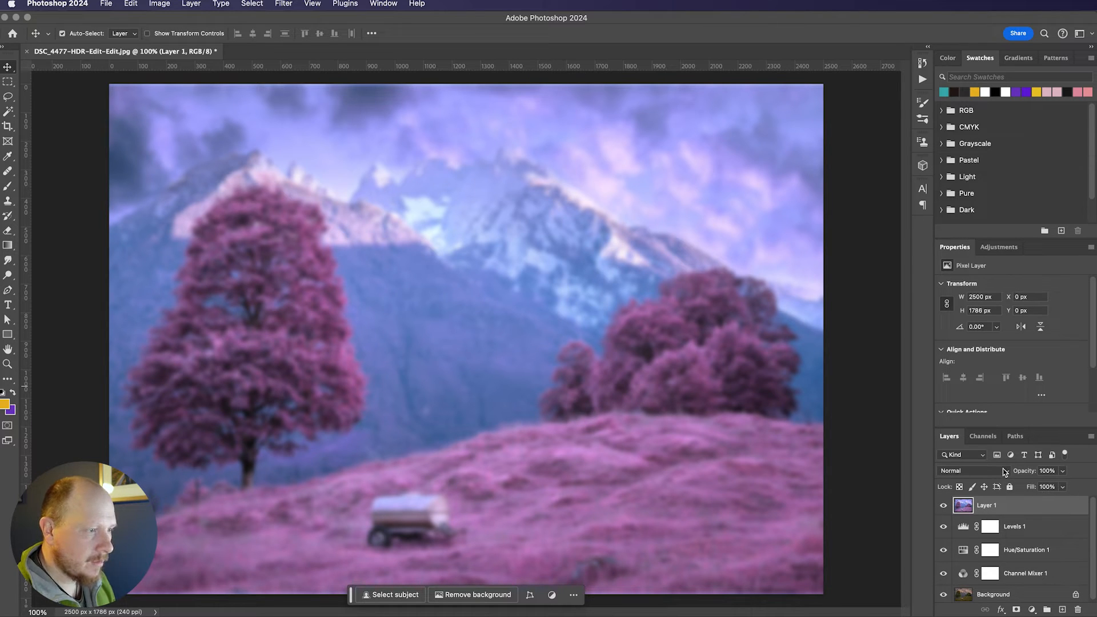
Step: Set Layer 1's blend mode to Soft Light and its opacity to 50%
click(969, 470)
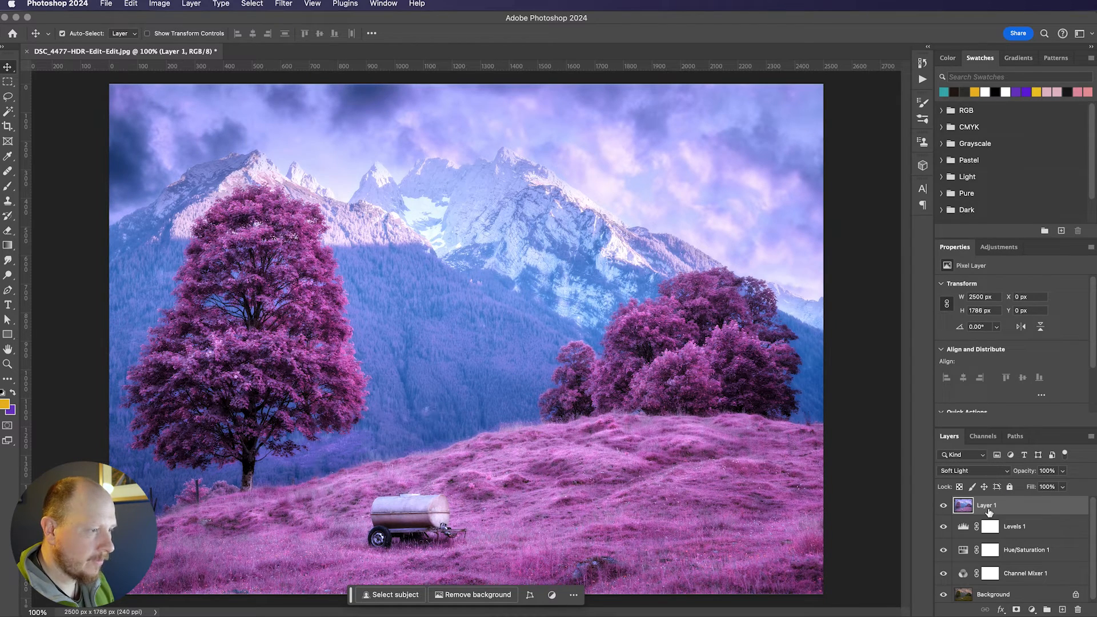
mouse_move(290, 339)
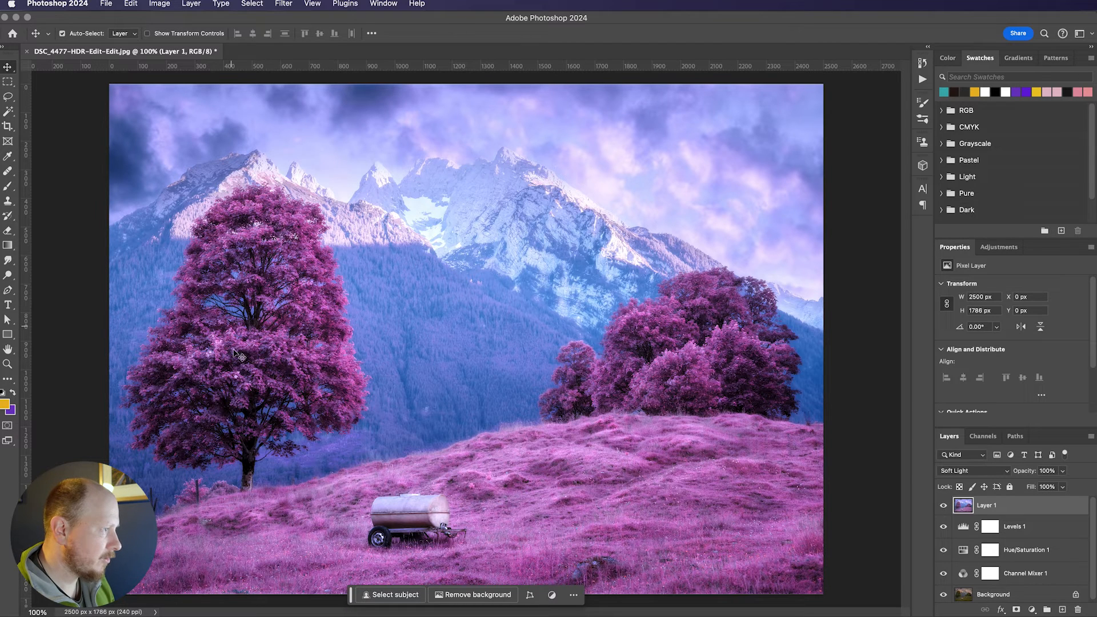
mouse_move(356, 307)
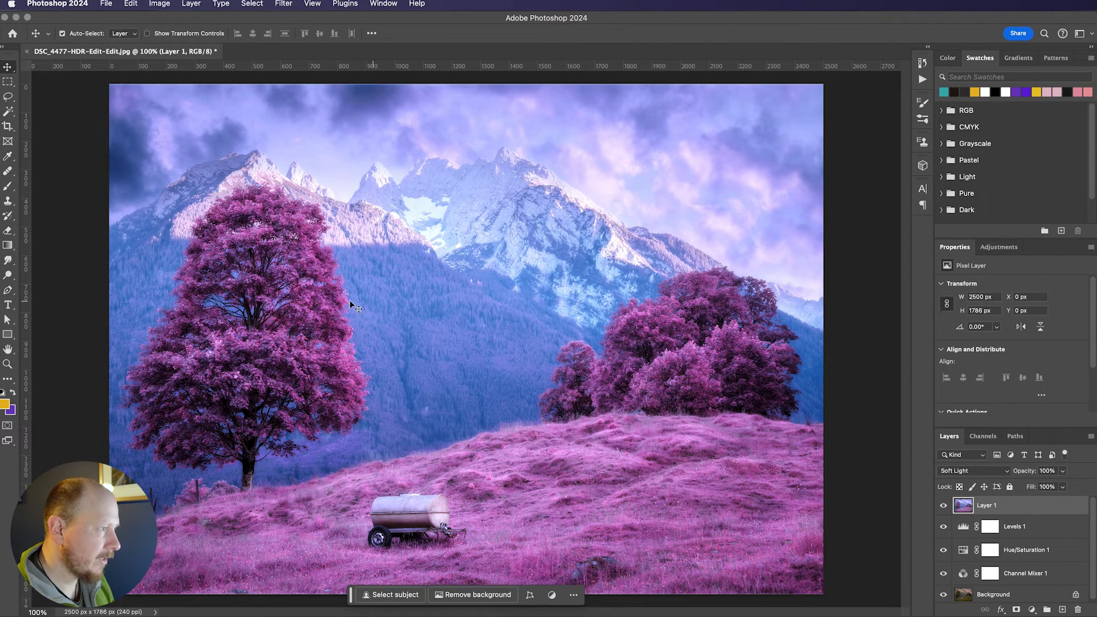
mouse_move(633, 409)
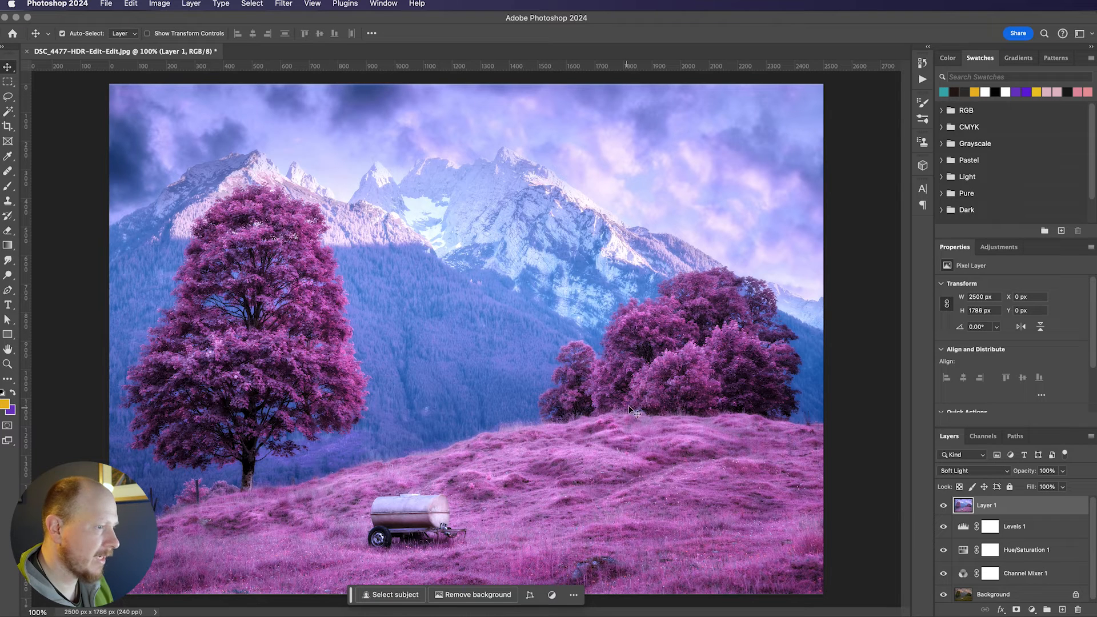
mouse_move(724, 402)
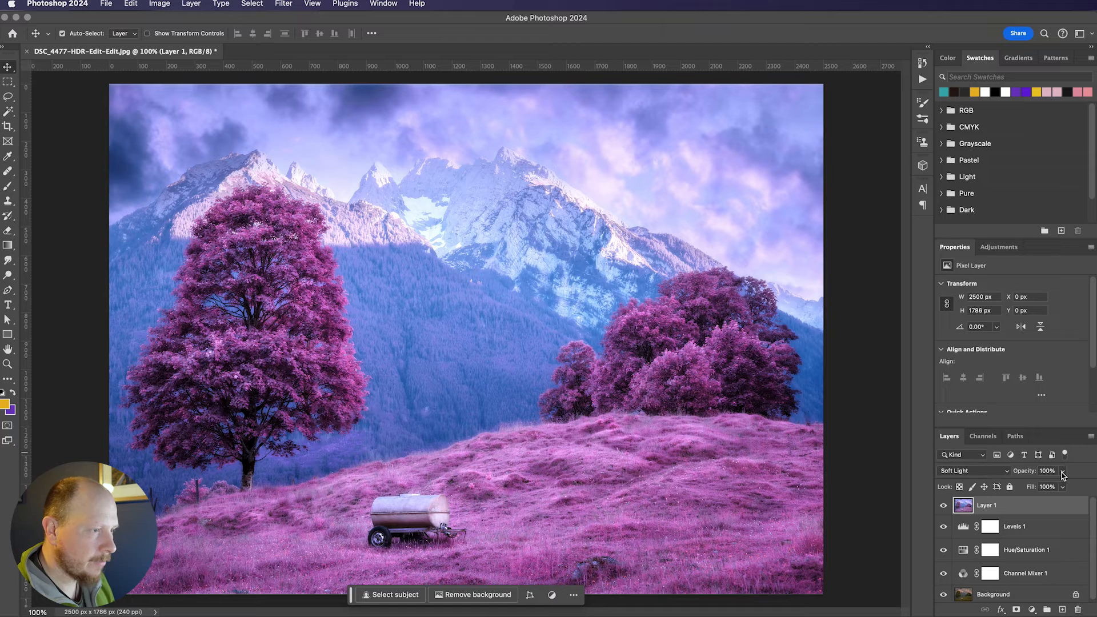
drag(1063, 486, 1038, 486)
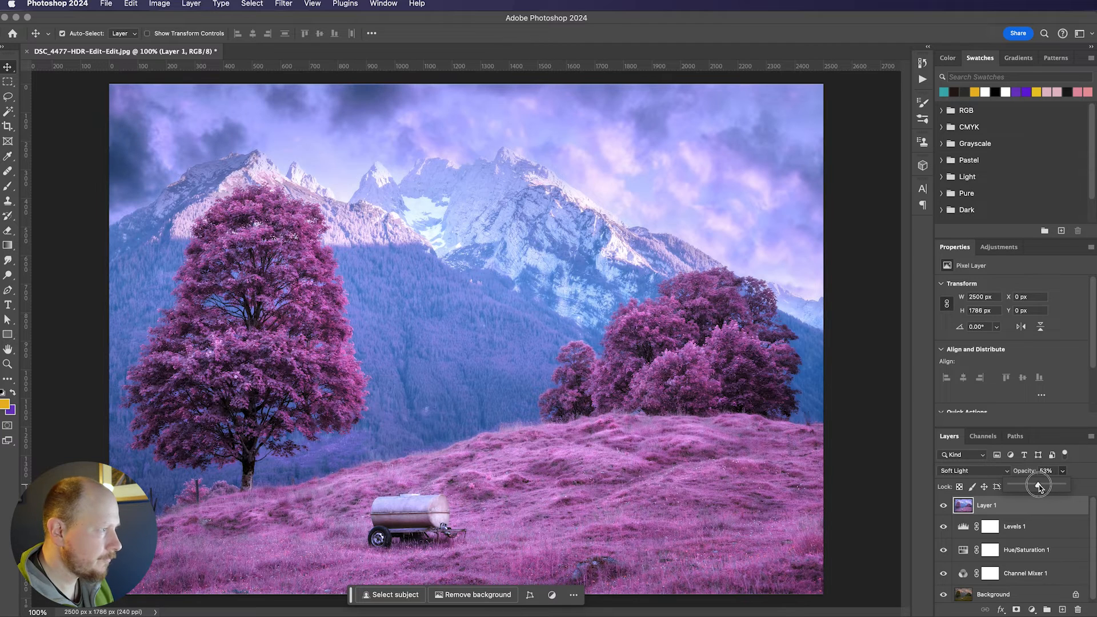
drag(1042, 485, 1038, 486)
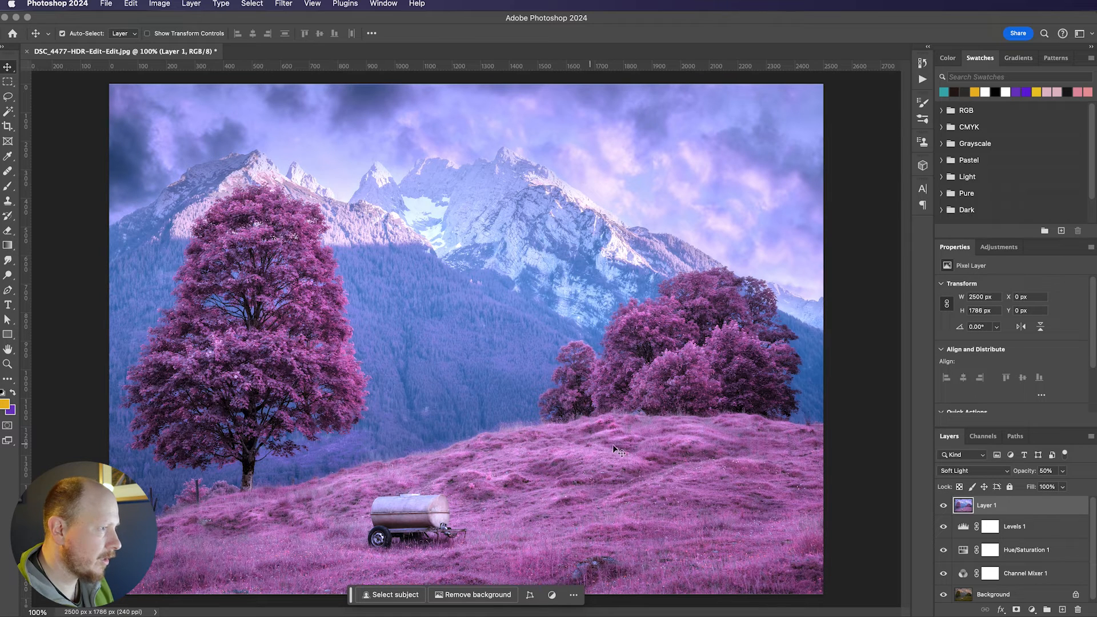
mouse_move(343, 468)
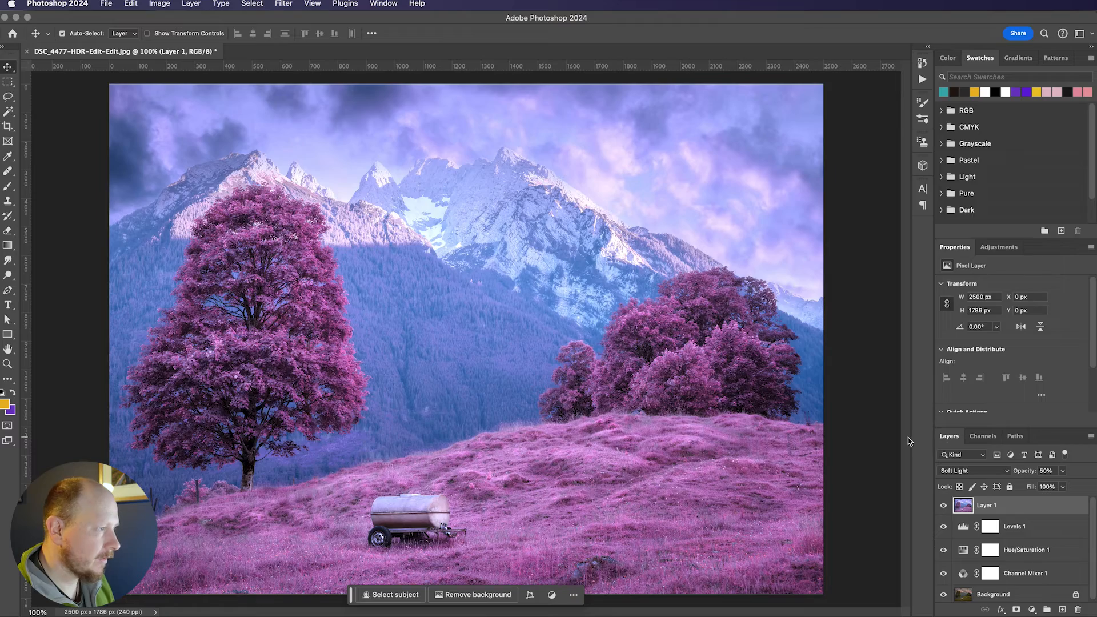
click(91, 50)
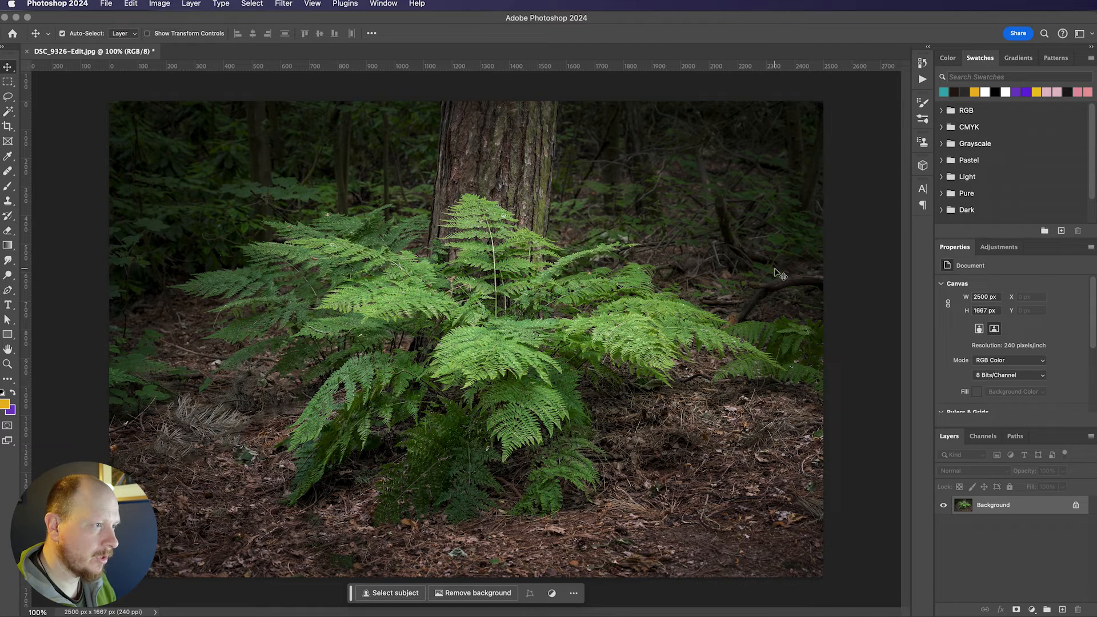
Step: Show the Adjustments panel's list of adjustment types for the fern photo
click(999, 247)
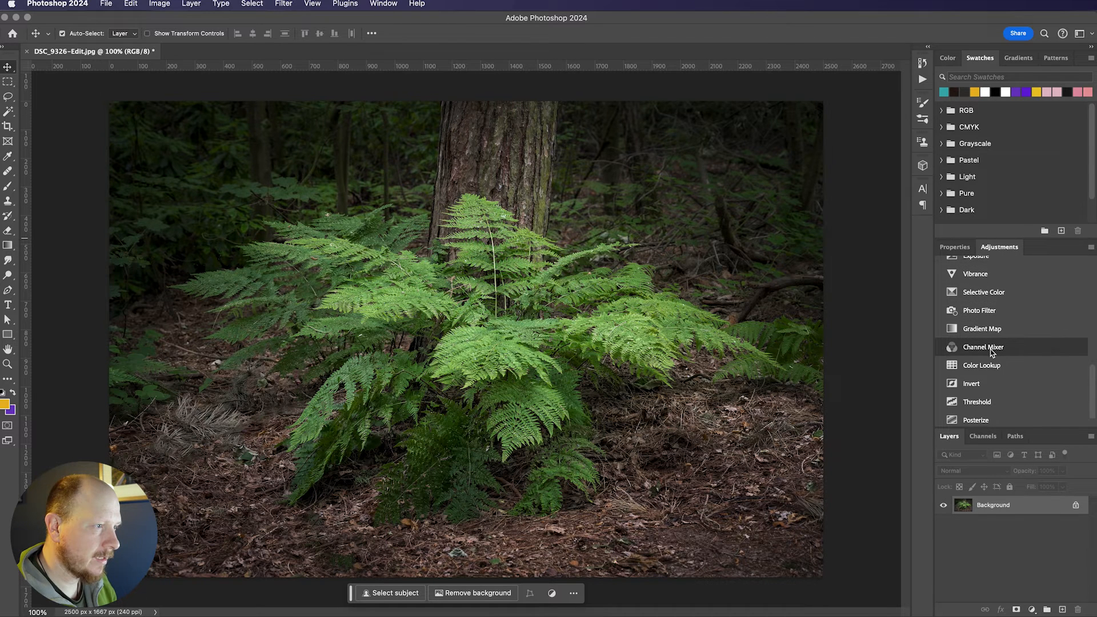
Step: Add a Channel Mixer adjustment layer and switch it to Monochrome
click(982, 346)
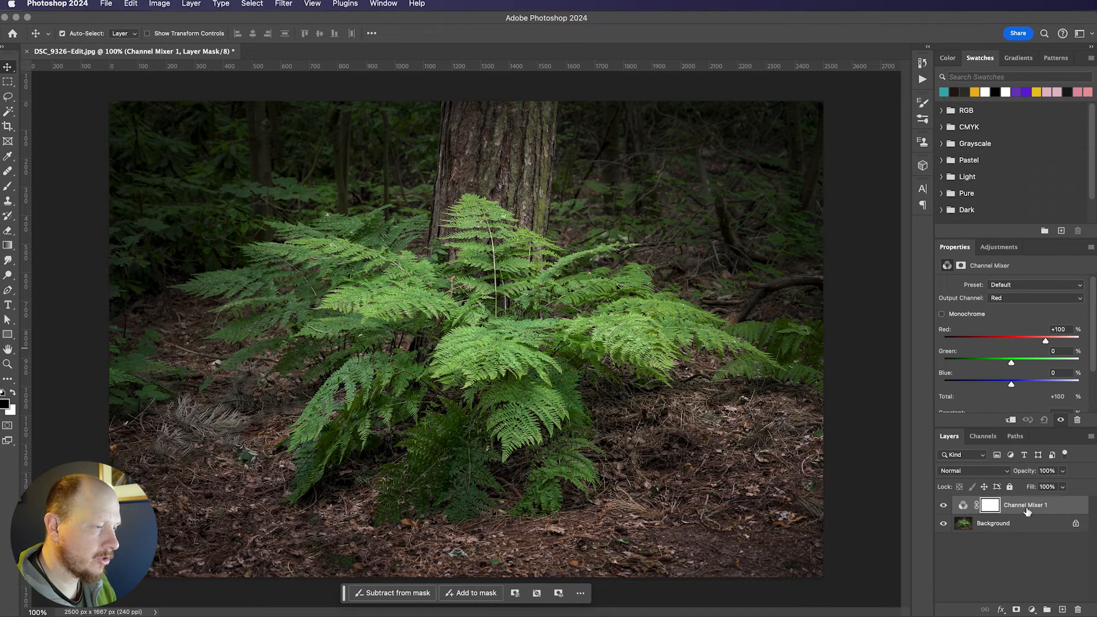
mouse_move(978, 313)
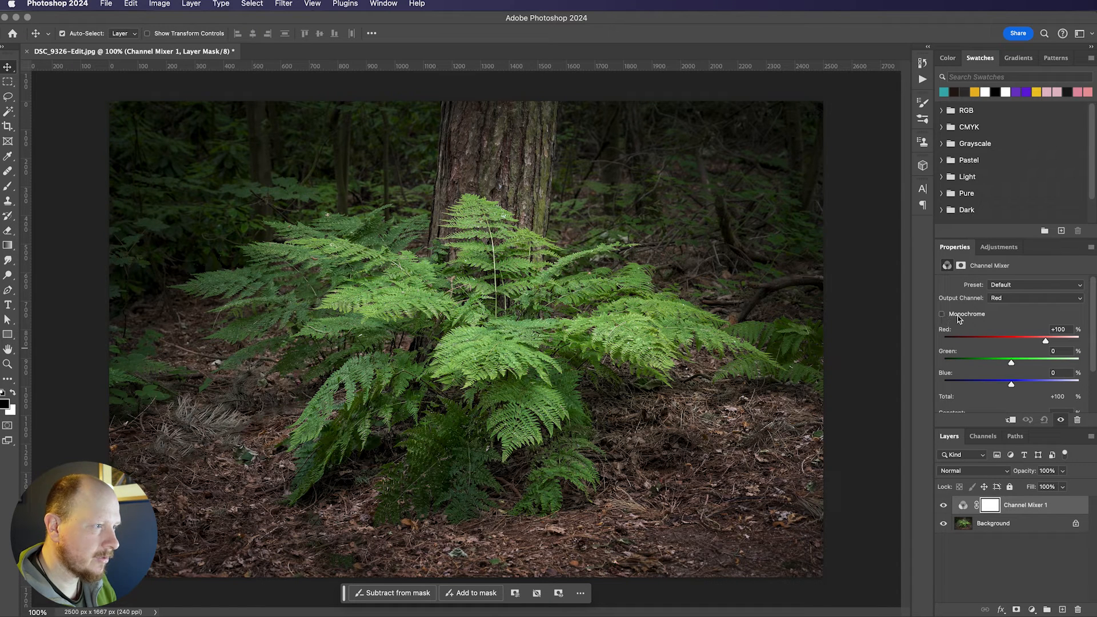
click(942, 314)
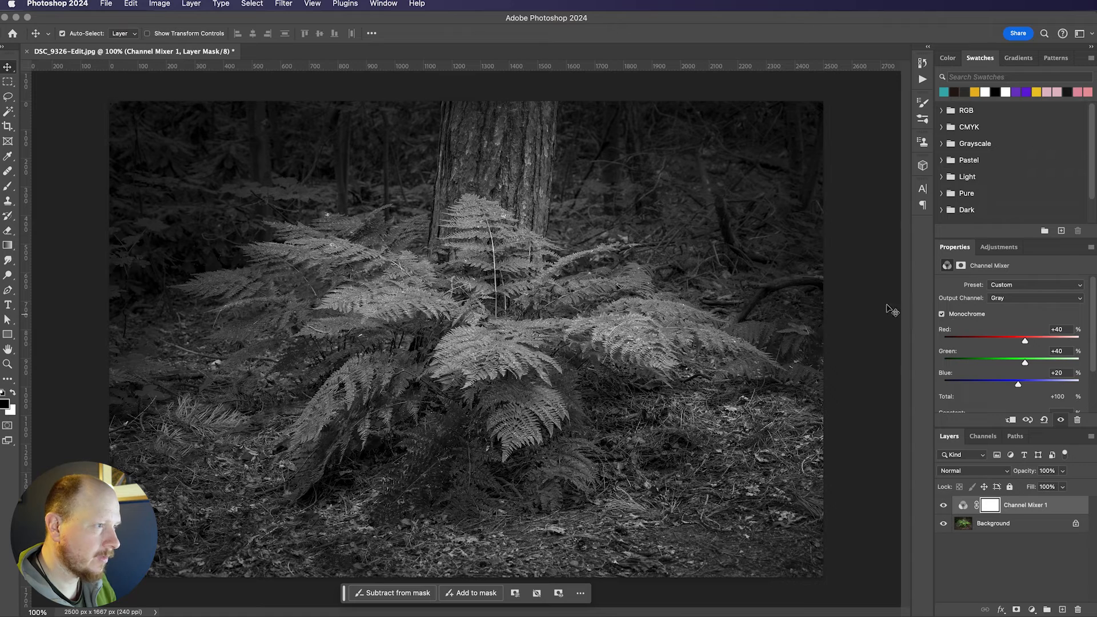
mouse_move(1034, 352)
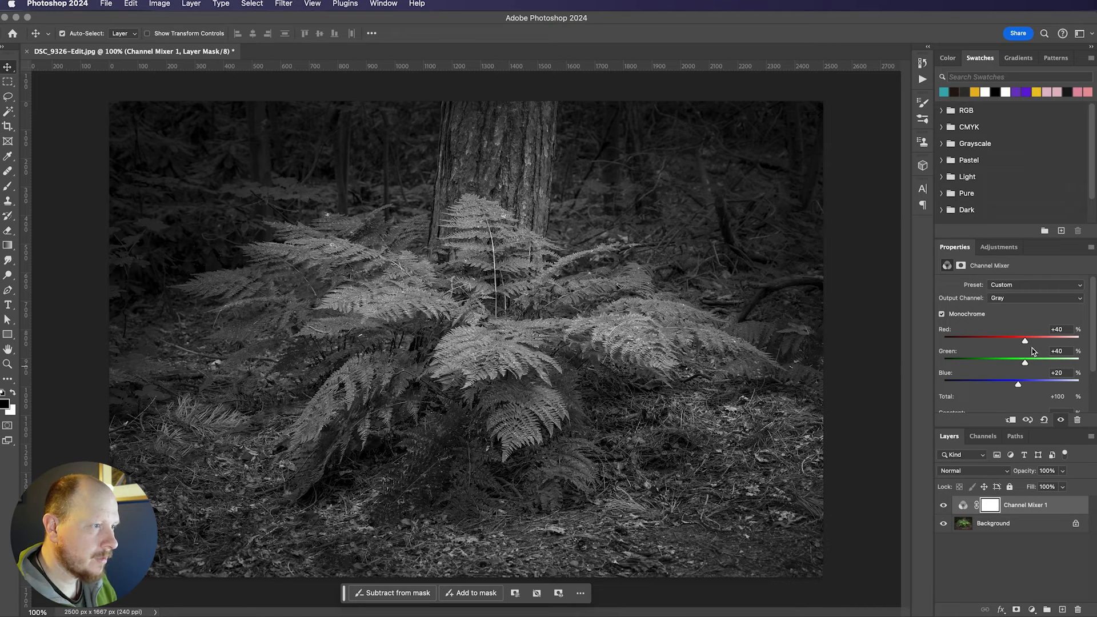
mouse_move(1024, 342)
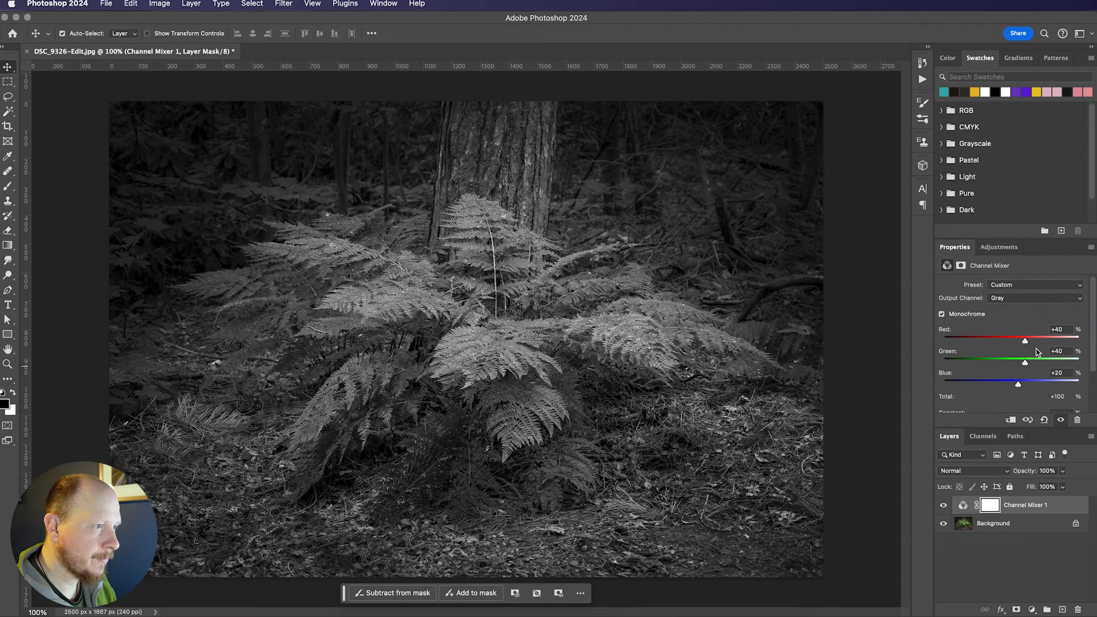
Step: Set the monochrome Channel Mixer to Red +101, Green +101 and Blue −101
drag(1025, 338, 1026, 337)
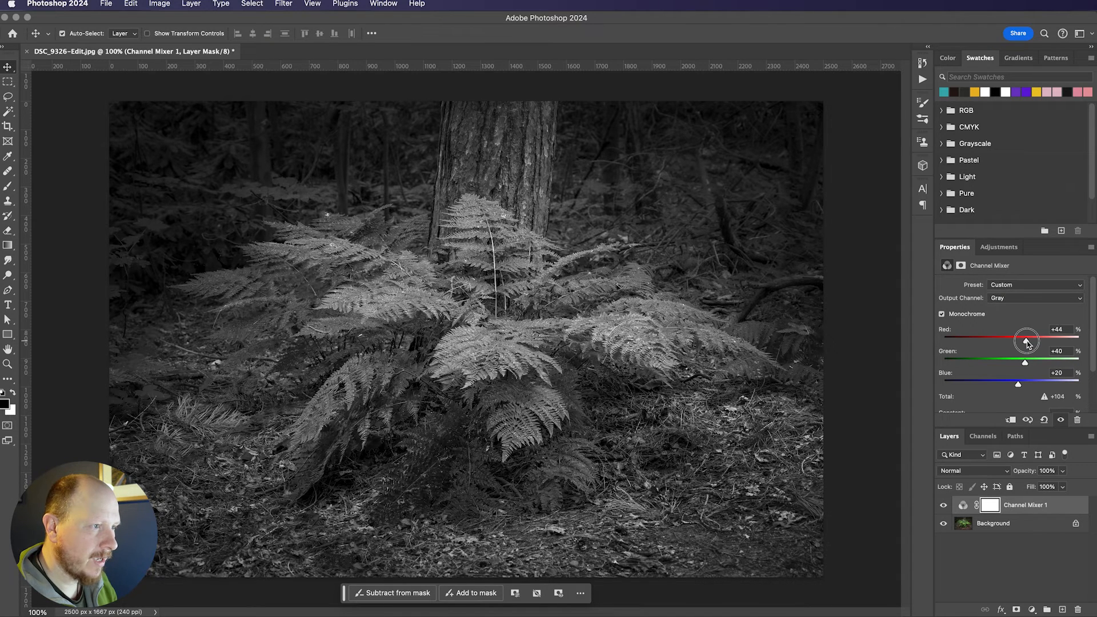
drag(1024, 337, 1047, 337)
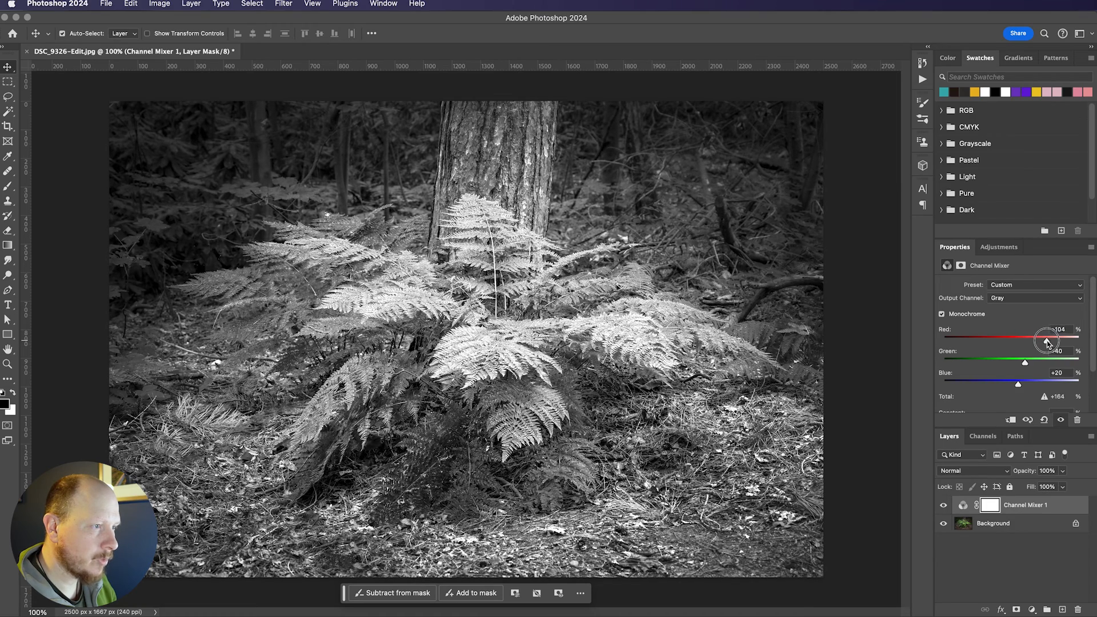
drag(1047, 341, 1044, 341)
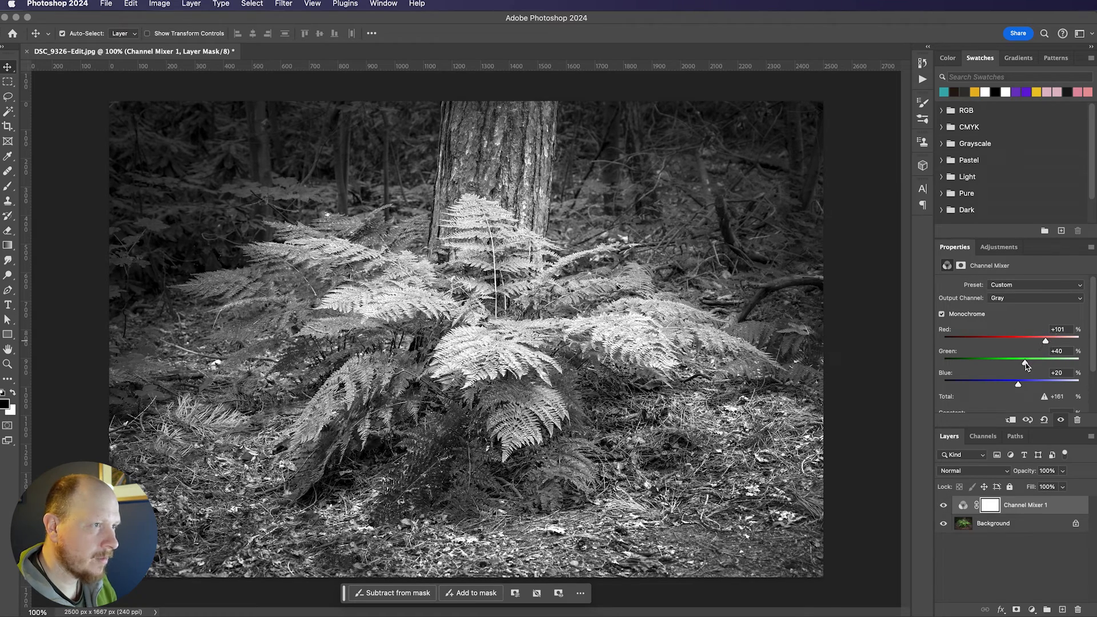
drag(1026, 361, 1042, 362)
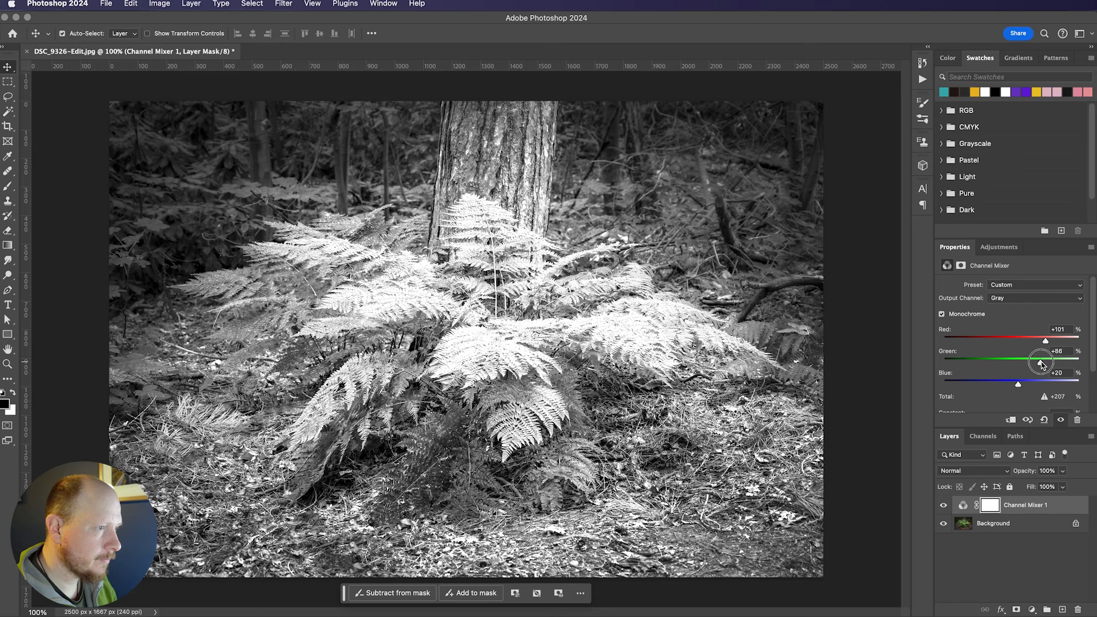
drag(1038, 361, 1047, 361)
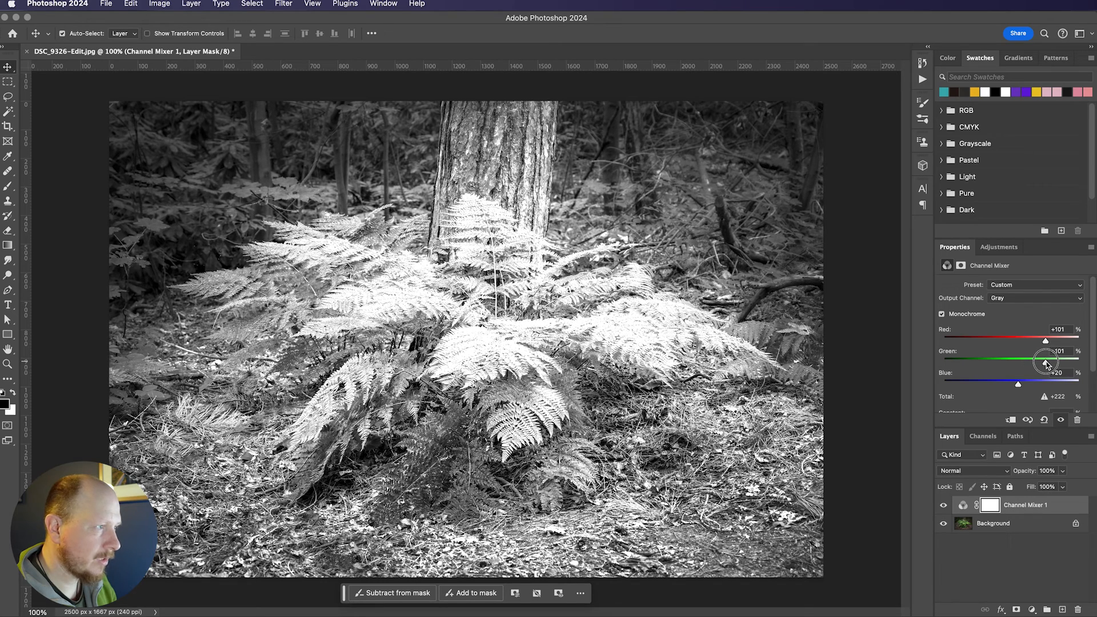
drag(1018, 384, 1000, 383)
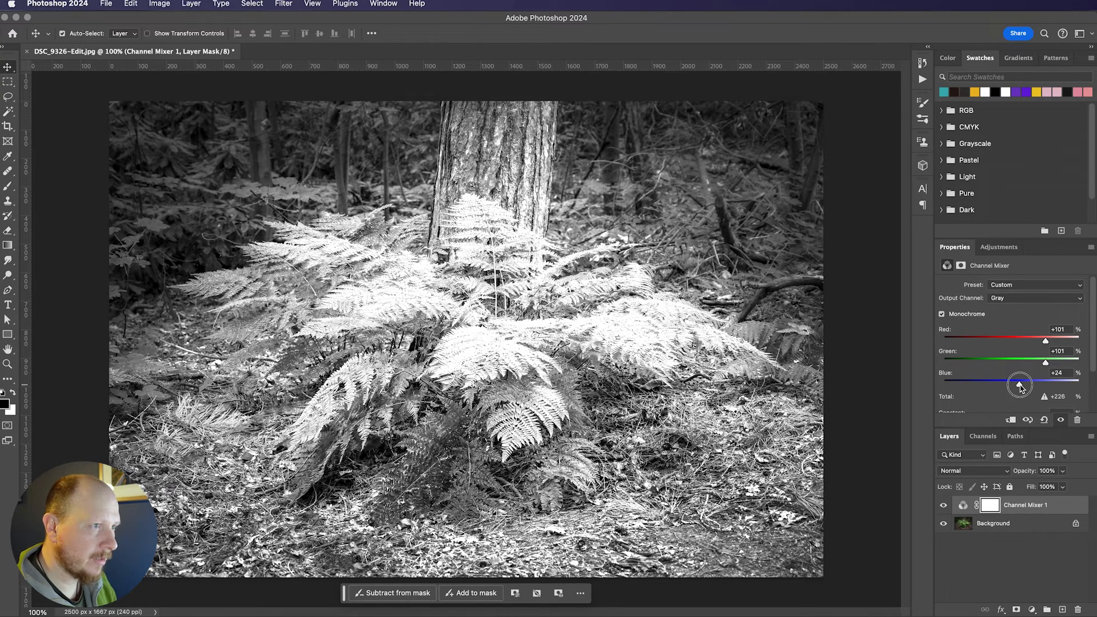
drag(1020, 384, 988, 383)
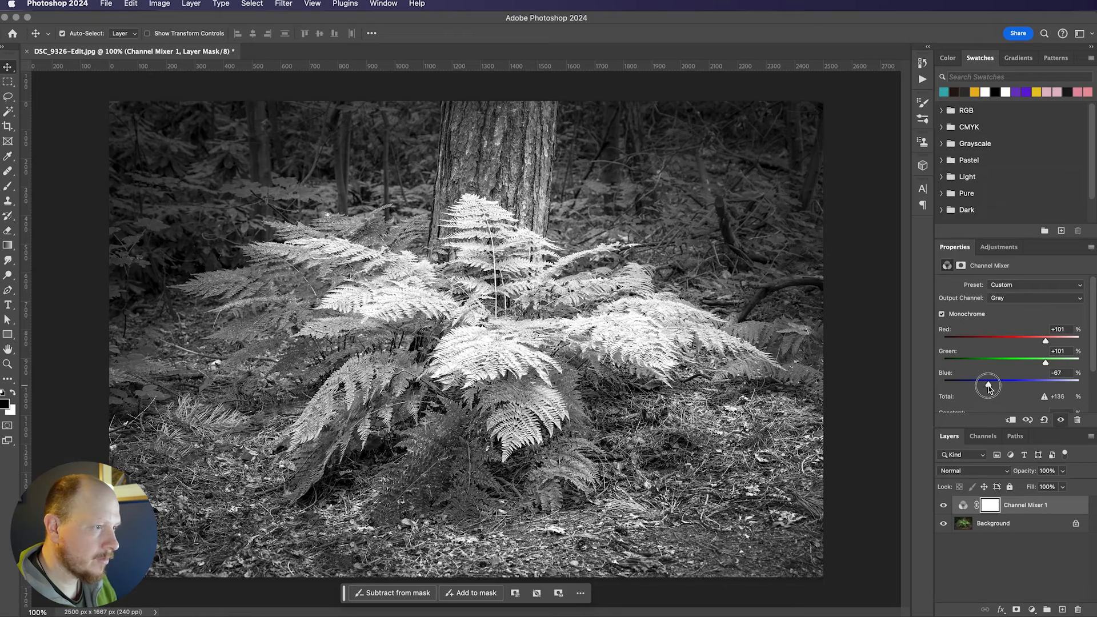
drag(989, 385, 974, 386)
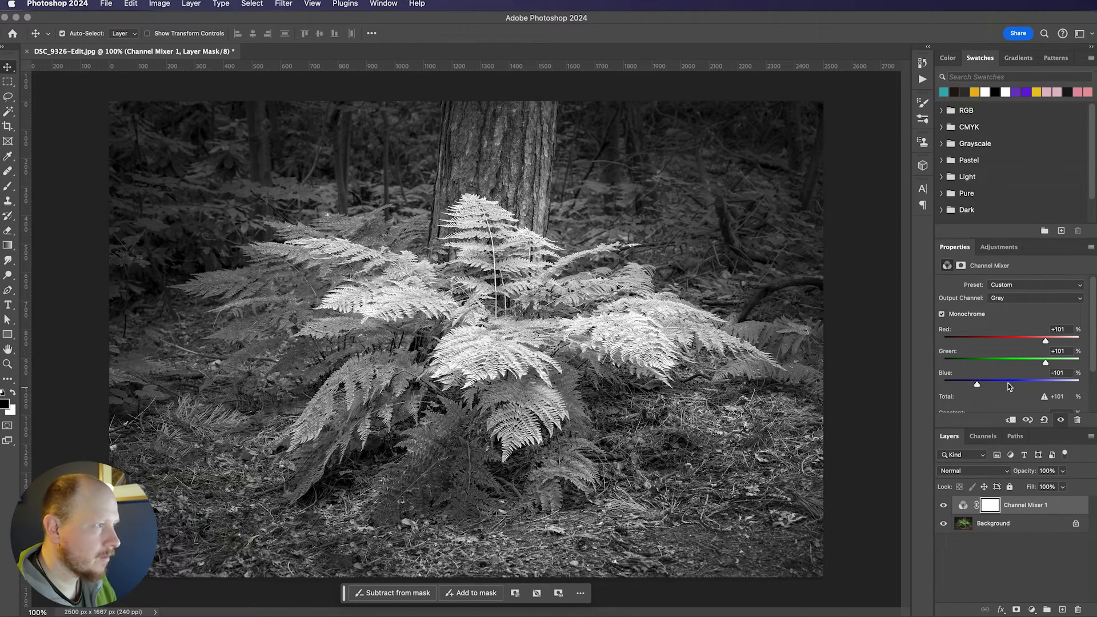
mouse_move(588, 252)
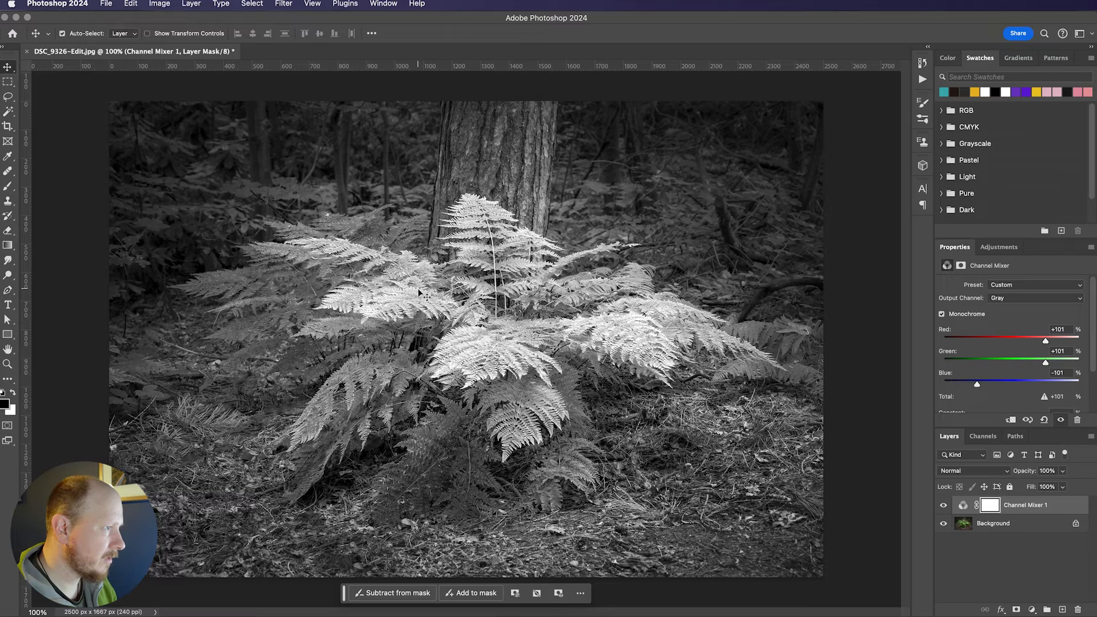
mouse_move(462, 337)
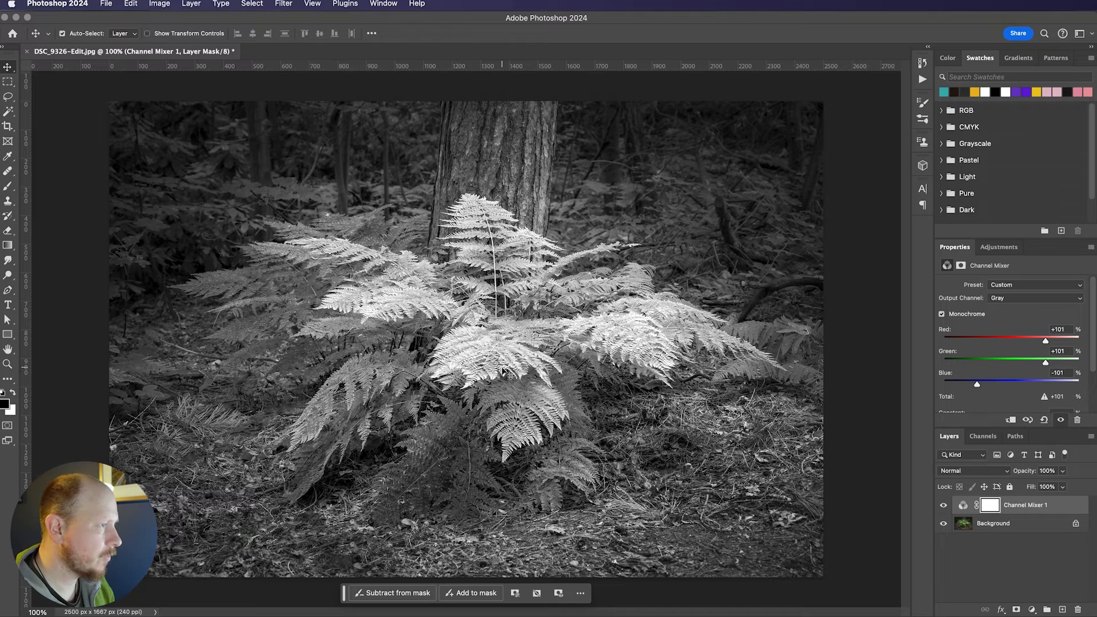
mouse_move(593, 357)
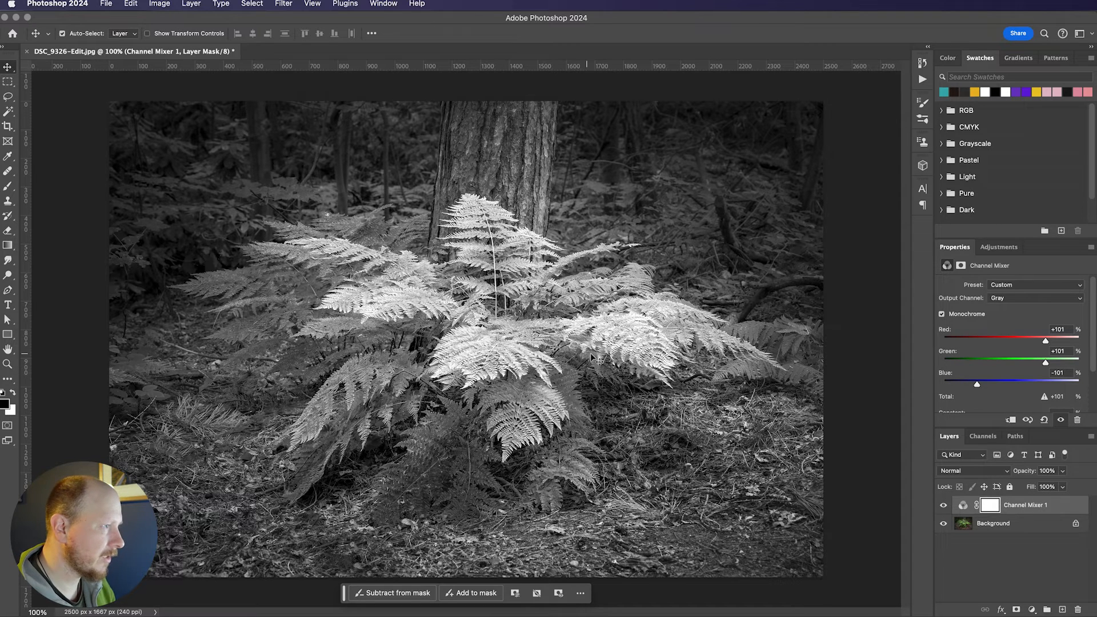
mouse_move(664, 262)
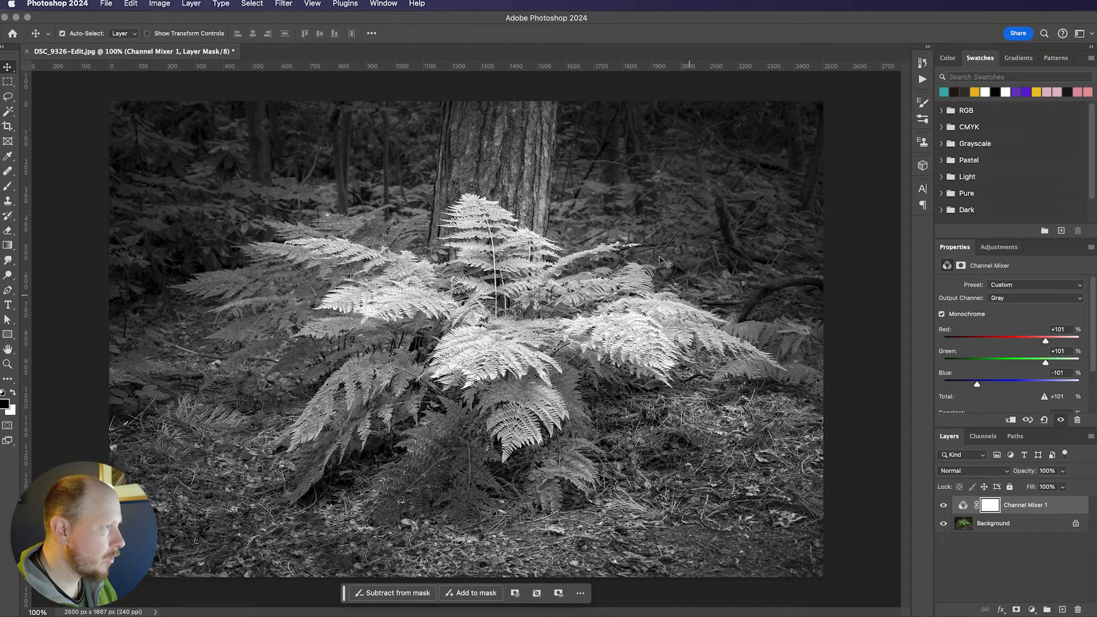
mouse_move(864, 420)
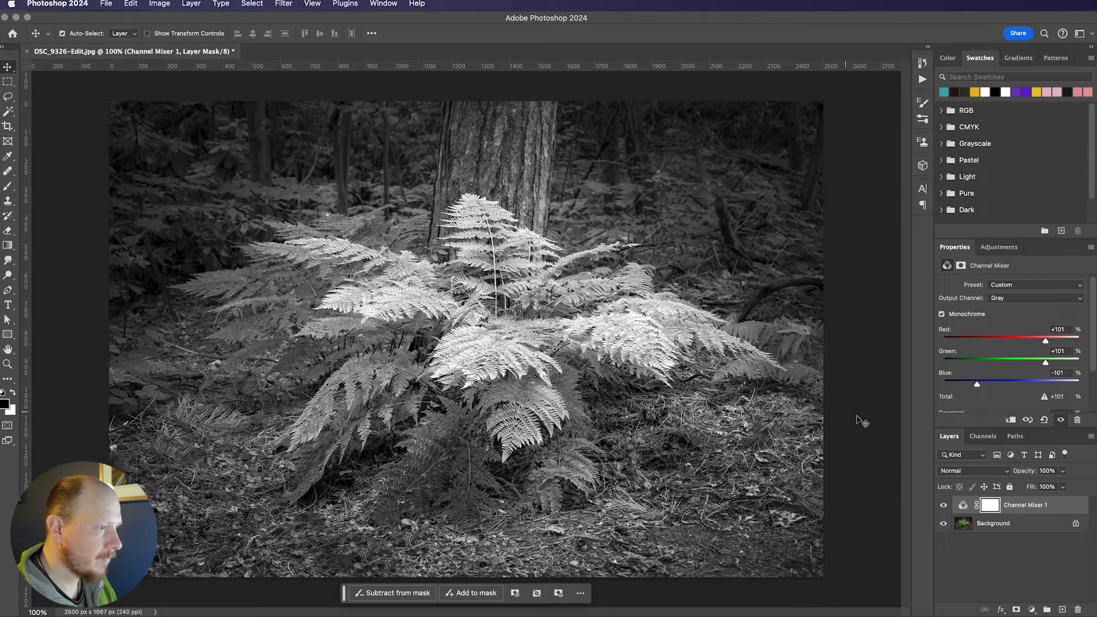
mouse_move(1028, 530)
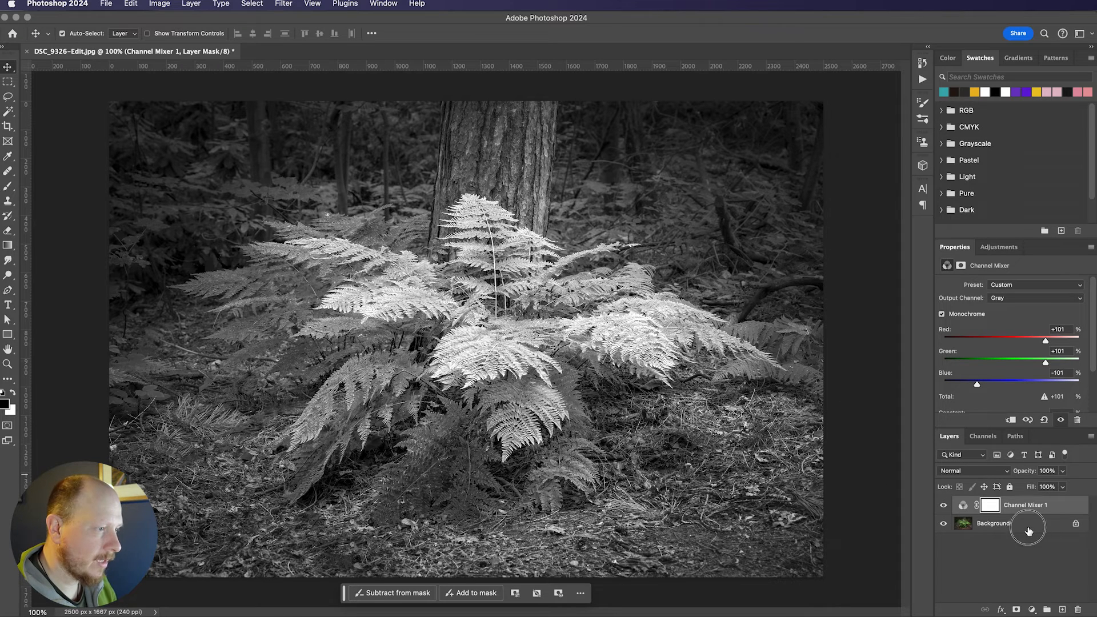
Step: Duplicate the fern photo's Background layer with Cmd+J and show the Filter > Blur options
click(993, 522)
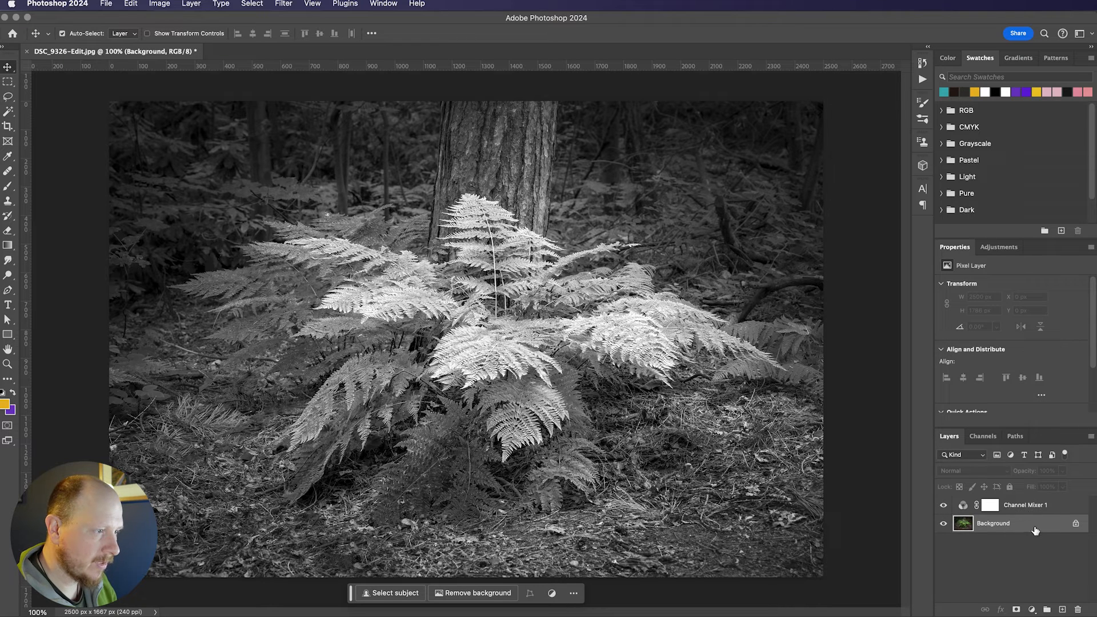
key(cmd+j)
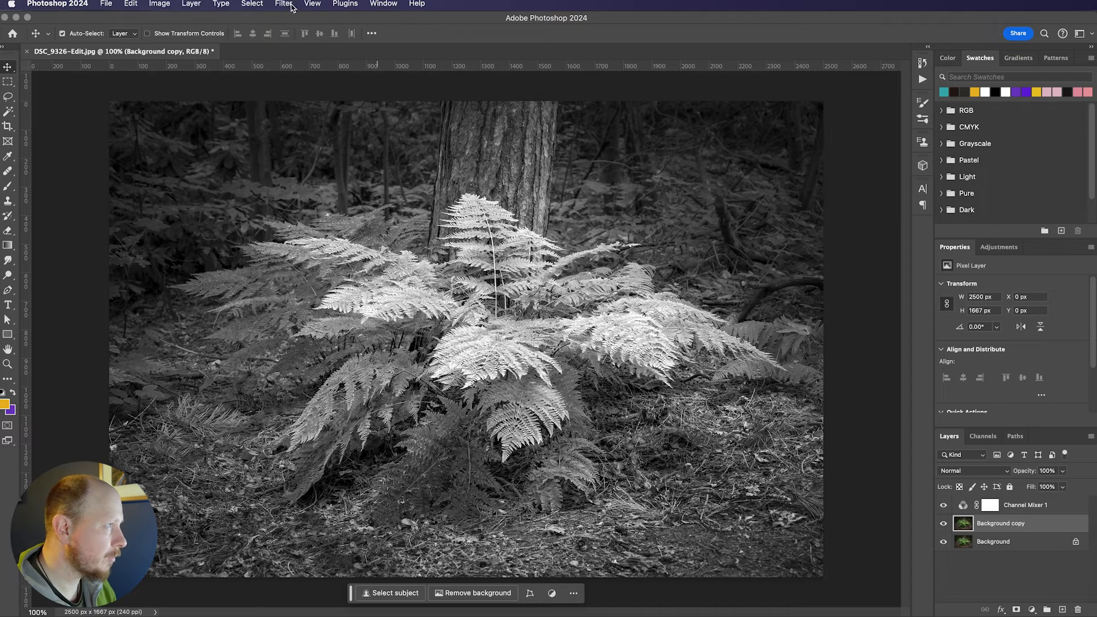
click(284, 4)
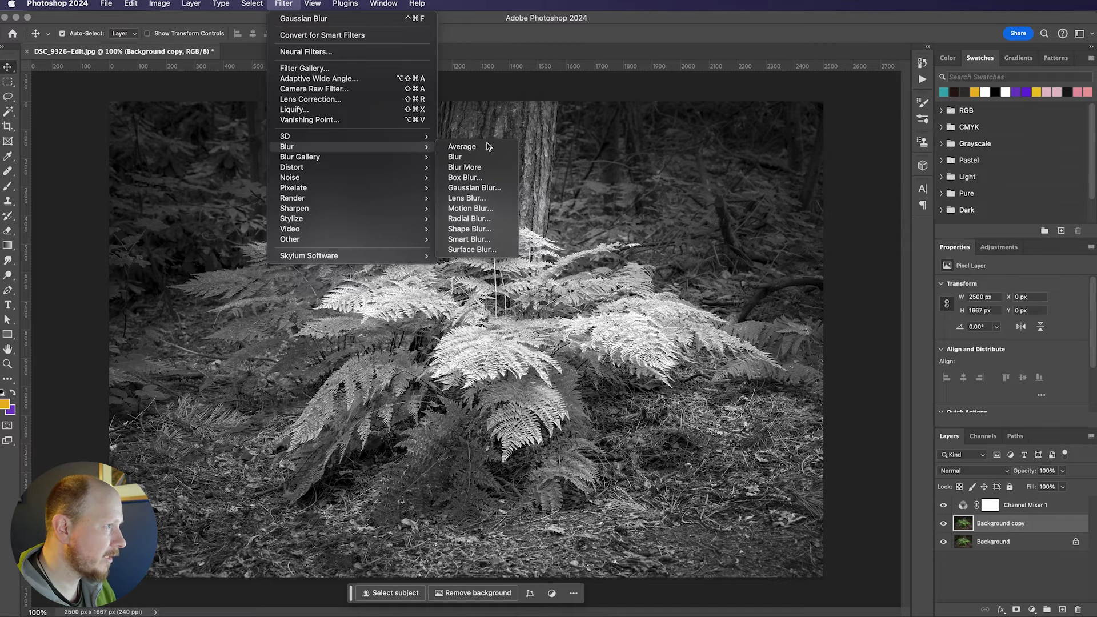
Step: Apply a Gaussian Blur with a radius of about 6.2 px to the Background copy
click(474, 187)
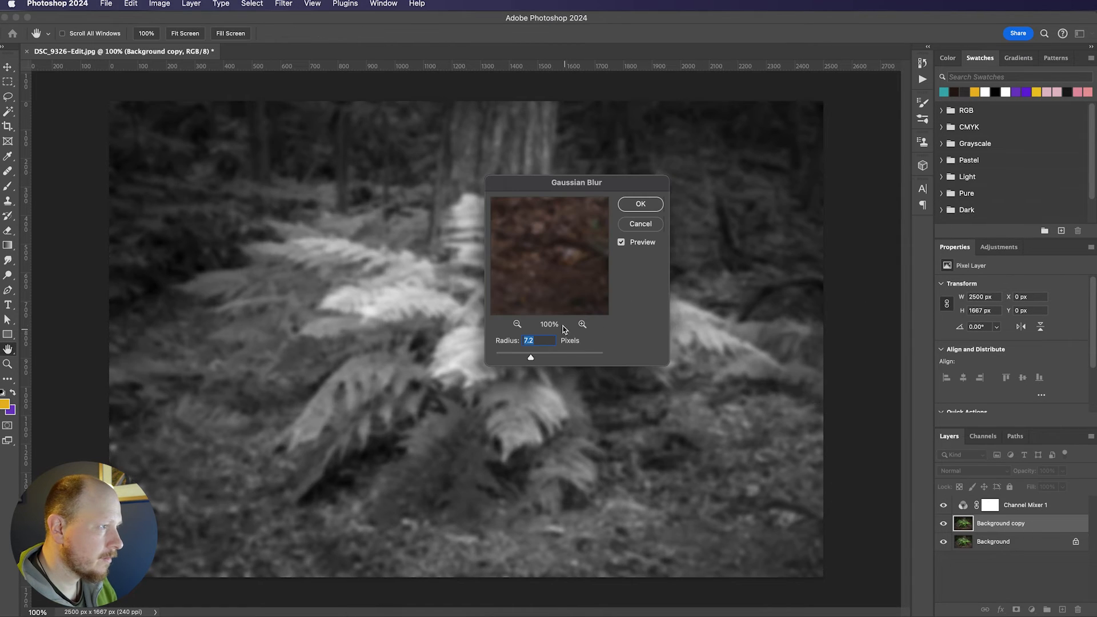
drag(576, 183, 809, 190)
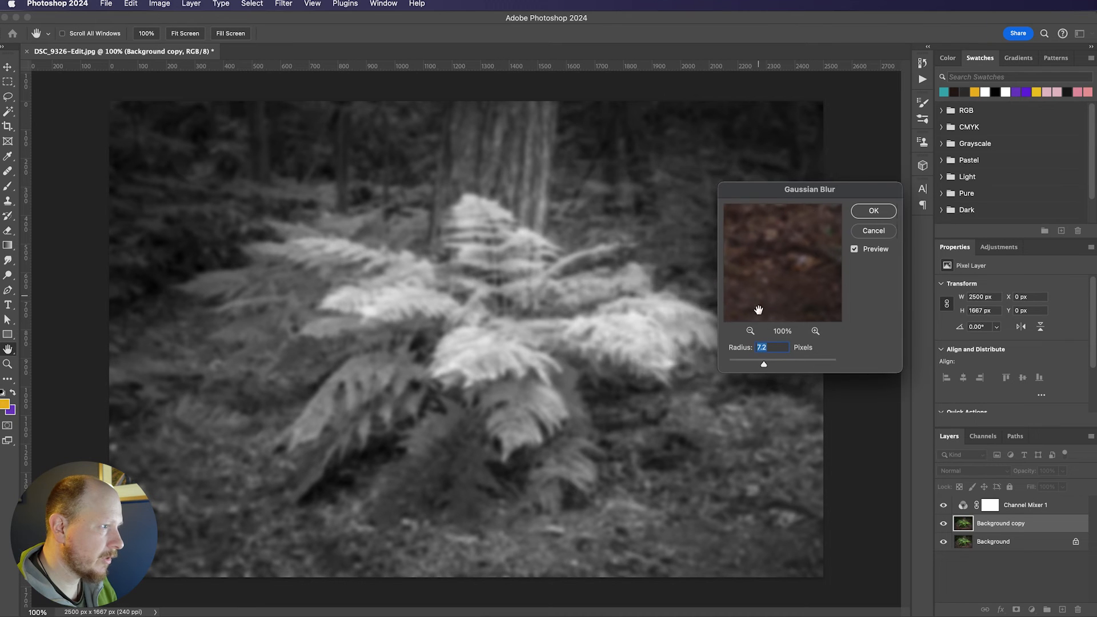
drag(763, 364, 763, 369)
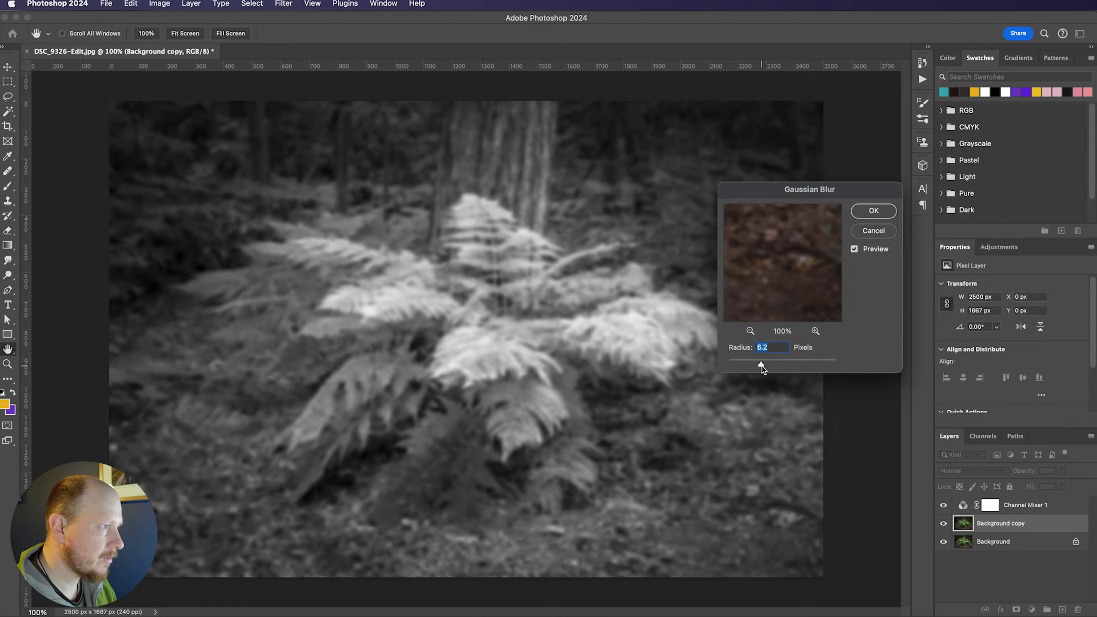
click(872, 211)
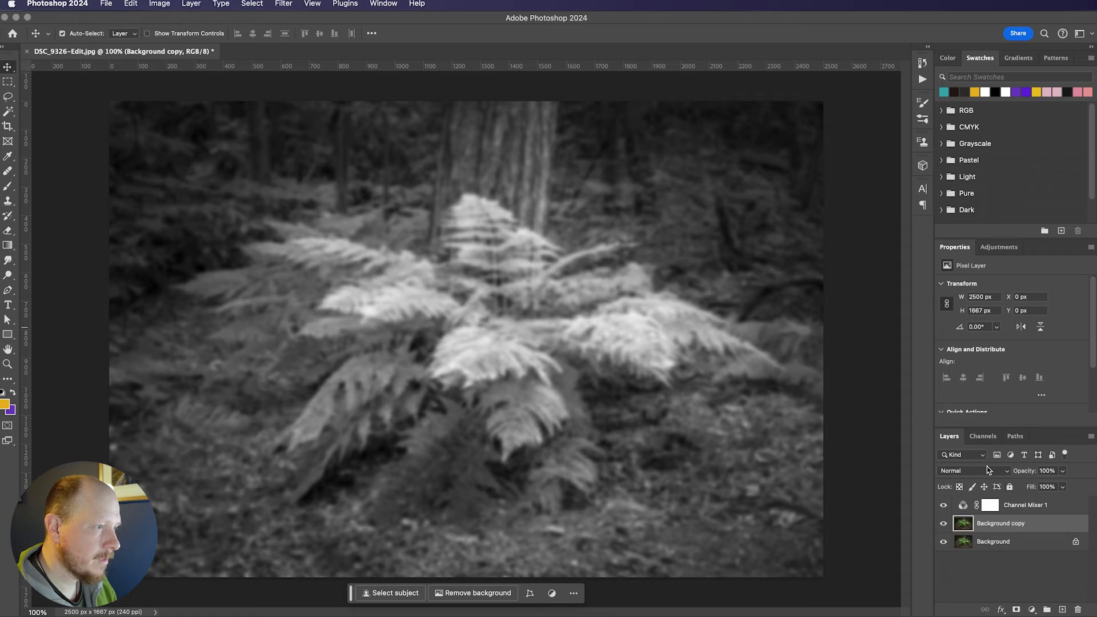
click(966, 470)
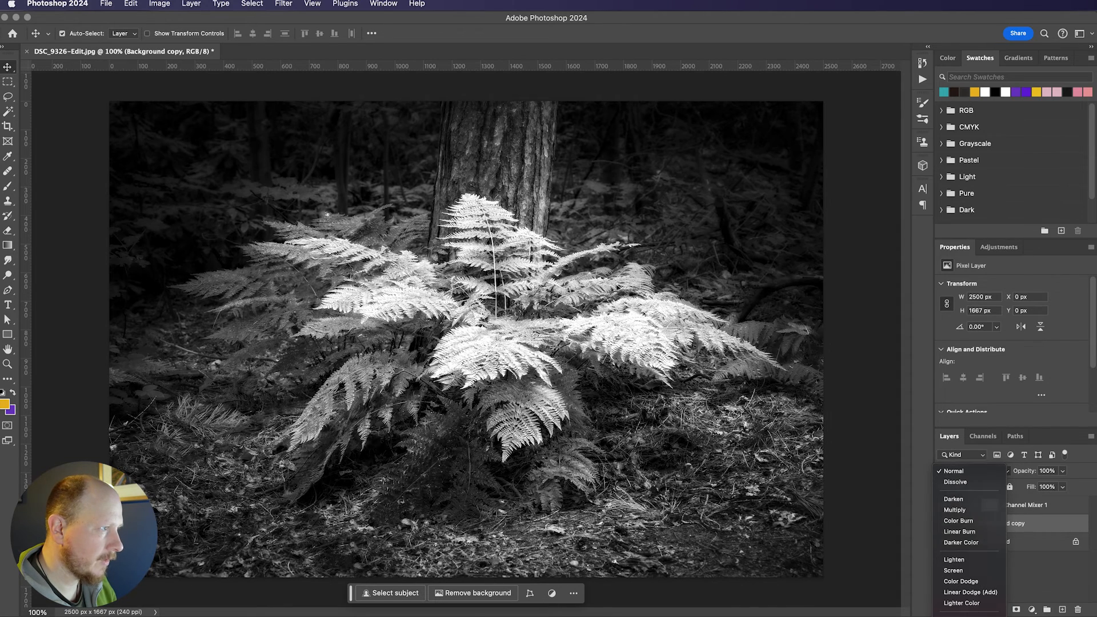